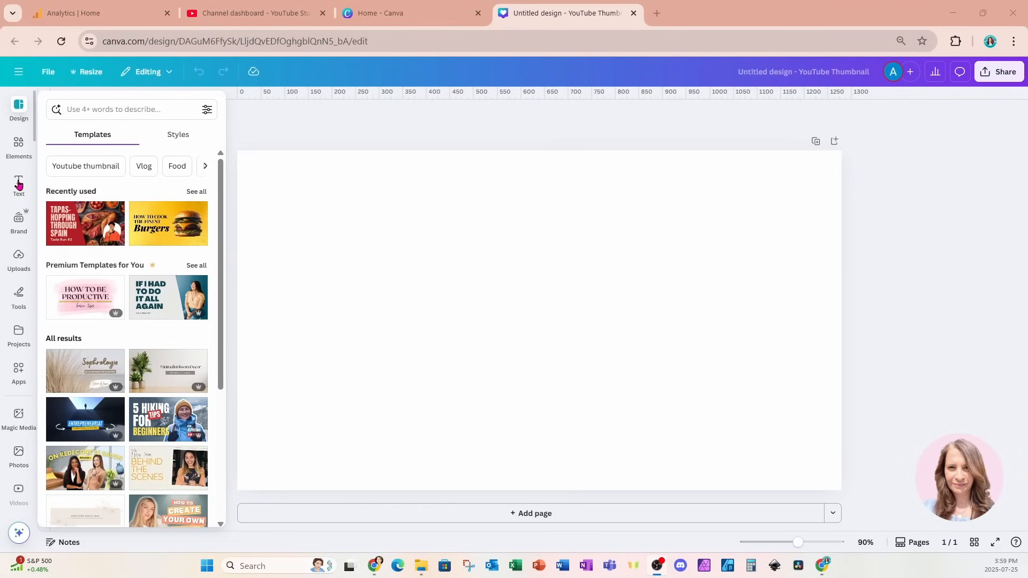
- Add the recently used stock portrait of a woman with a hand over one eye to the page
click(18, 145)
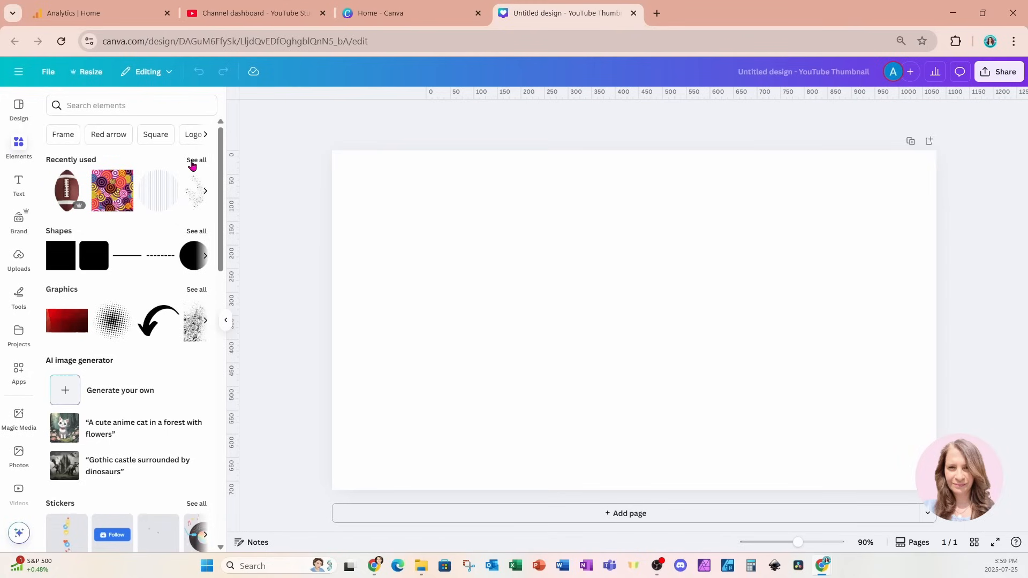
click(196, 160)
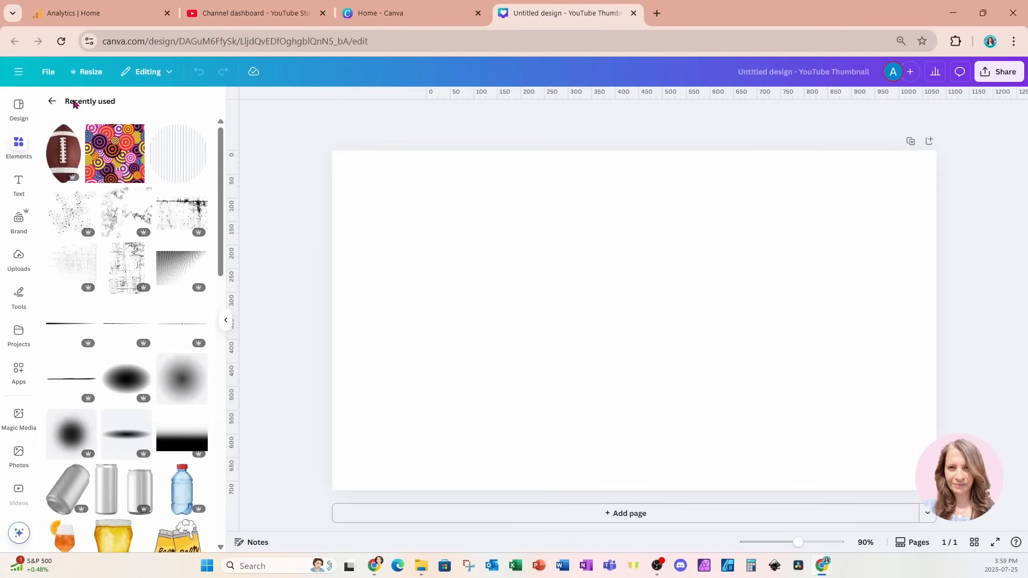
scroll(down, 3)
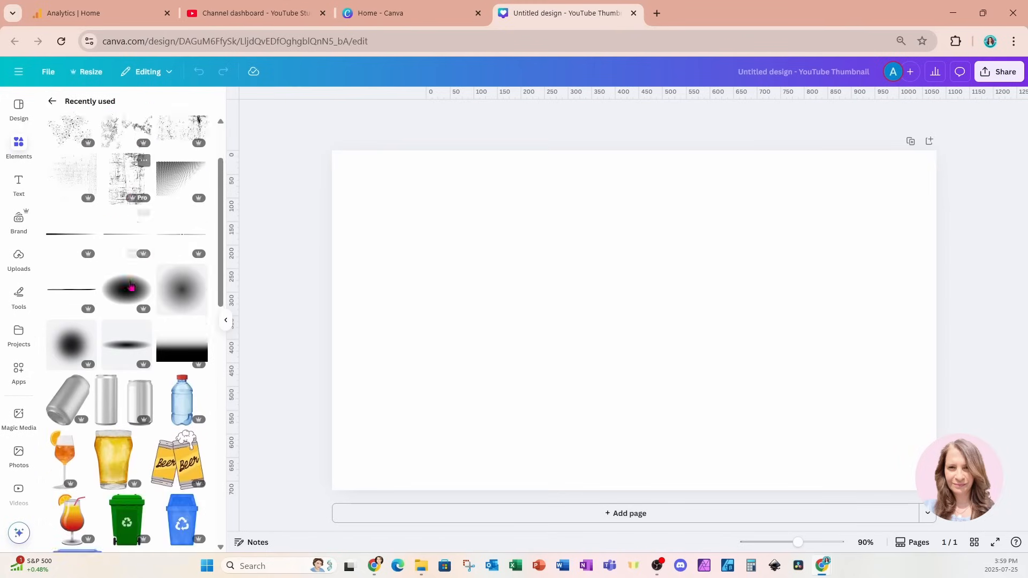
scroll(down, 3)
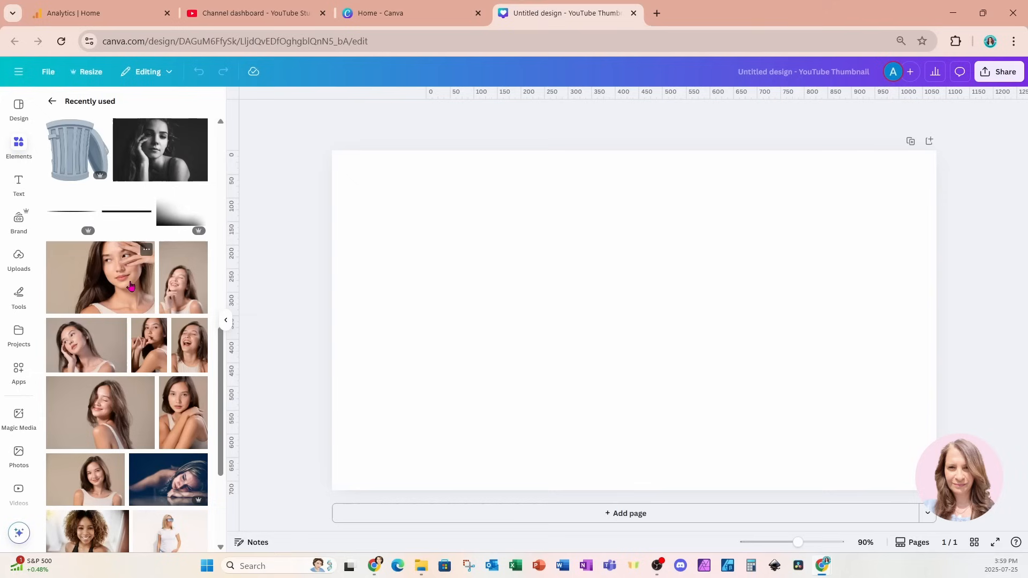
click(101, 278)
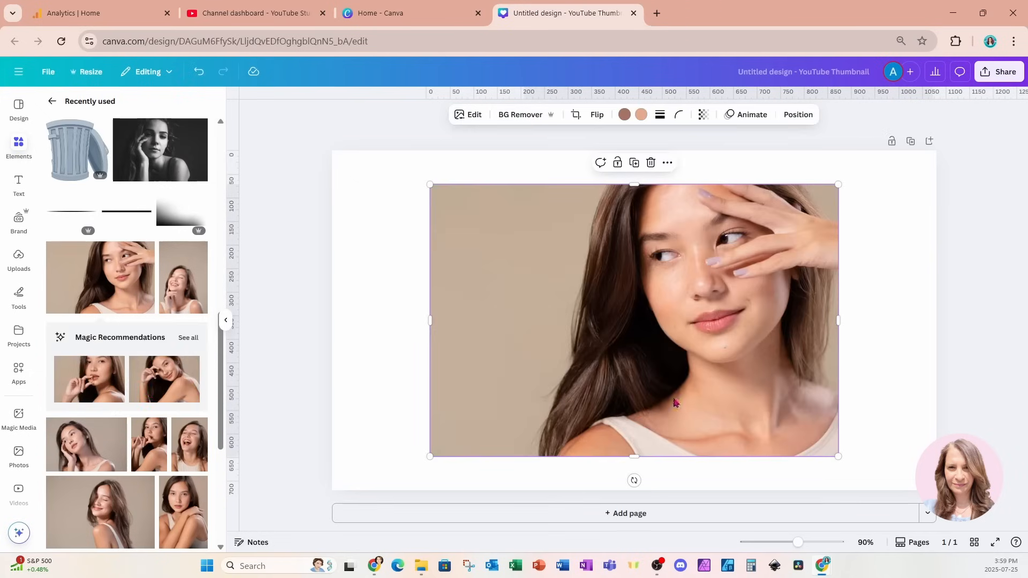
mouse_move(65, 354)
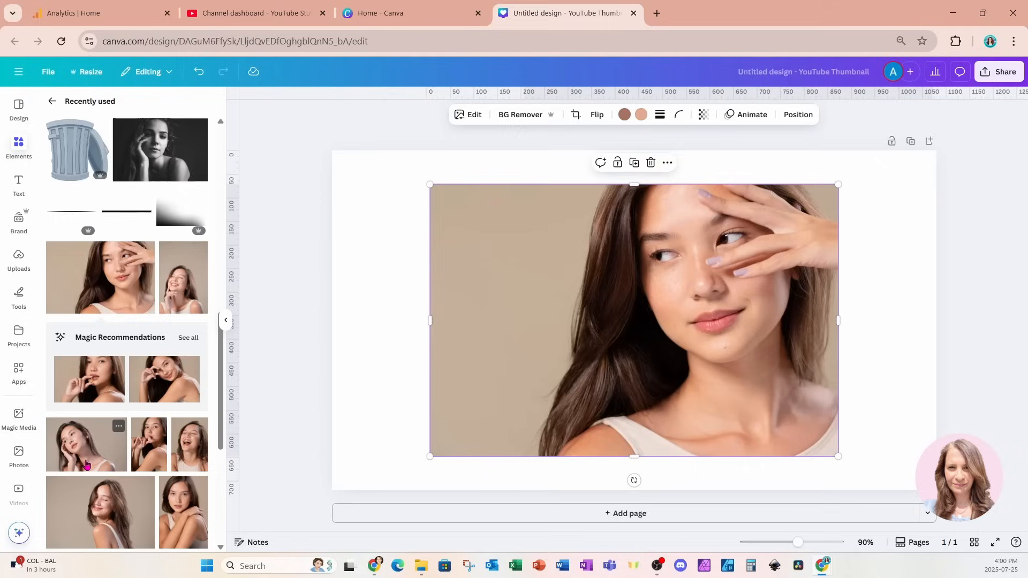
mouse_move(655, 275)
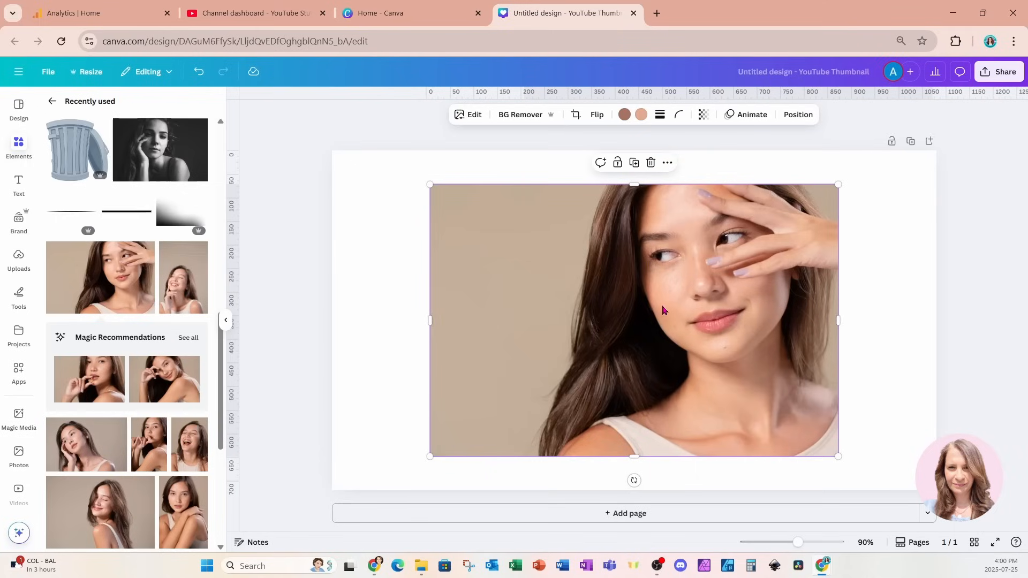
- Browse more photos of the same model via the placed portrait's 'more from this set' option
click(666, 162)
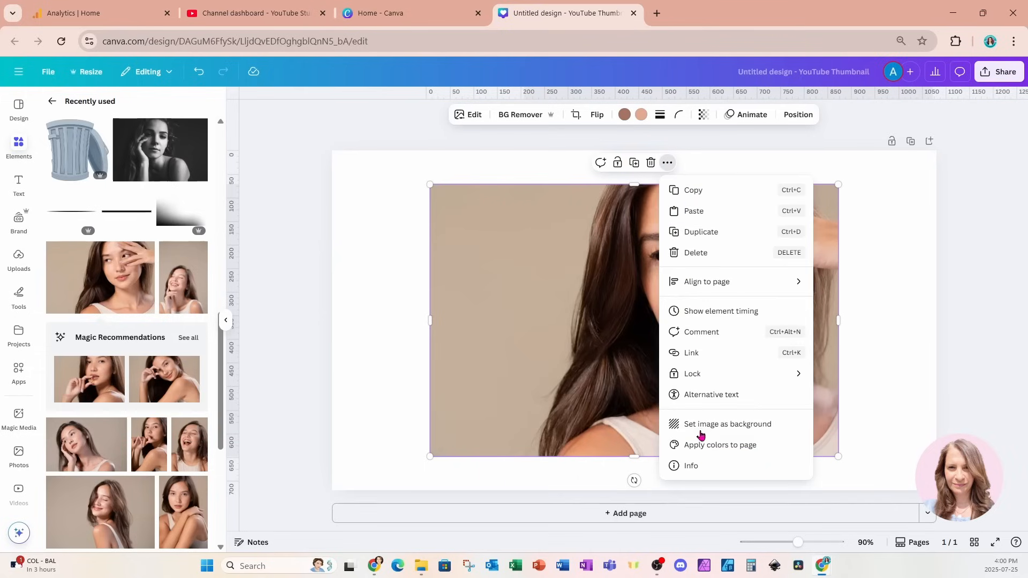
click(691, 466)
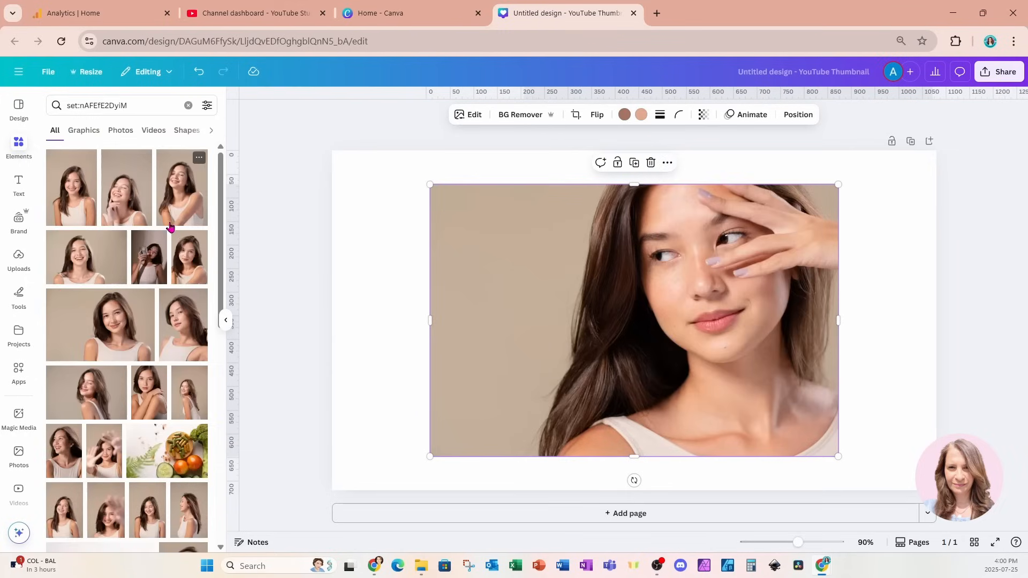
scroll(down, 3)
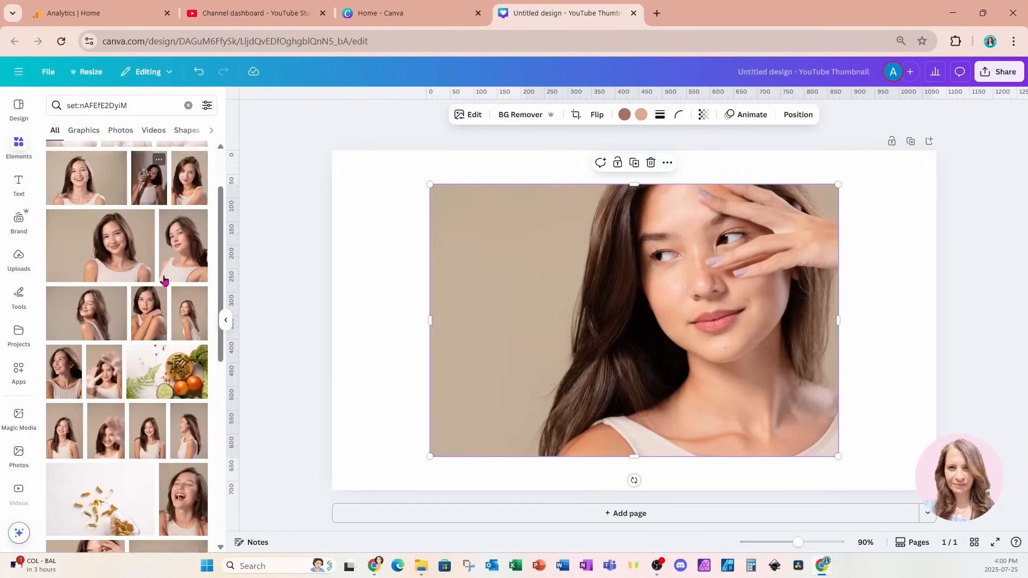
scroll(down, 3)
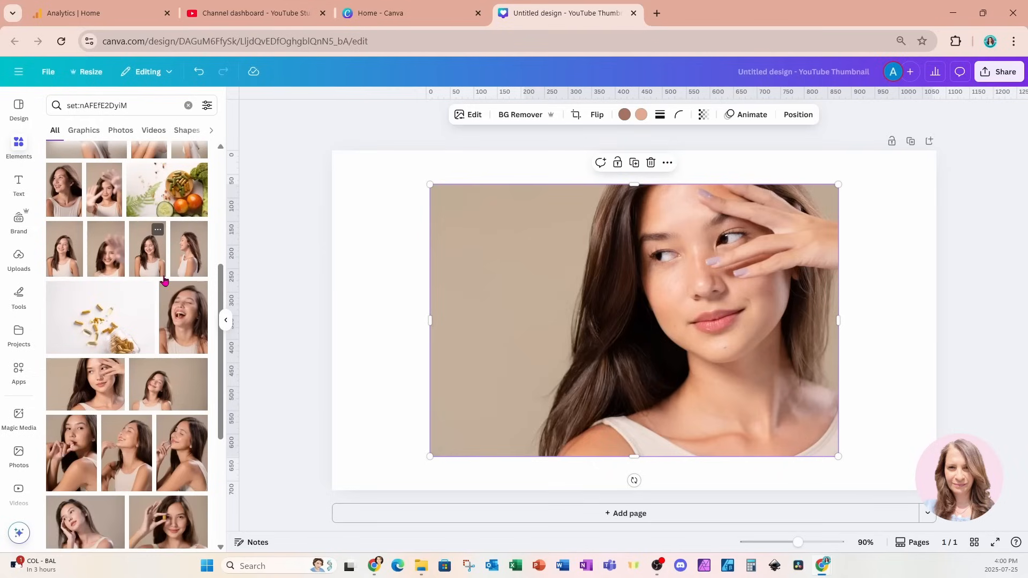
scroll(down, 3)
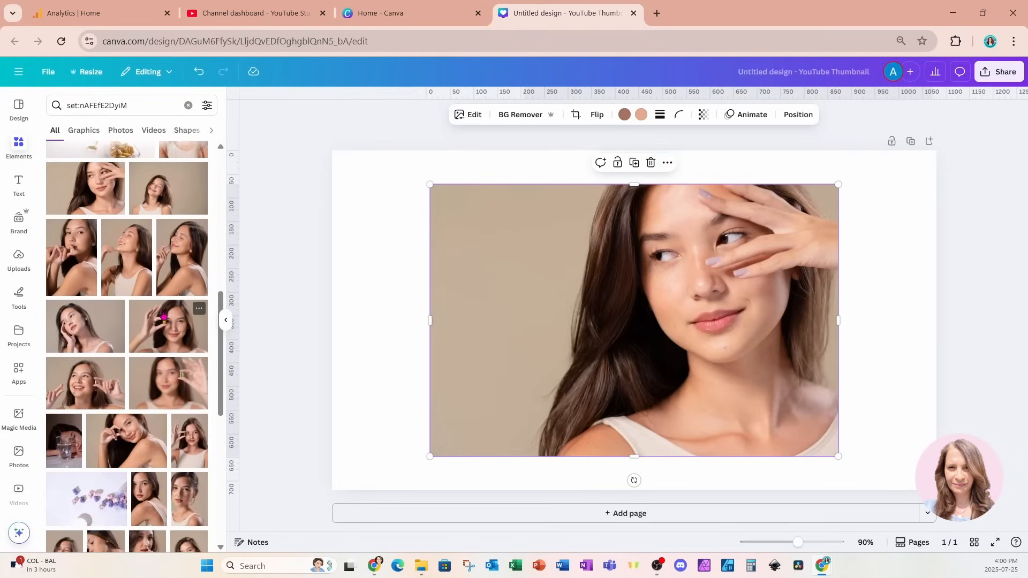
scroll(down, 3)
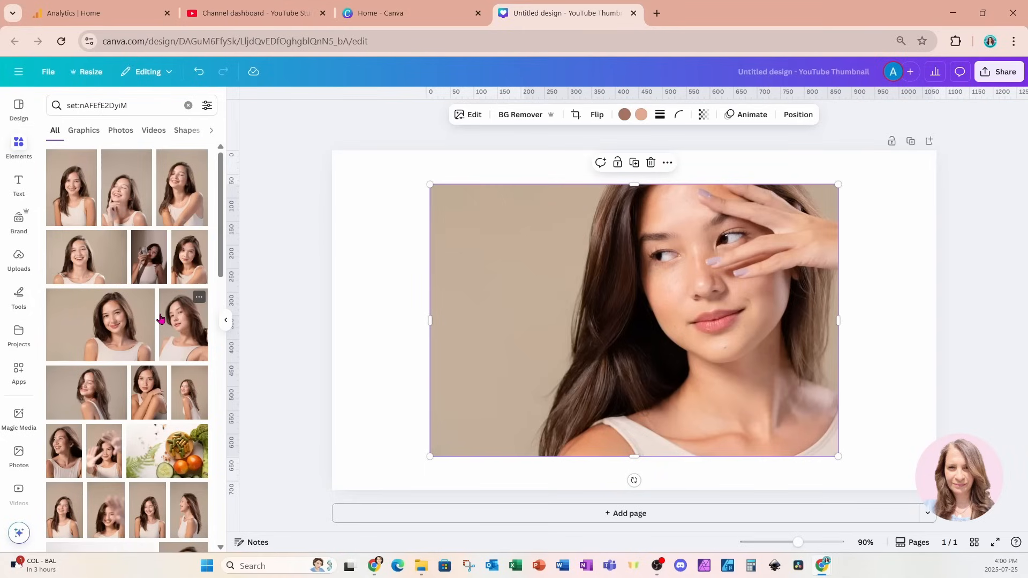
mouse_move(837, 320)
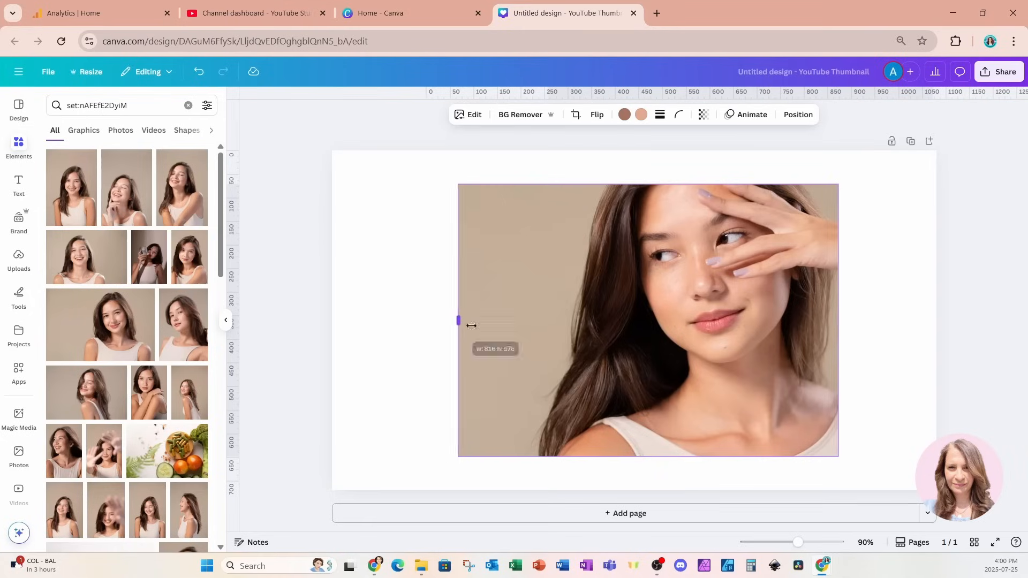
- Crop the portrait's left side to a smaller square and move it to the page's left half
drag(459, 322, 534, 321)
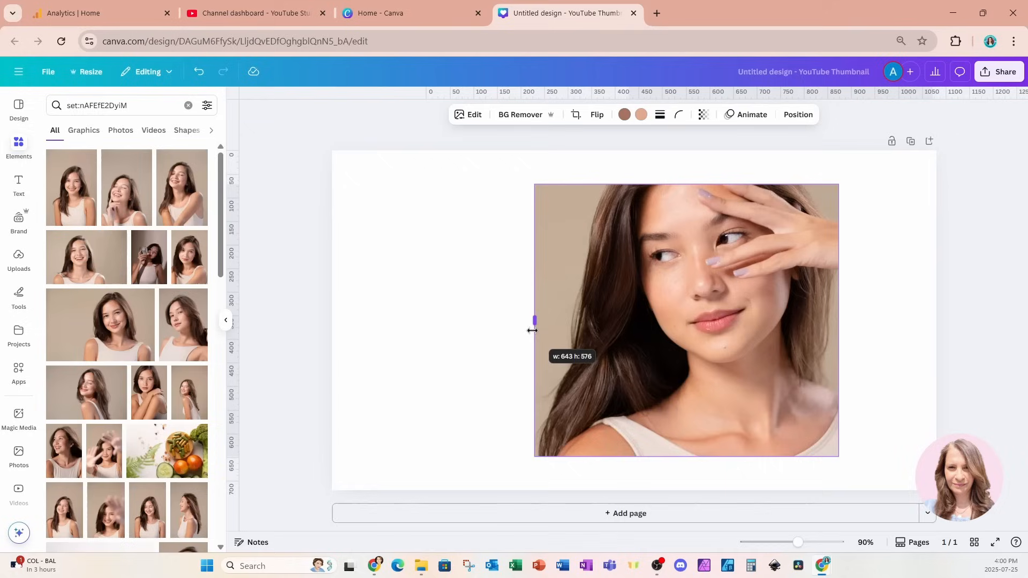
drag(534, 323, 556, 323)
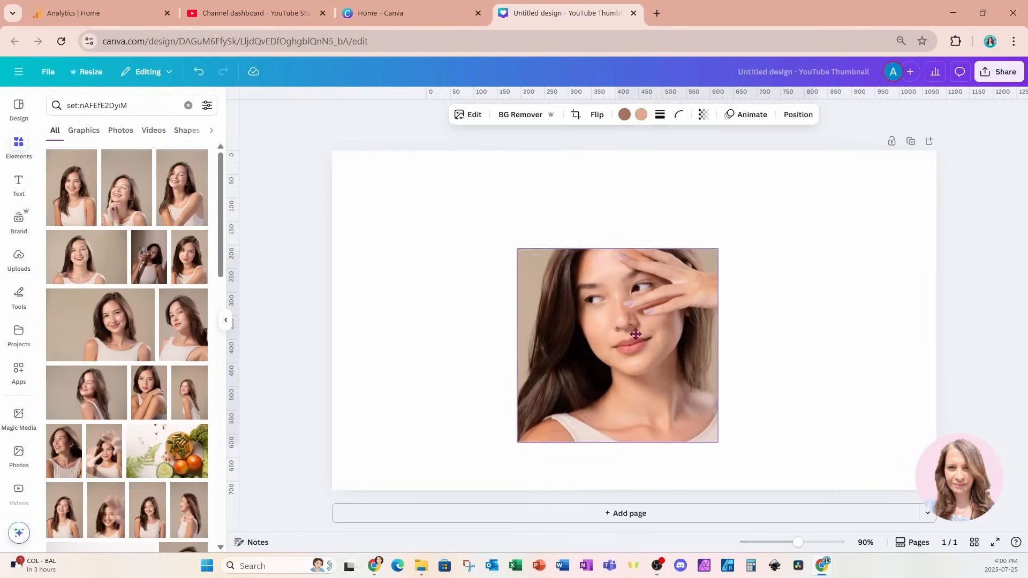
drag(635, 334, 485, 326)
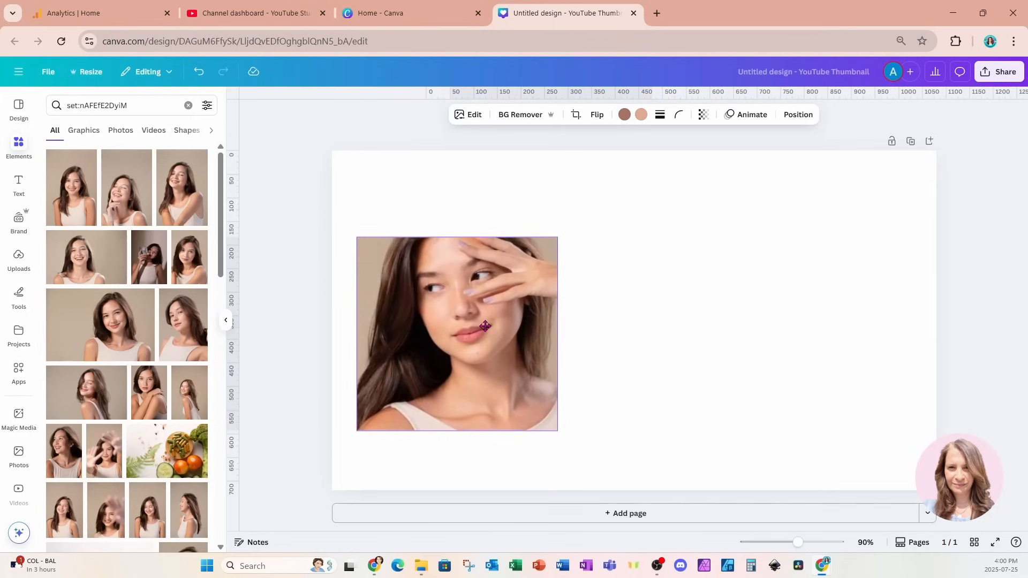
click(457, 333)
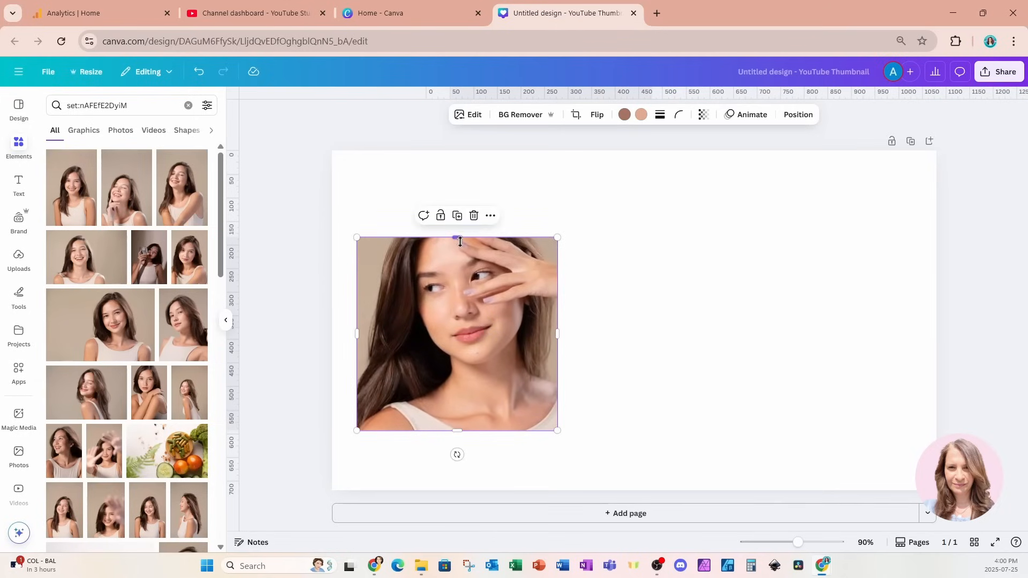
drag(457, 237, 457, 231)
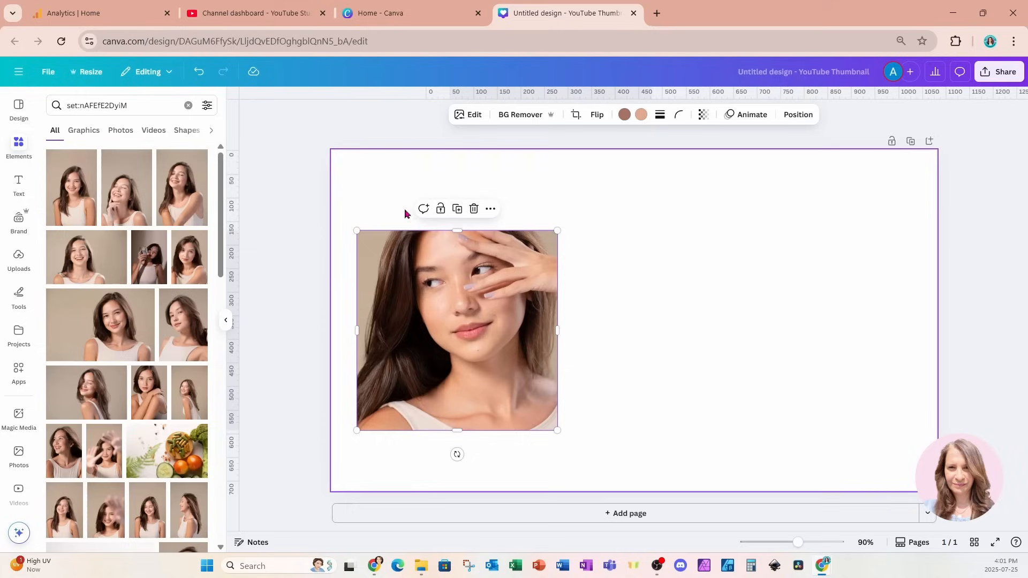
mouse_move(591, 241)
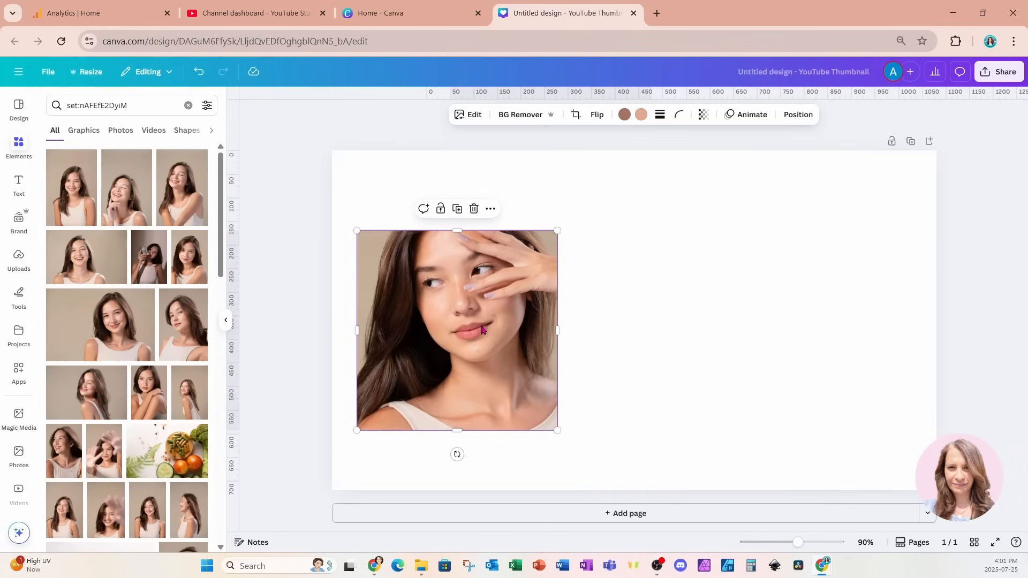
mouse_move(532, 352)
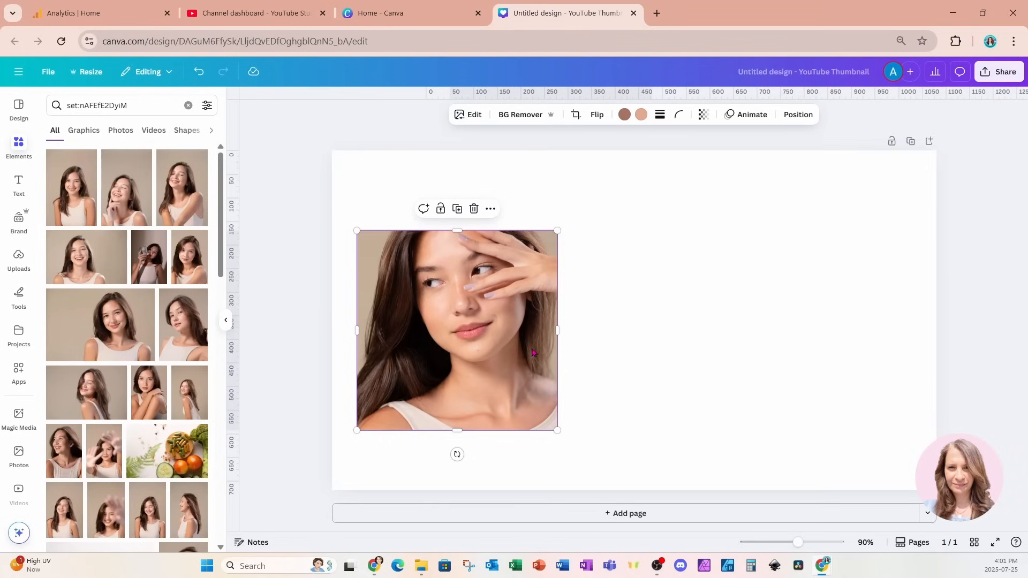
mouse_move(445, 278)
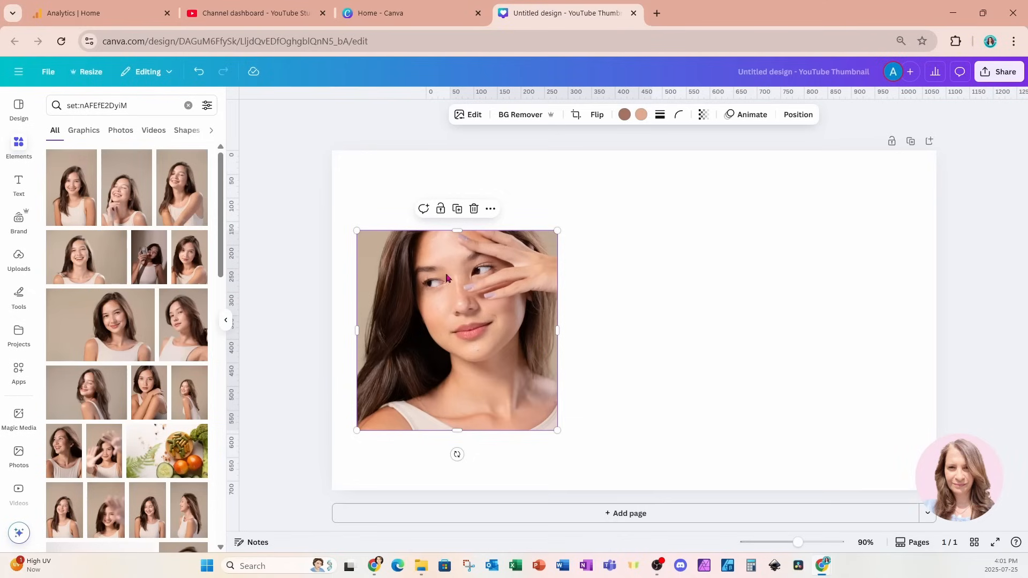
mouse_move(468, 131)
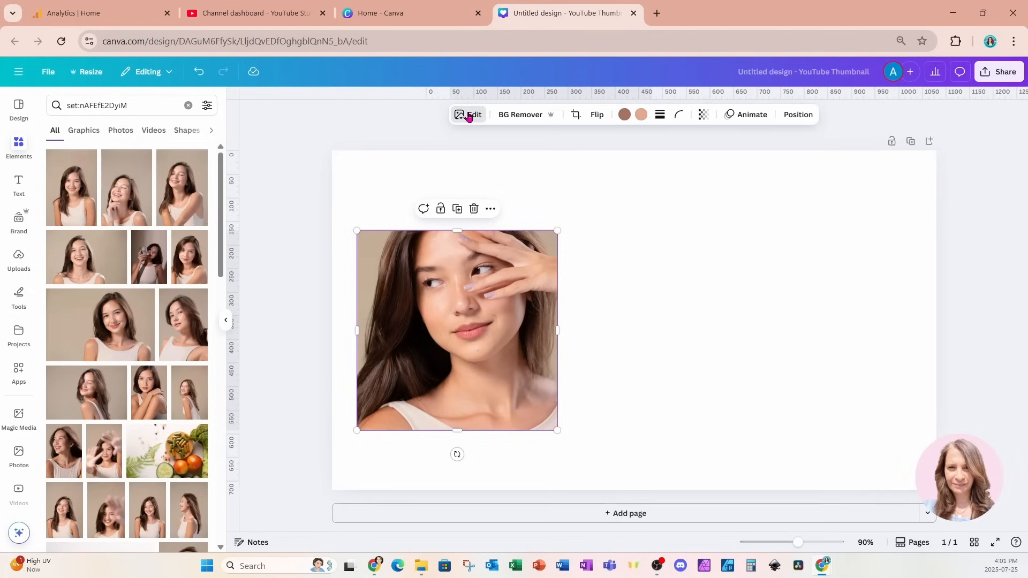
- Launch Magic Expand on the portrait from the Edit image Magic Studio tools
click(471, 115)
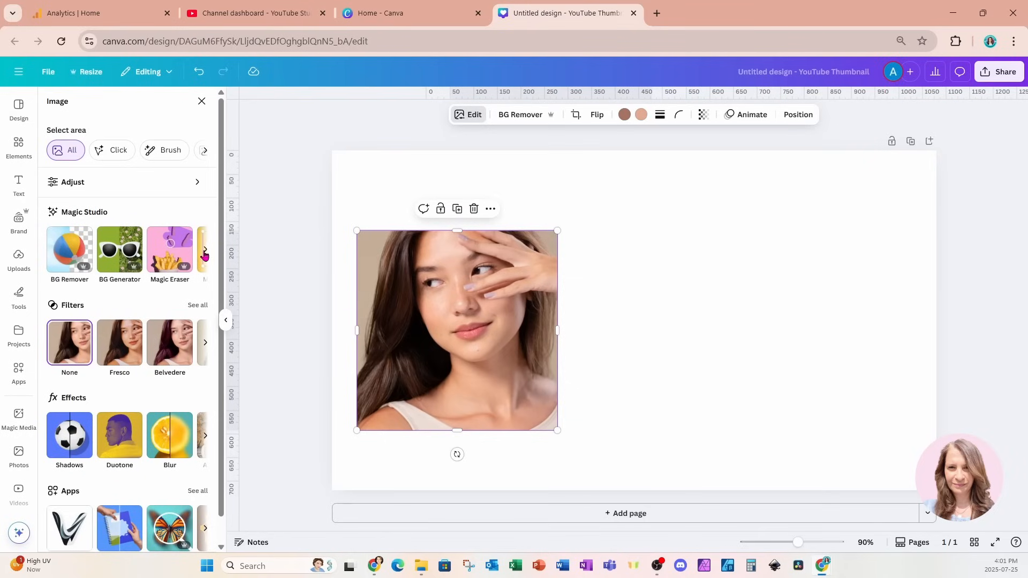
click(204, 250)
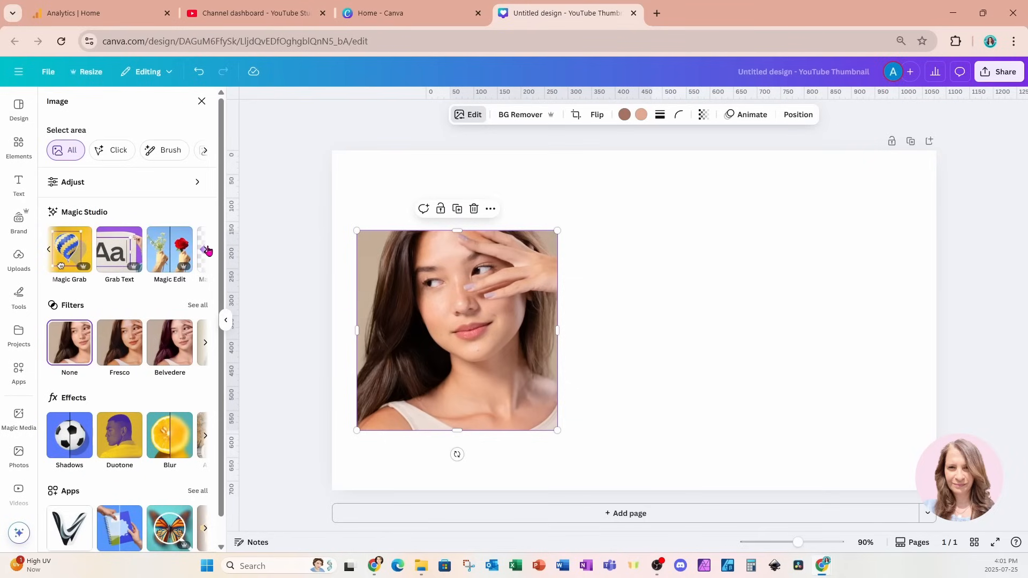
click(206, 250)
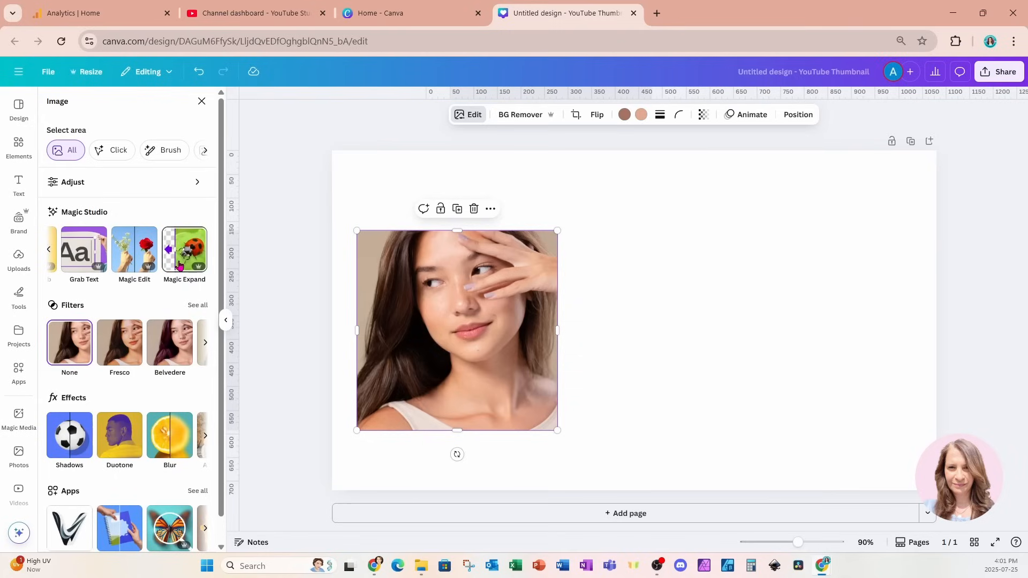
click(575, 114)
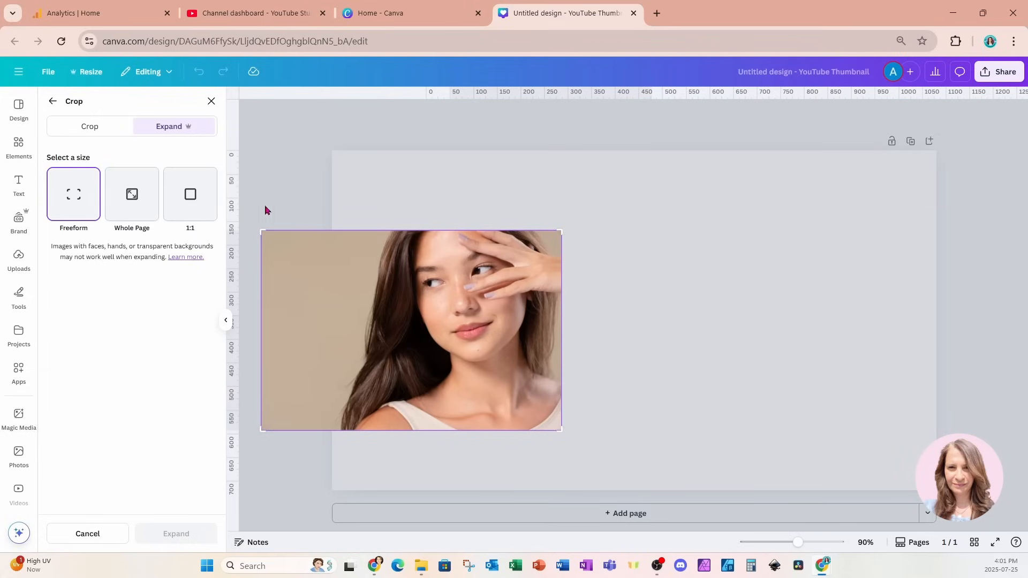
mouse_move(191, 210)
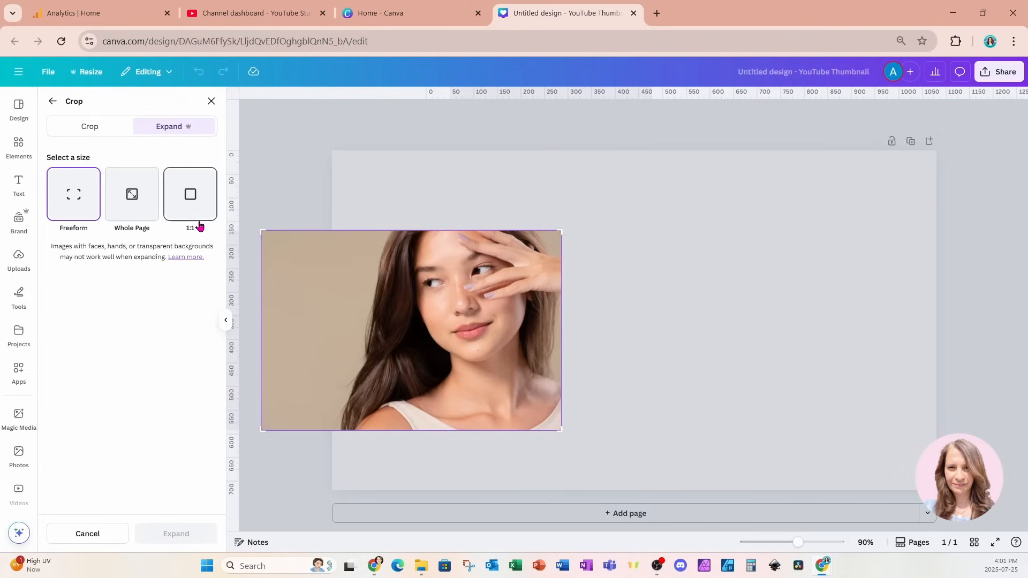
mouse_move(249, 243)
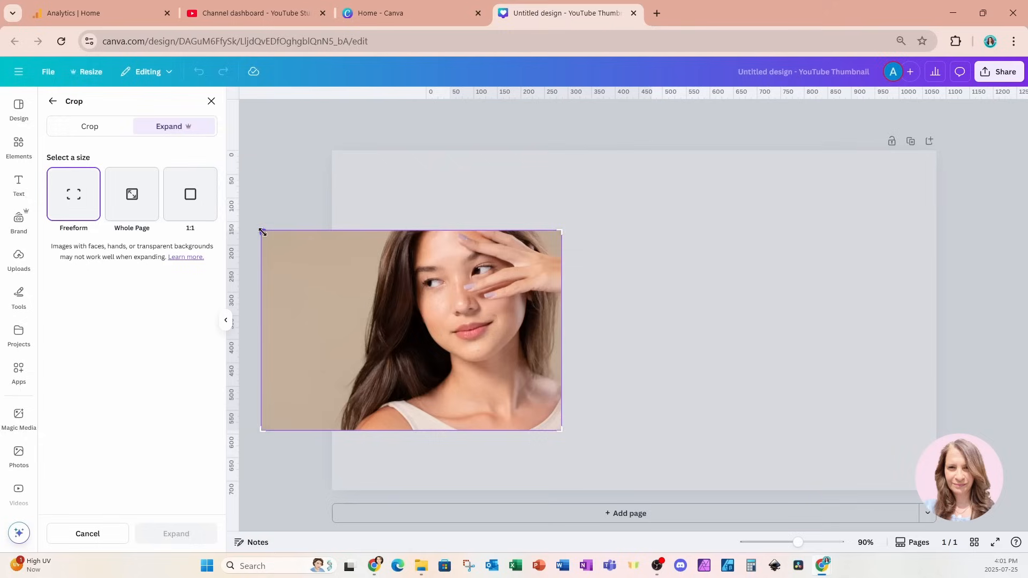
- Enlarge the freeform expansion frame upward and generate extra background above her head
drag(262, 232, 263, 158)
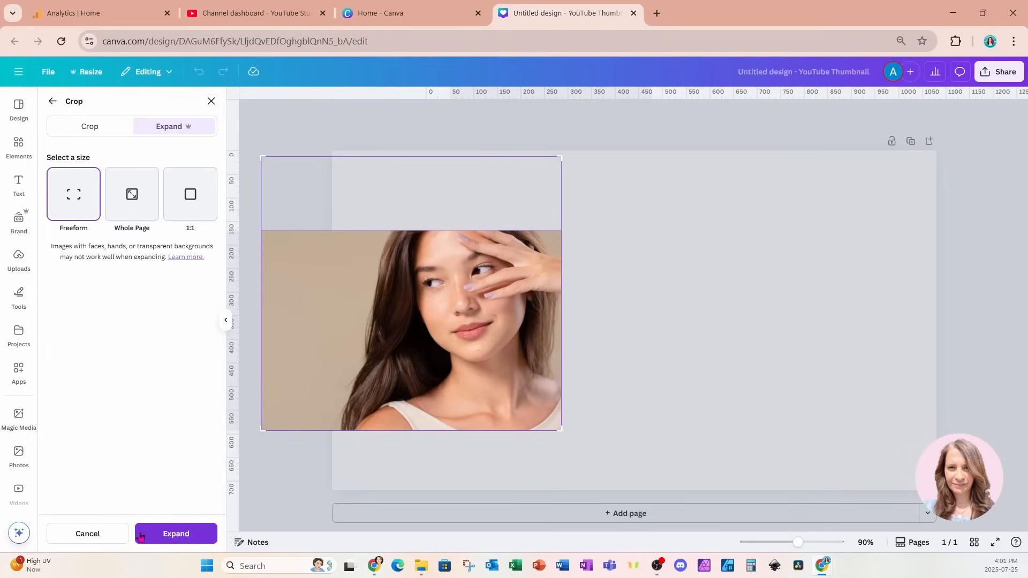
click(176, 533)
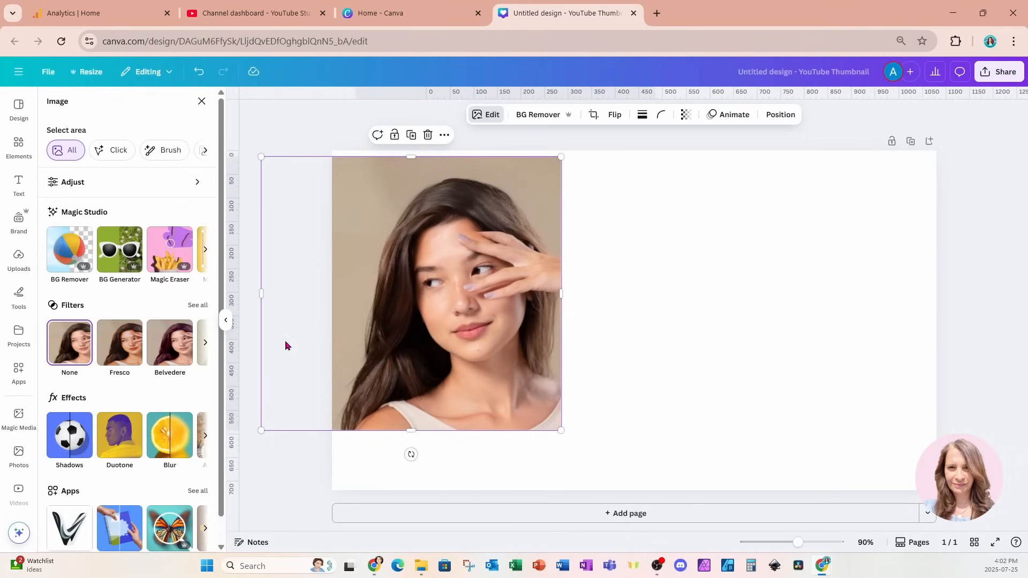
- Resize the expanded portrait into a small tall photo at the left of the page
drag(262, 293, 366, 293)
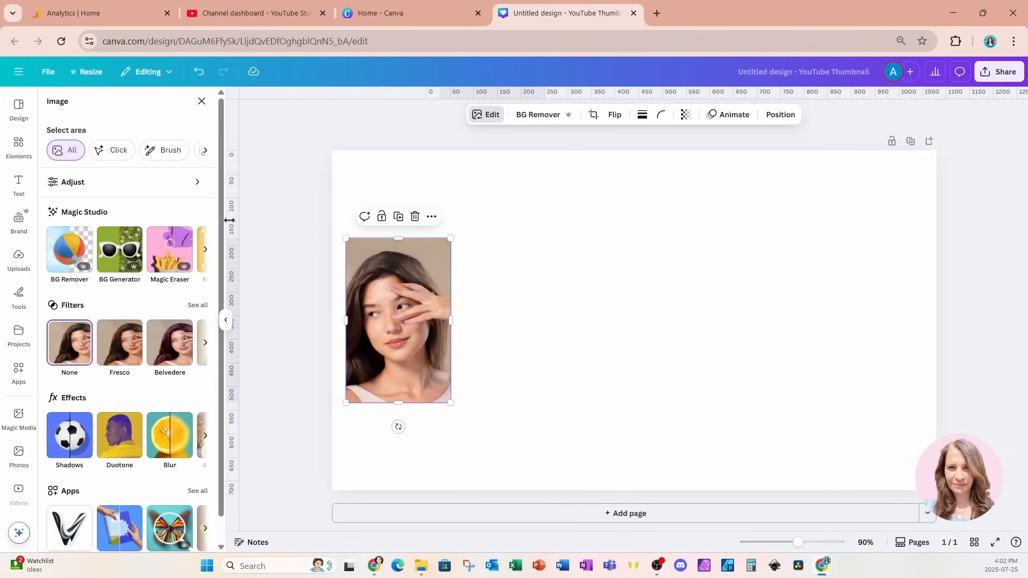
- Add four more portraits from the same set and size them into a row of five across the page
click(18, 144)
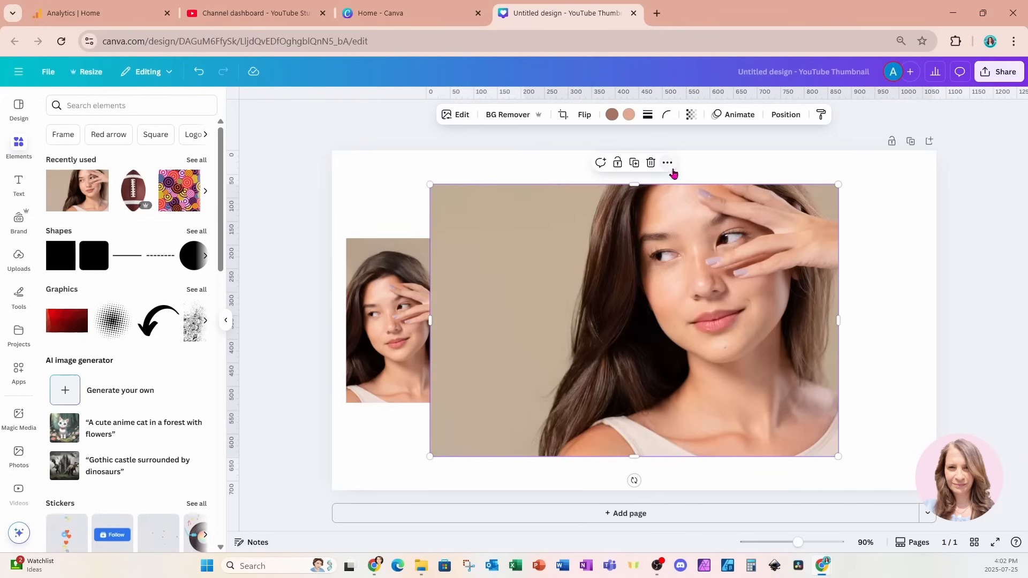
click(667, 163)
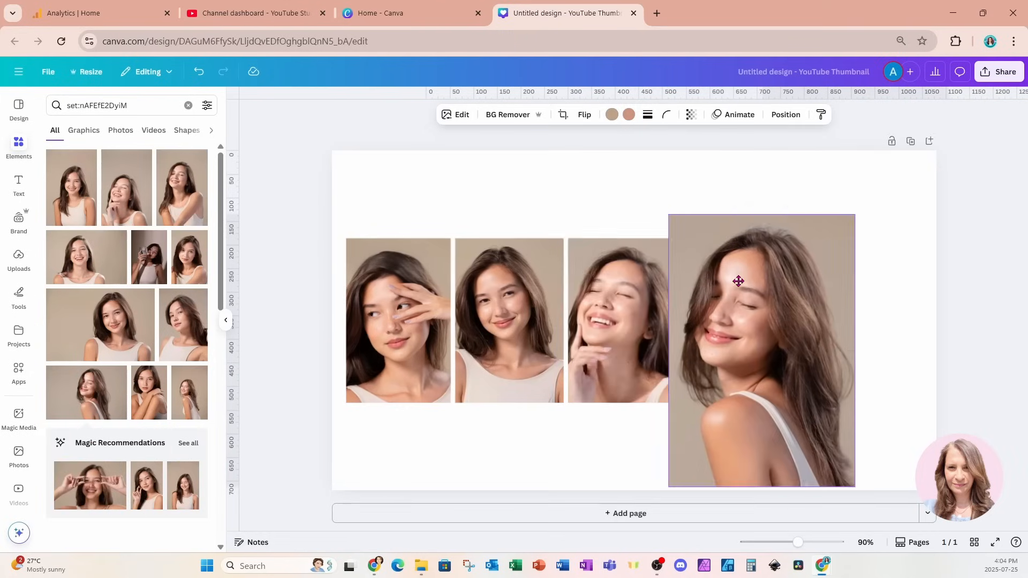
drag(737, 281, 737, 320)
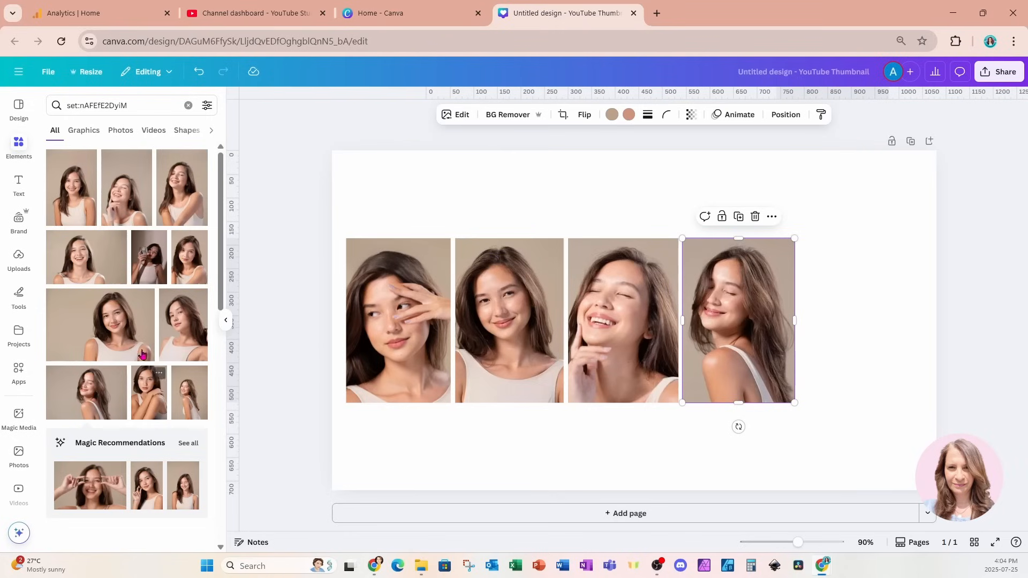
drag(738, 321, 633, 320)
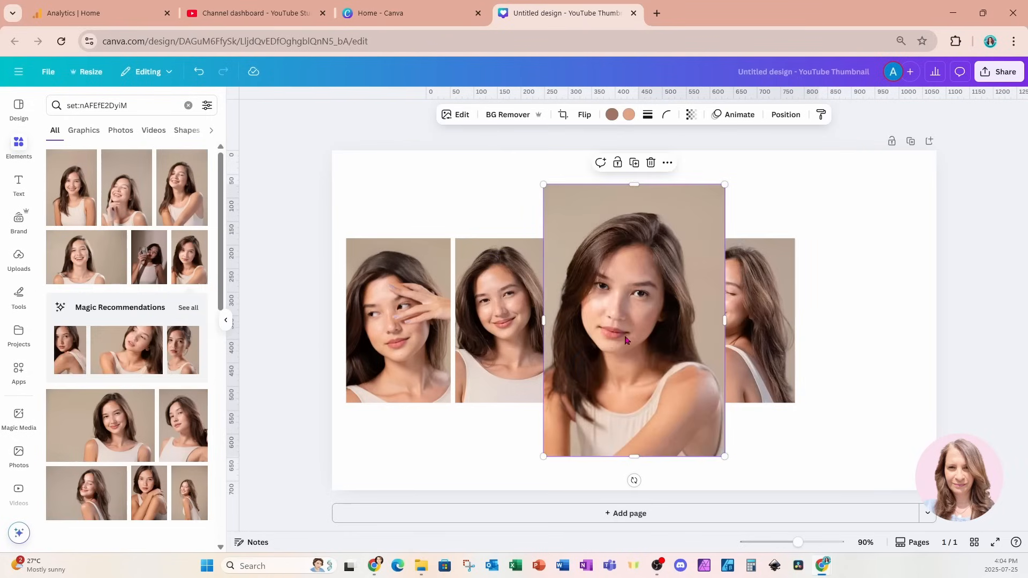
drag(633, 320, 865, 367)
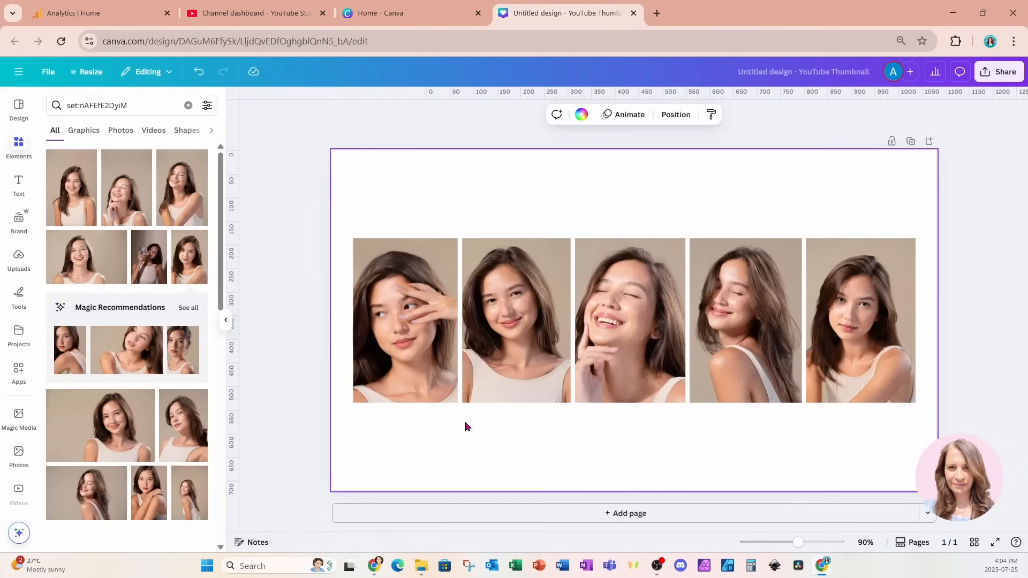
- Enlarge then narrow the first portrait so it hangs lower than the rest of the row
click(404, 320)
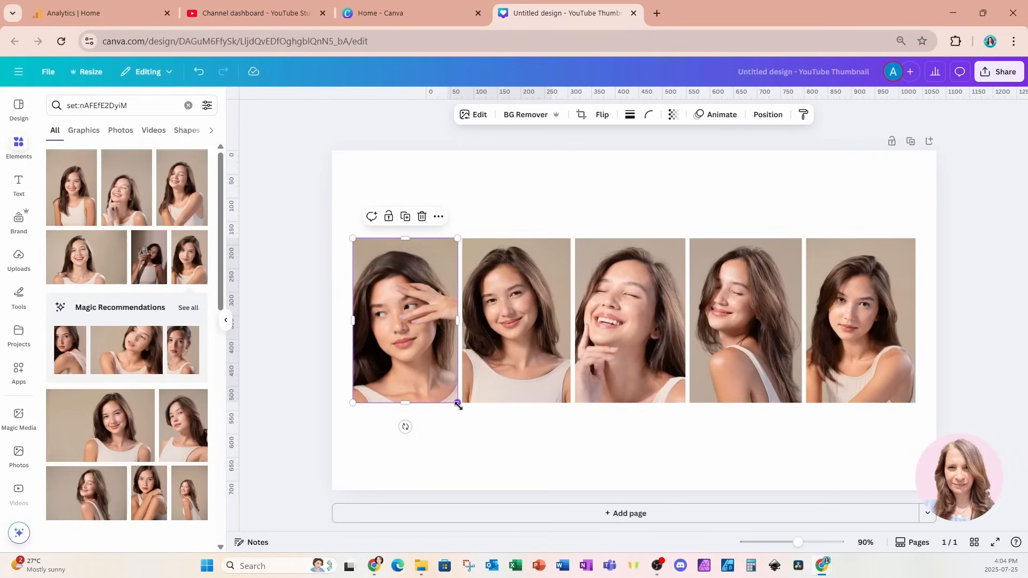
drag(457, 404, 477, 432)
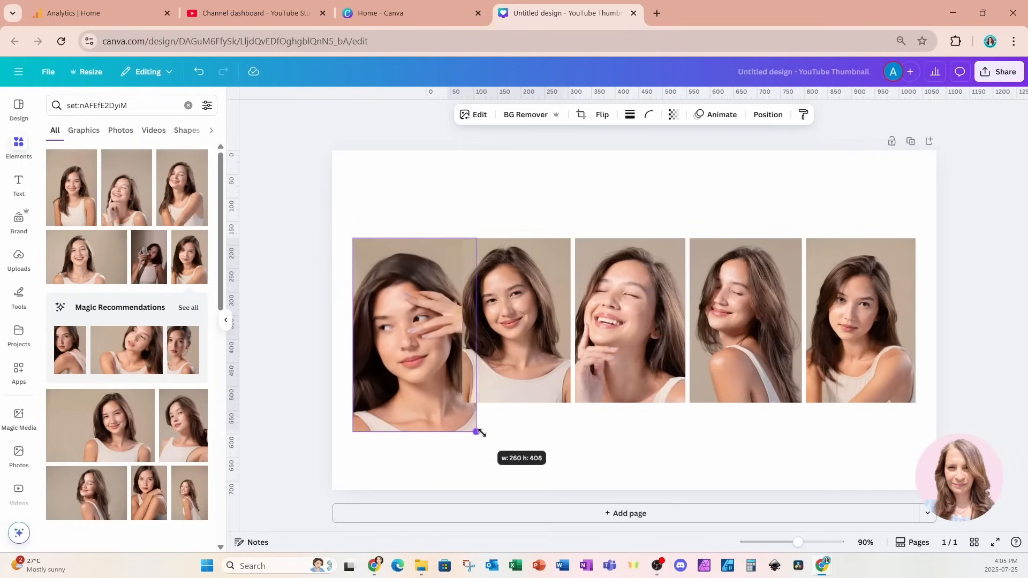
drag(476, 431, 495, 466)
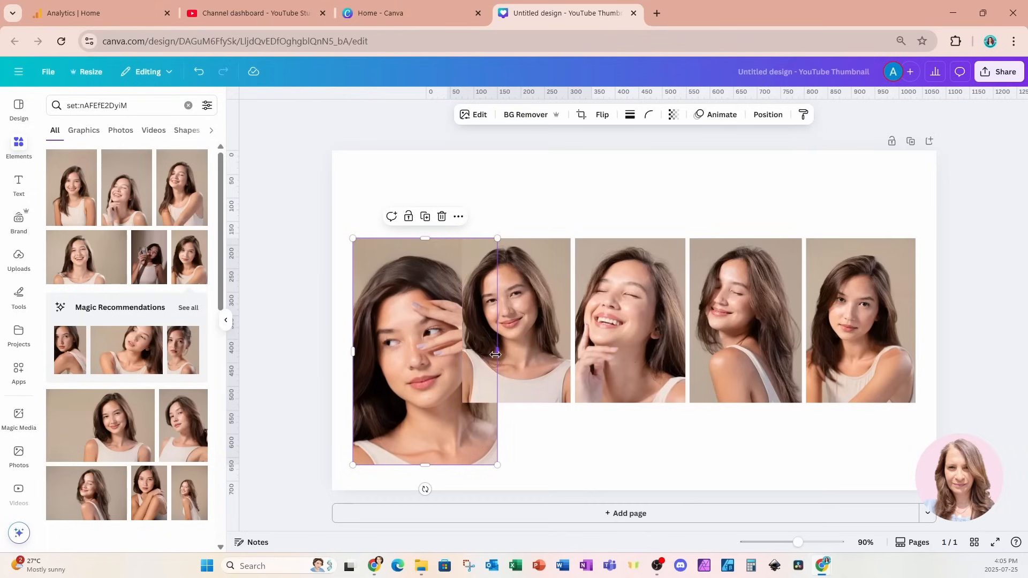
drag(496, 354, 457, 354)
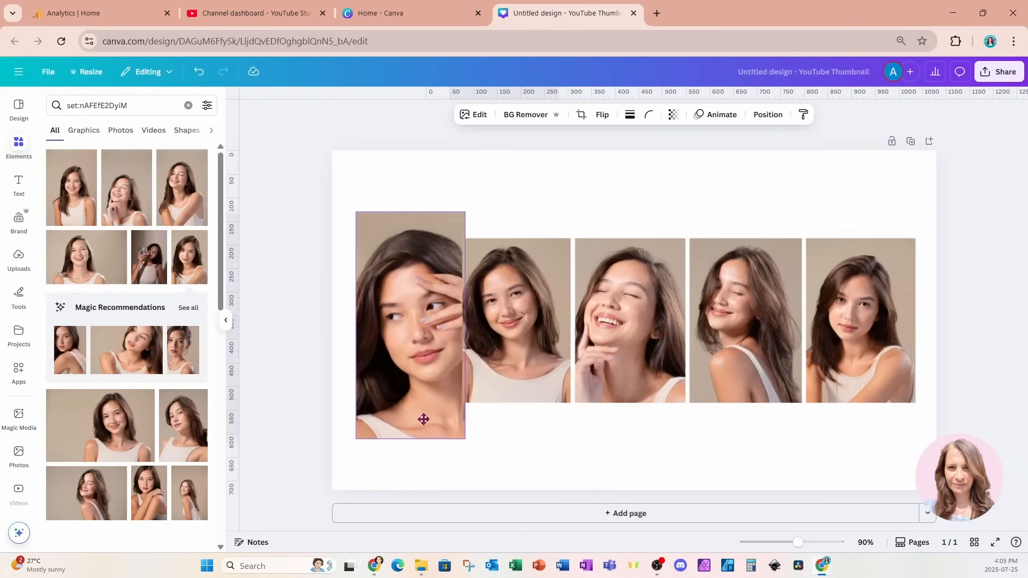
click(410, 325)
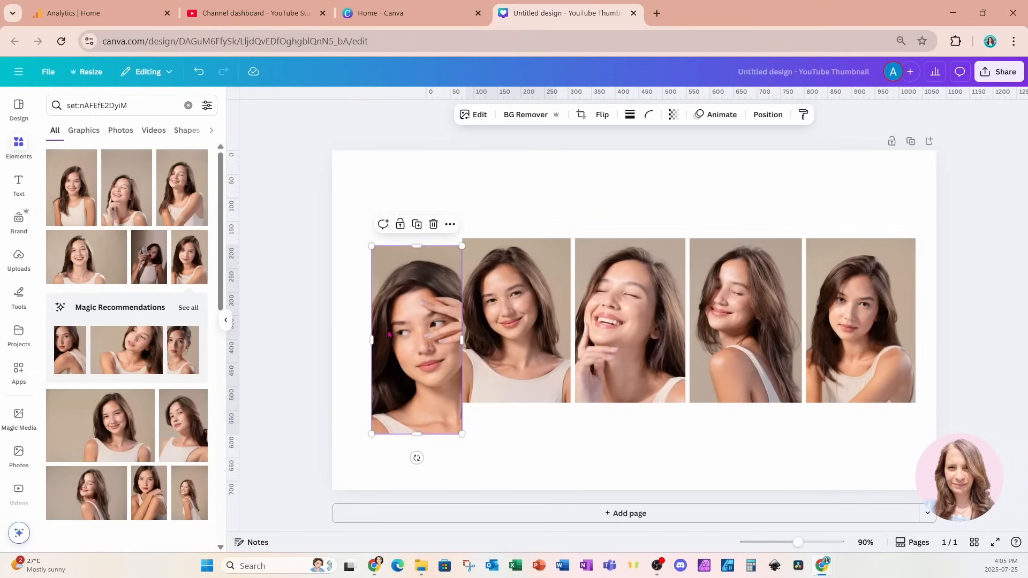
click(515, 321)
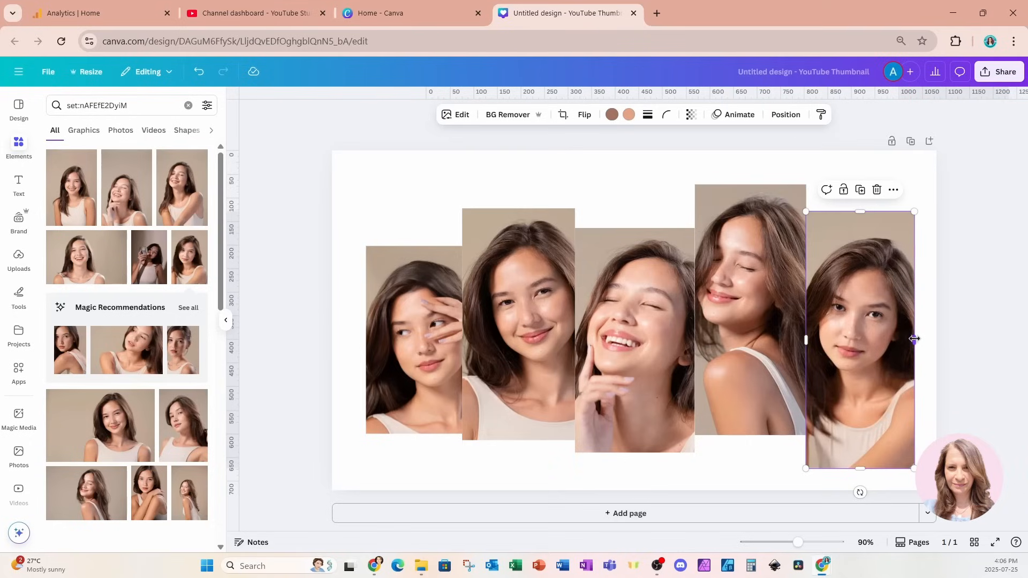
- Adjust the widths of the fifth, fourth, middle and second portraits so neighbouring edges touch
drag(913, 340, 919, 339)
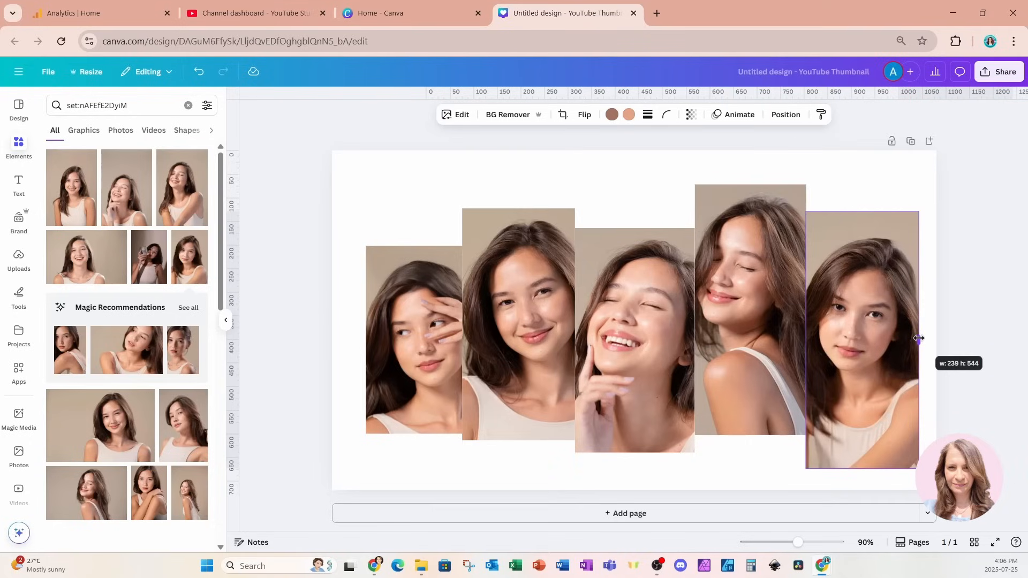
drag(918, 339, 911, 338)
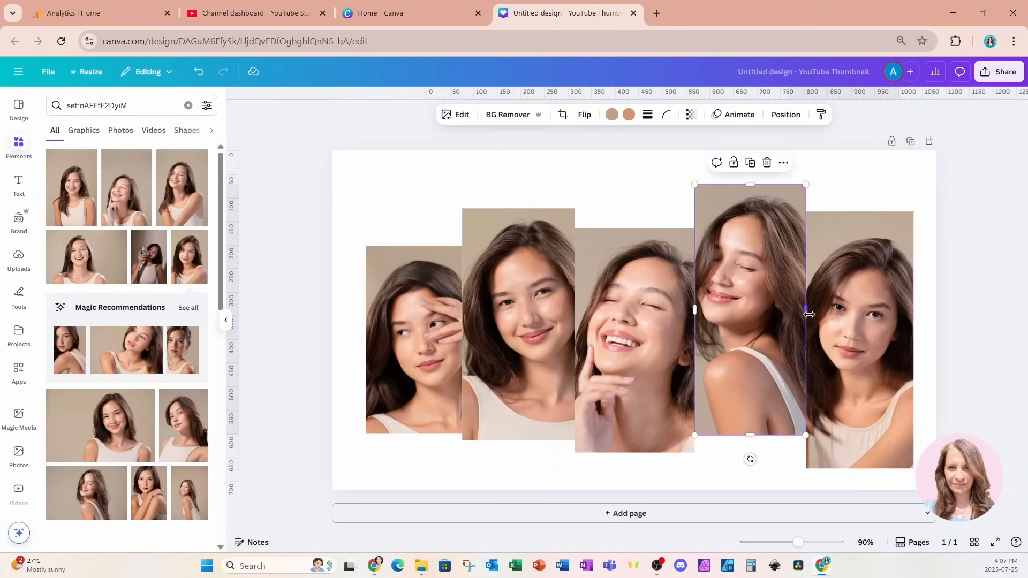
drag(805, 310, 805, 315)
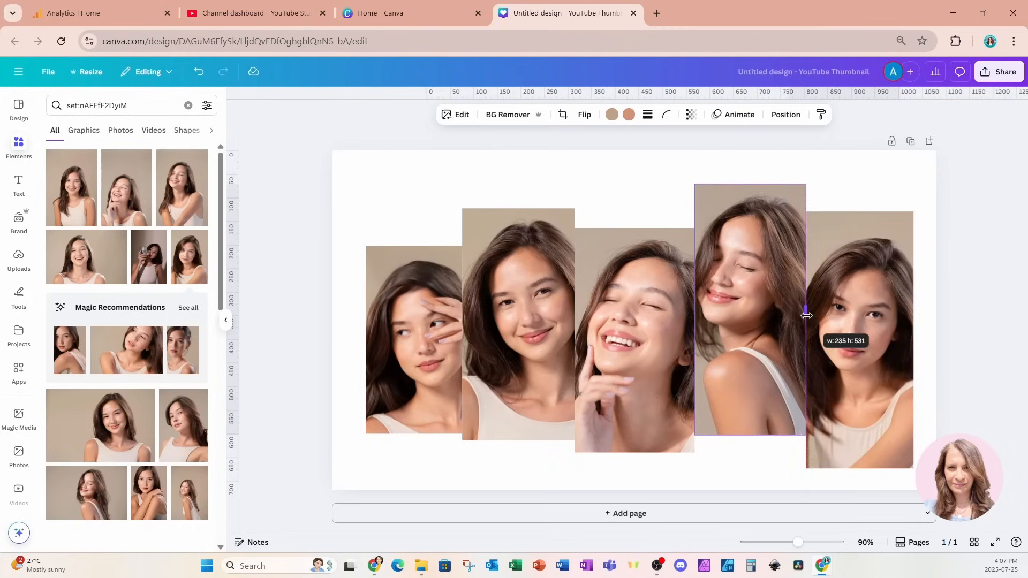
drag(806, 314, 798, 314)
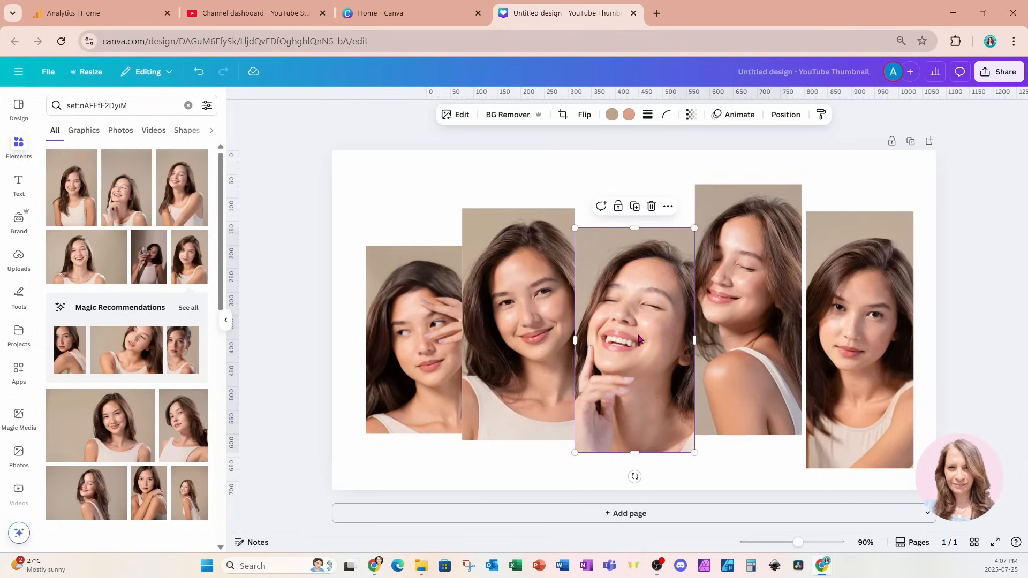
drag(693, 339, 685, 339)
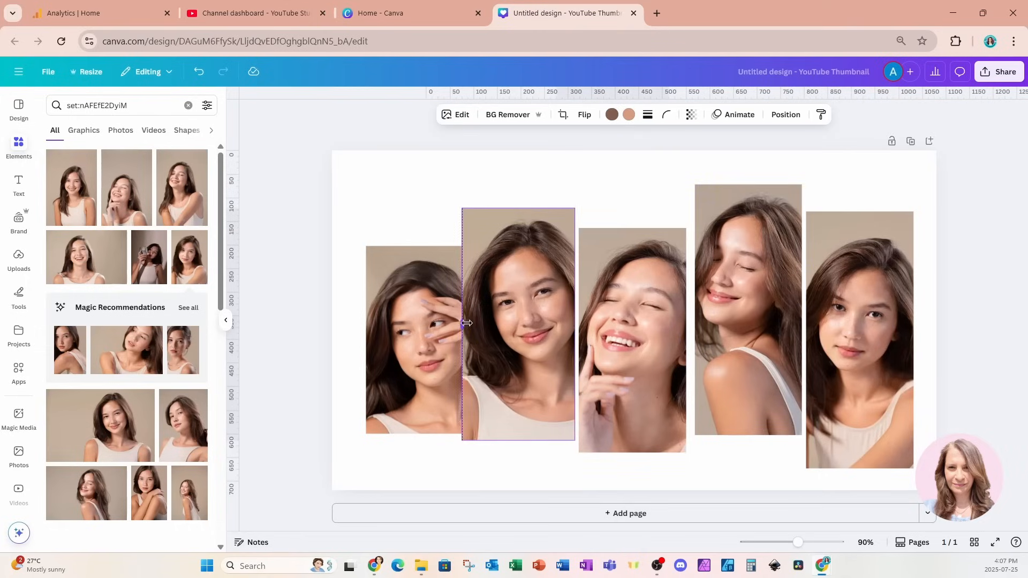
drag(460, 323, 363, 337)
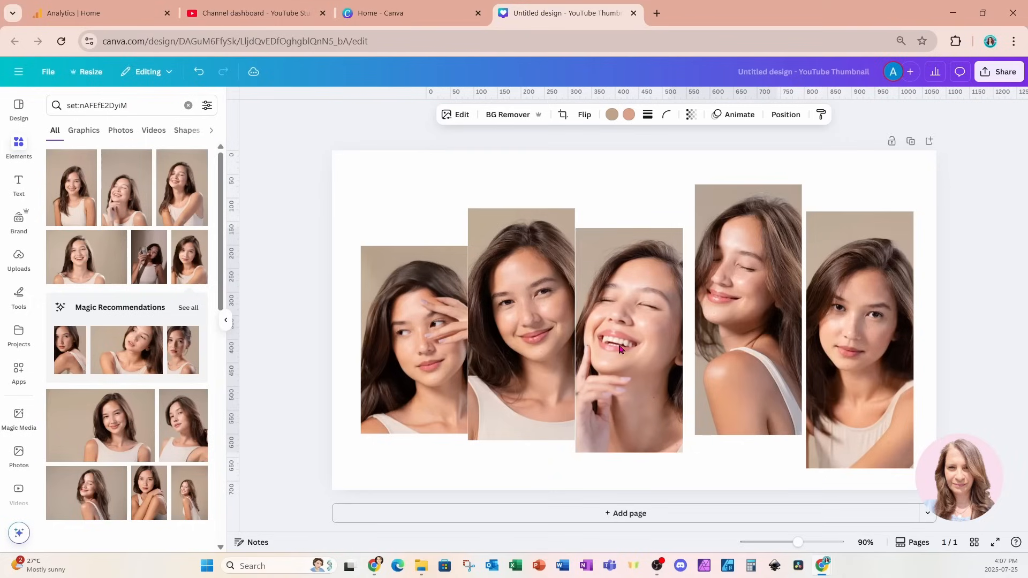
click(747, 312)
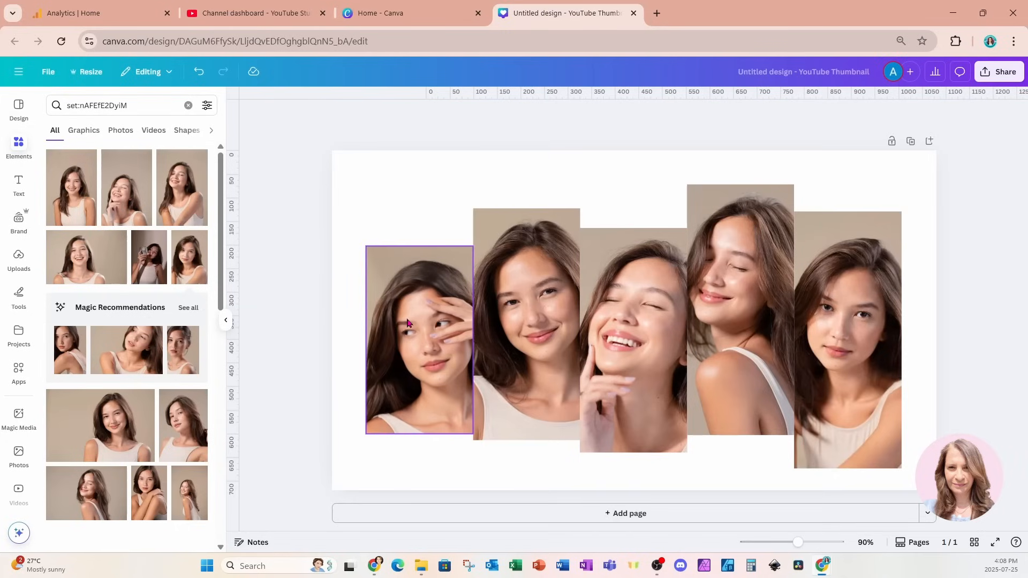
- Apply BG Remover to the portraits so the women appear cut out on the white page
click(420, 340)
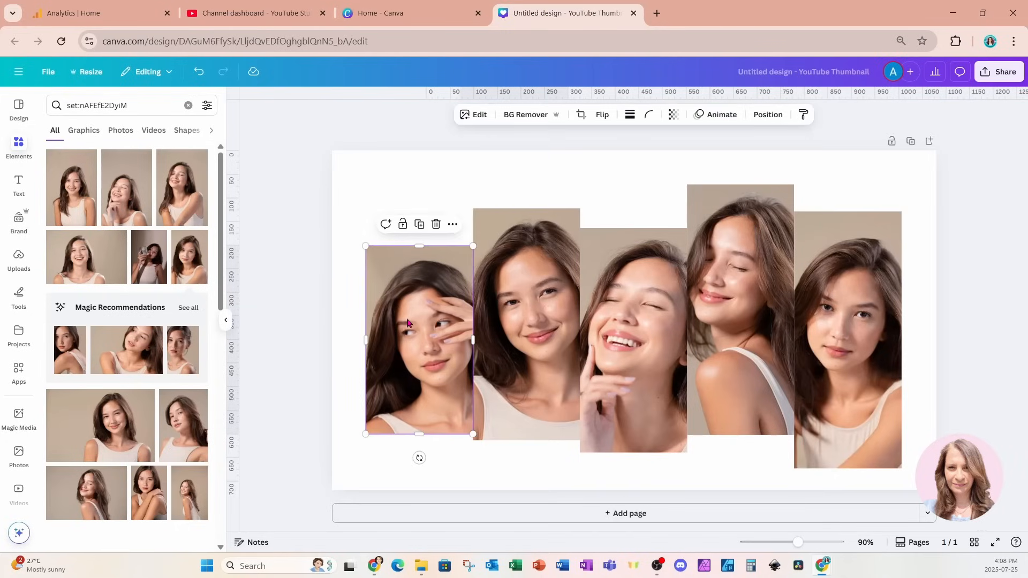
click(525, 115)
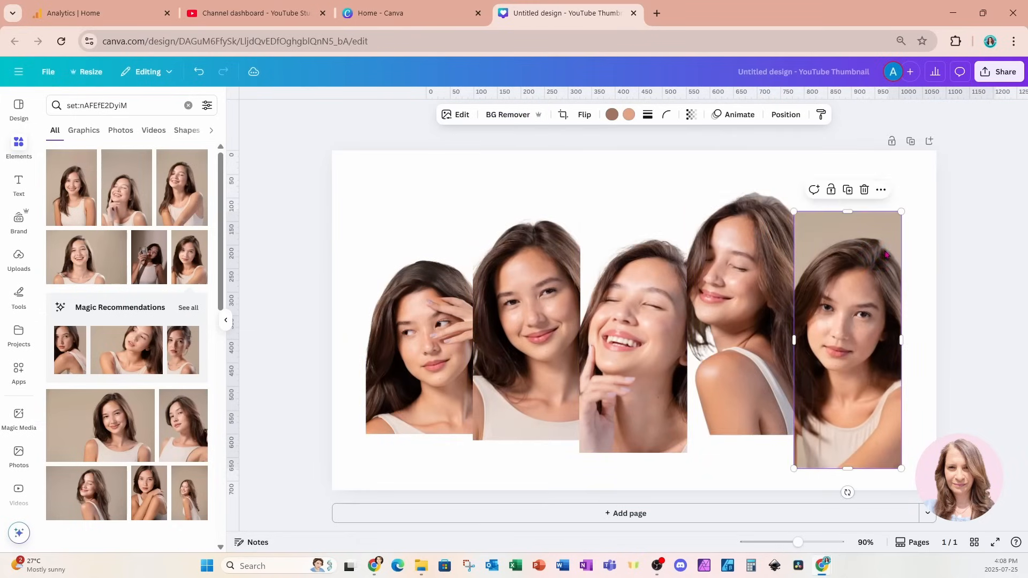
click(508, 114)
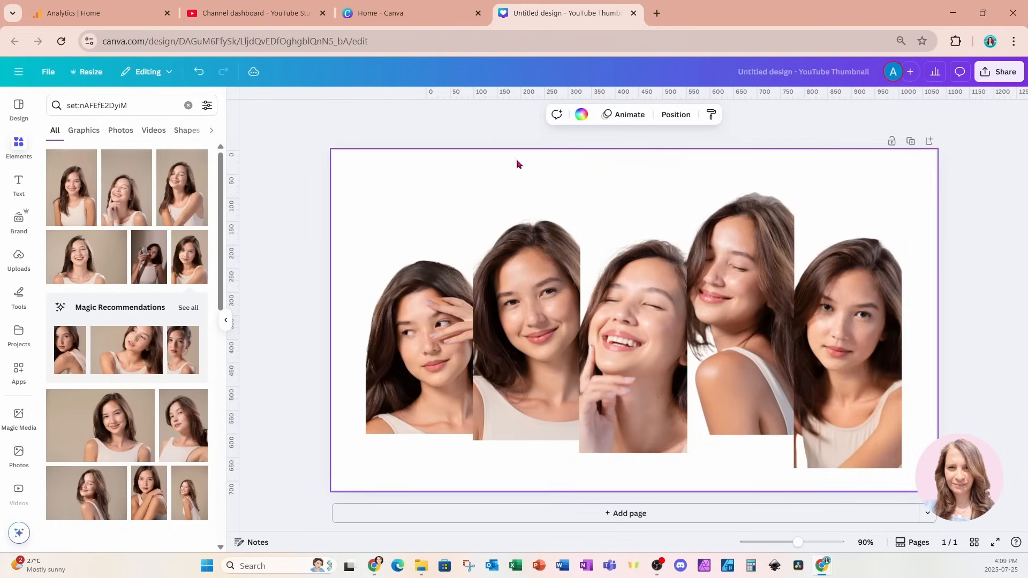
- Set the page background colour to black behind the five cut-out portraits
click(580, 115)
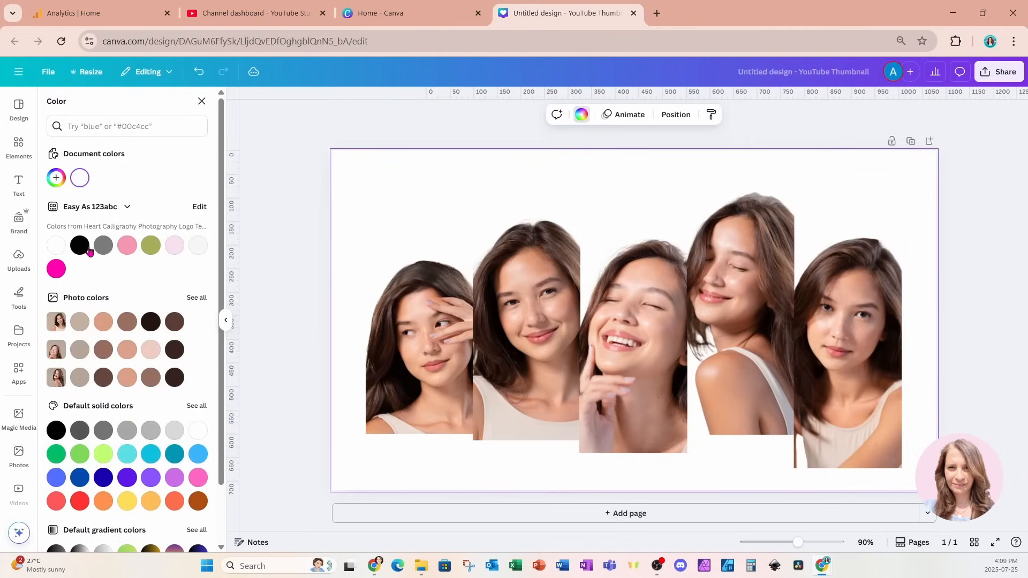
click(80, 245)
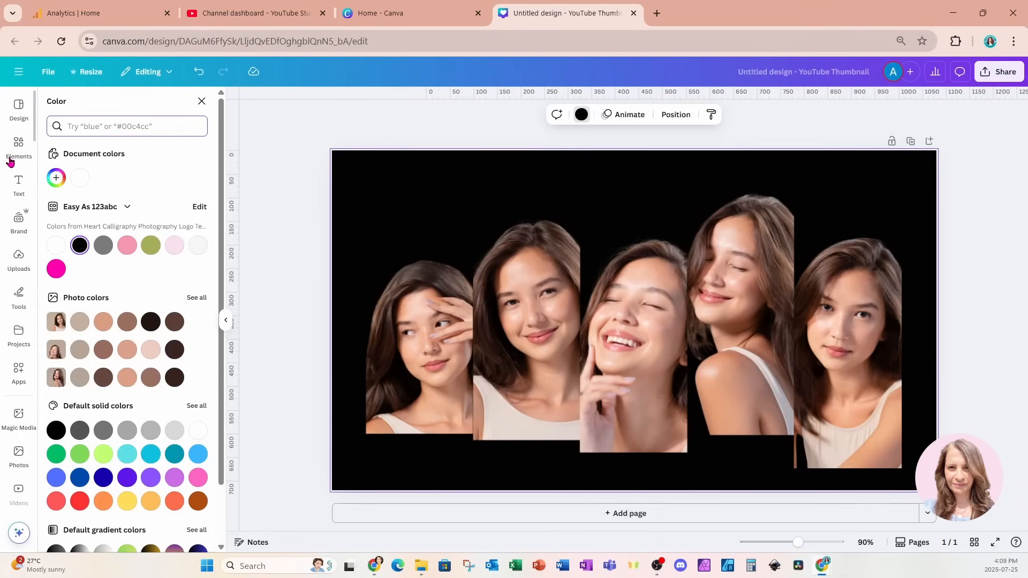
click(18, 145)
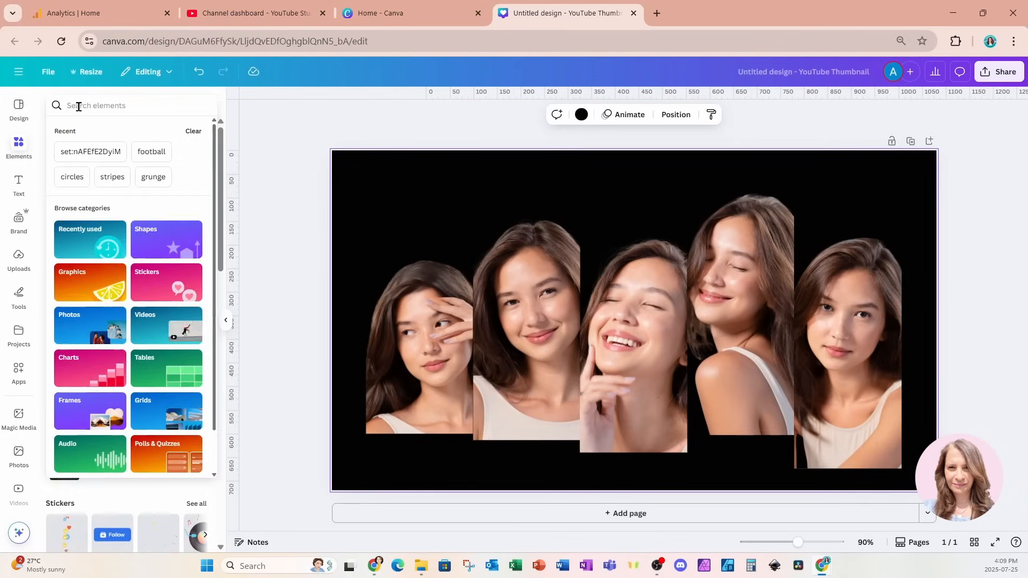
- Search Elements for 'line' and pick a thin straight line from the Graphics results
text(line narrow end)
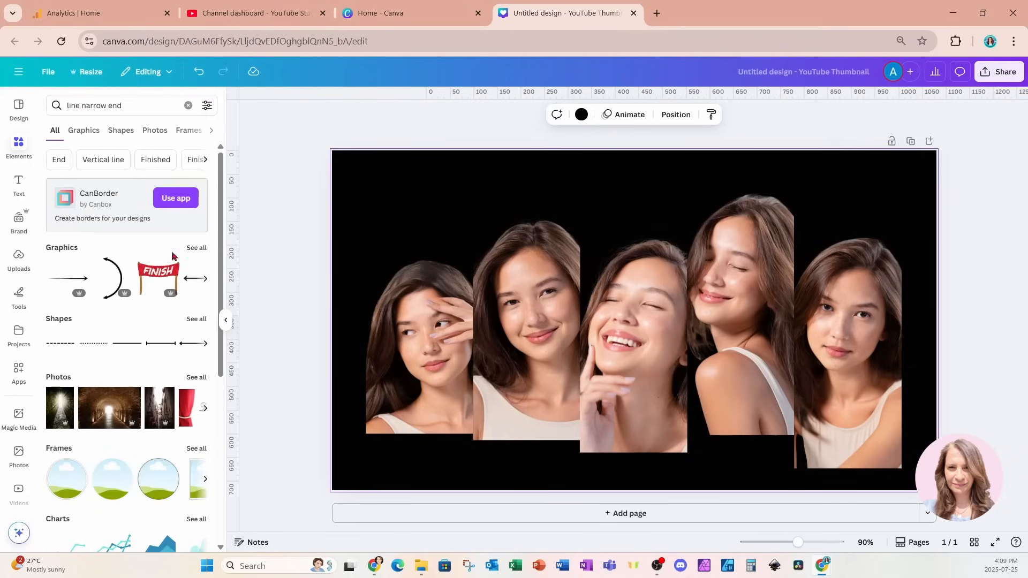
click(84, 131)
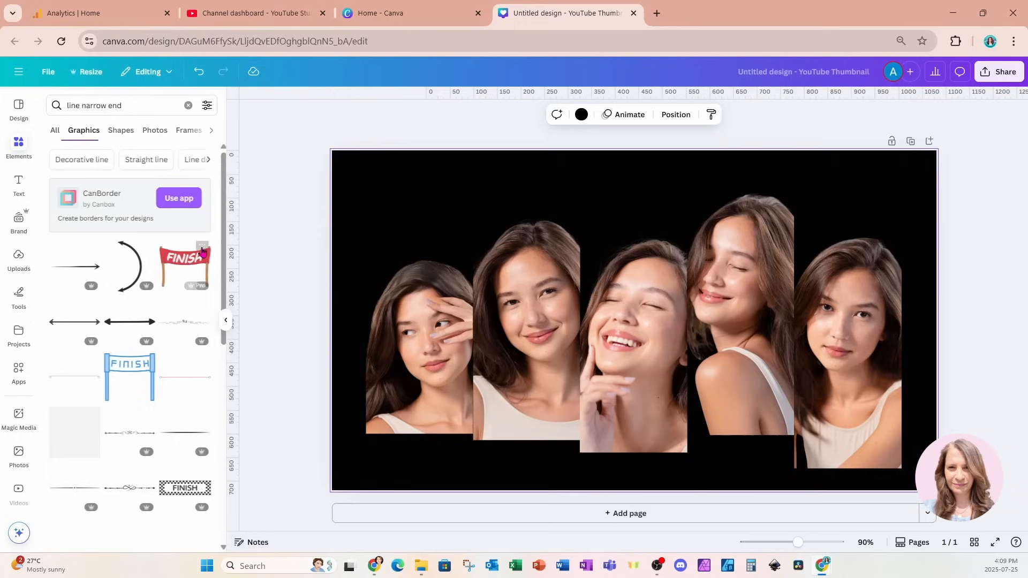
scroll(down, 3)
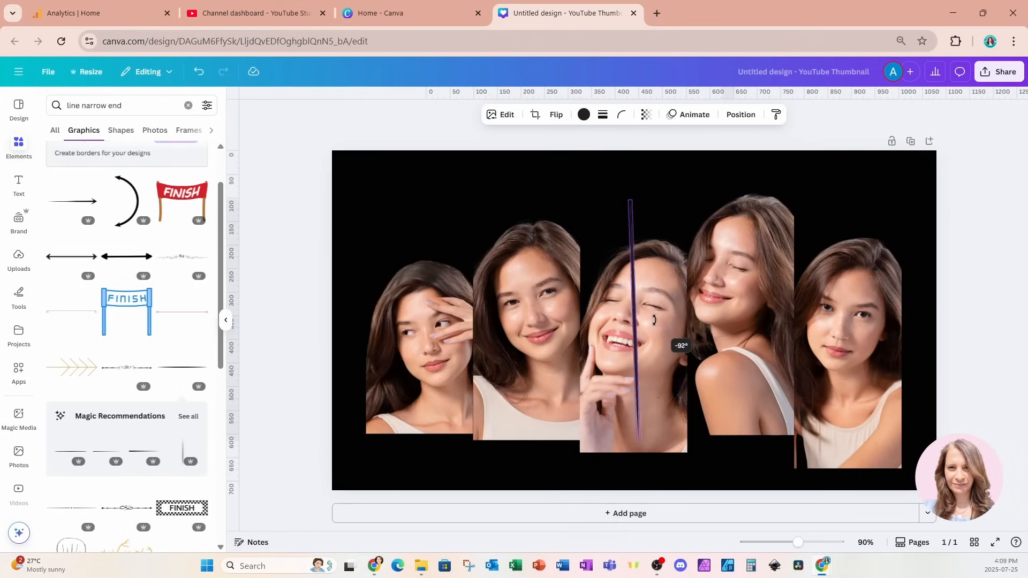
- Rotate the line to exactly 90° and move it into the gap between the first two portraits
click(740, 115)
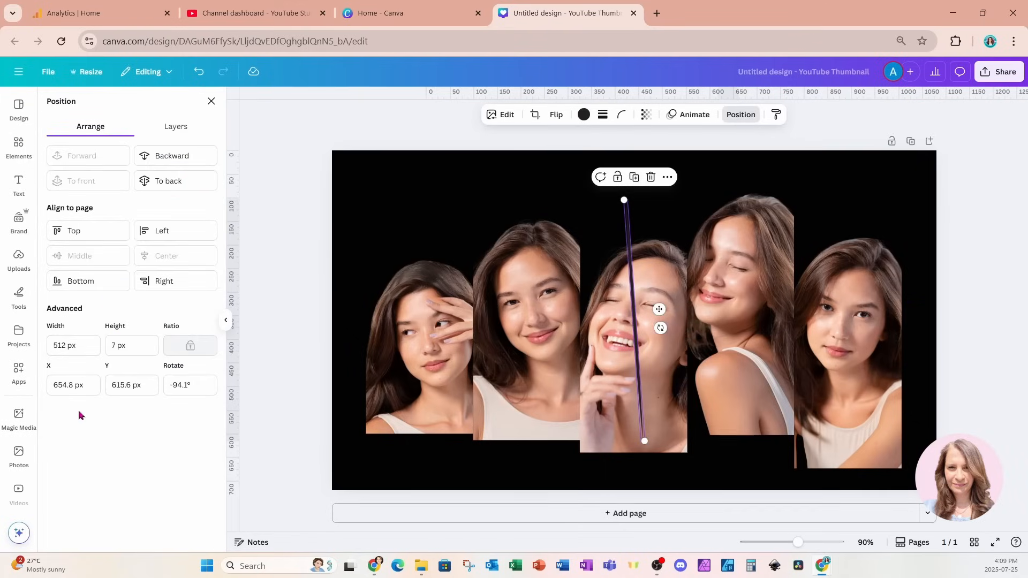
click(189, 384)
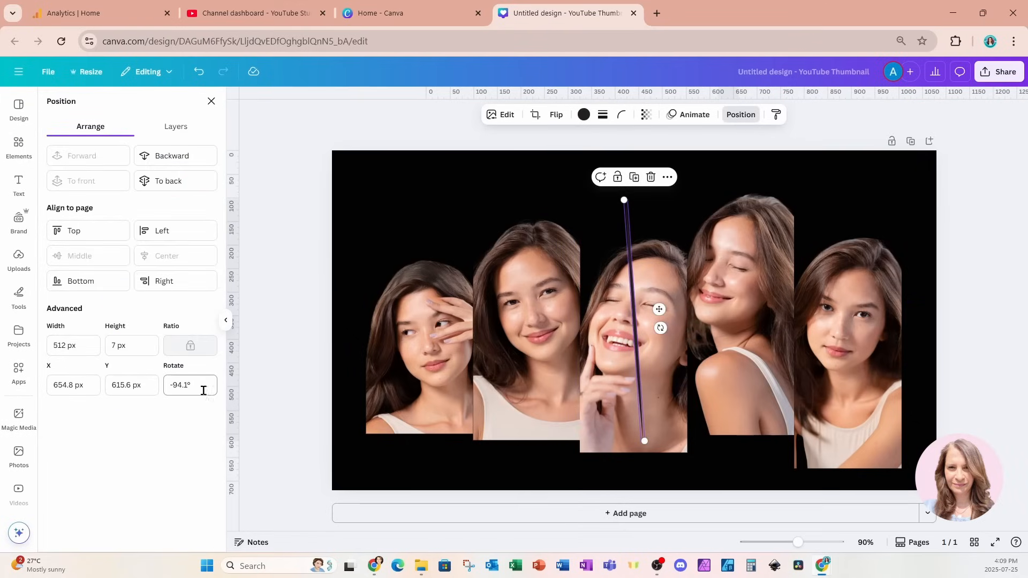
click(189, 384)
text(90)
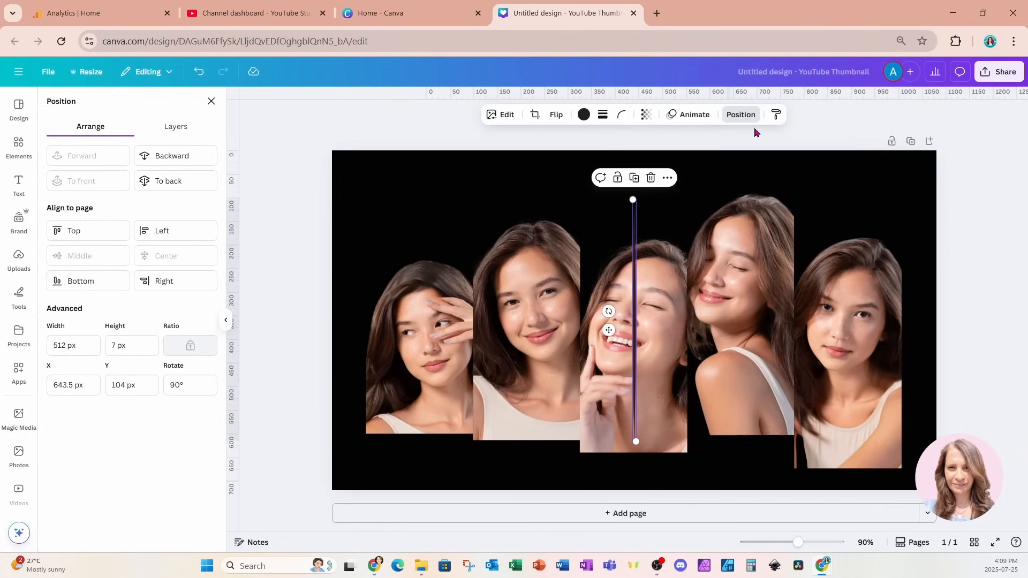
click(130, 385)
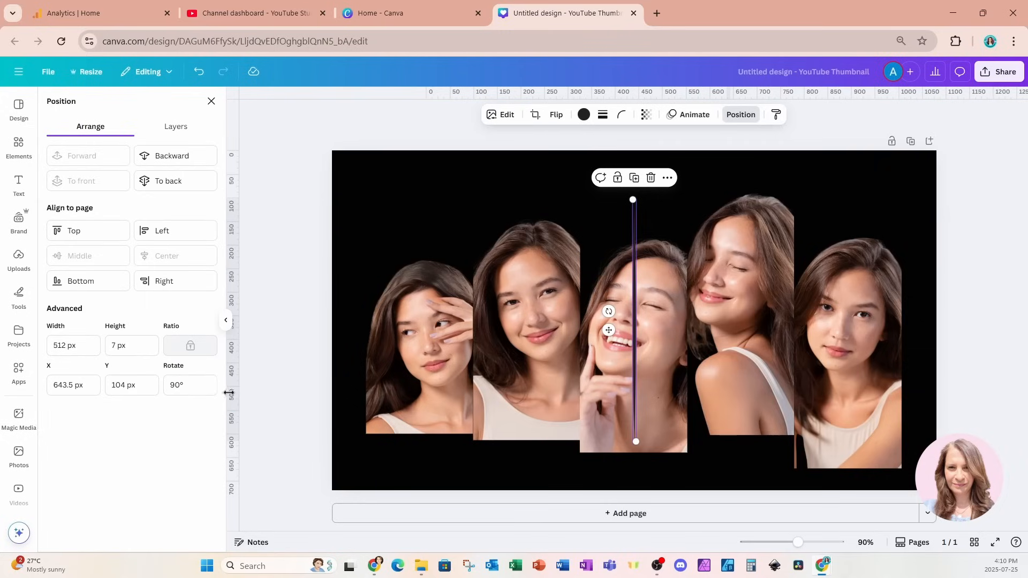
click(188, 384)
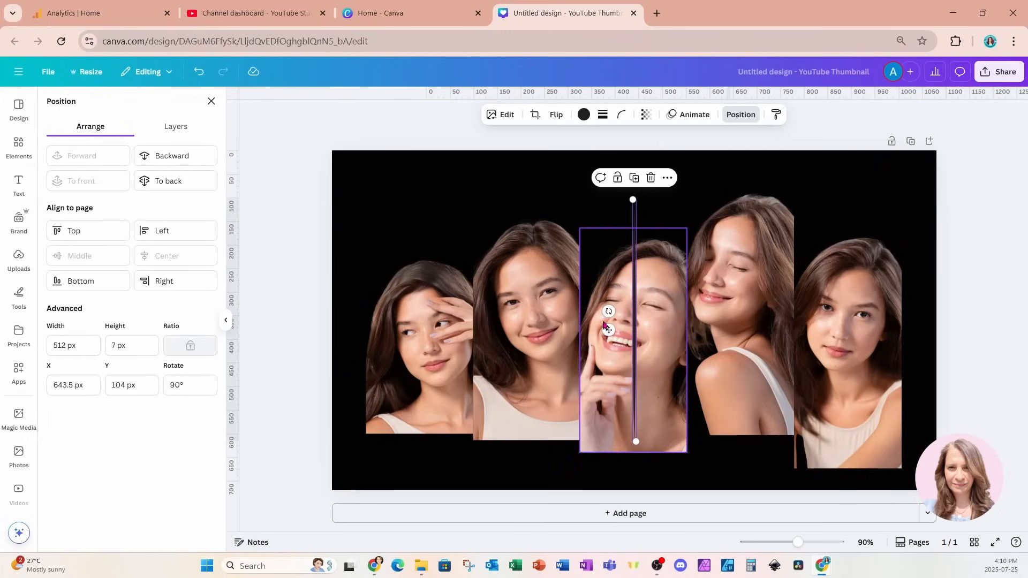
drag(633, 334, 571, 334)
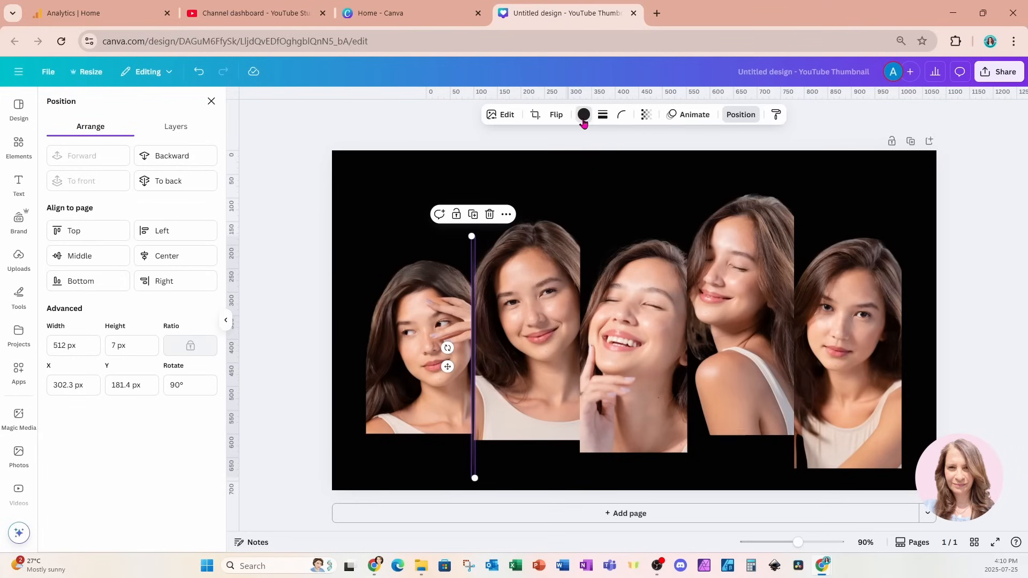
- Colour the duplicated divider lines white so white lines run along every portrait seam
click(582, 114)
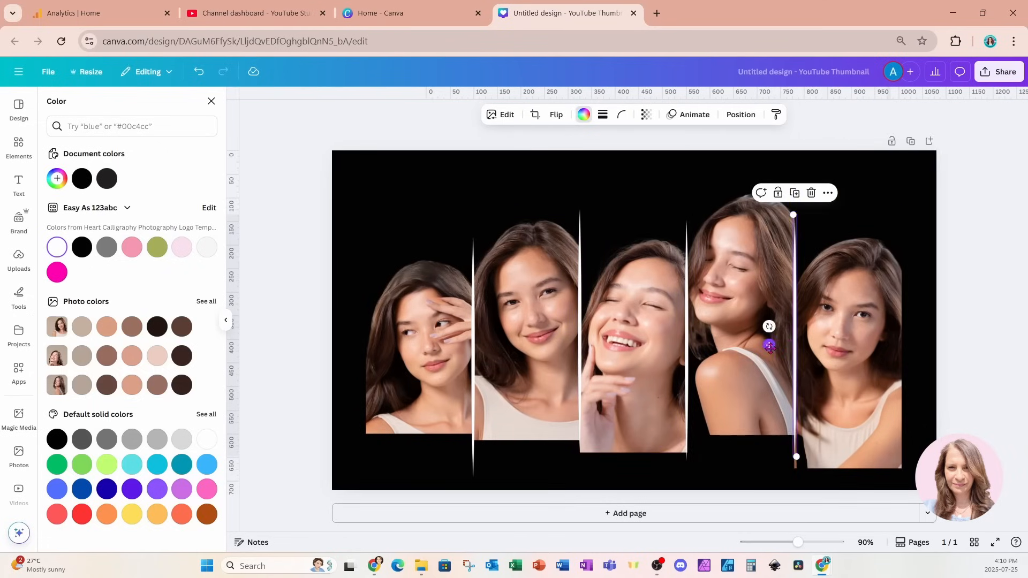
click(846, 334)
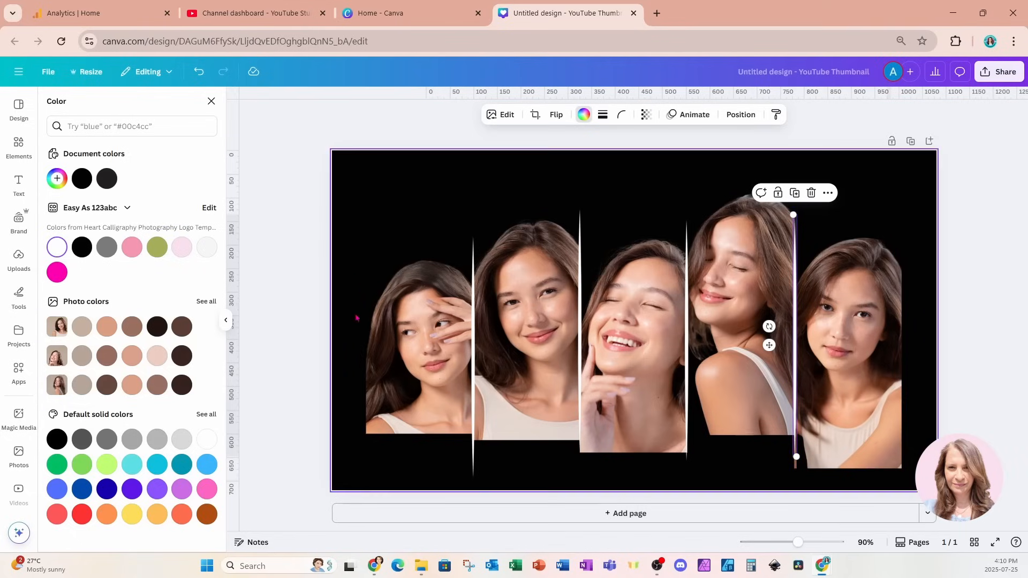
mouse_move(407, 444)
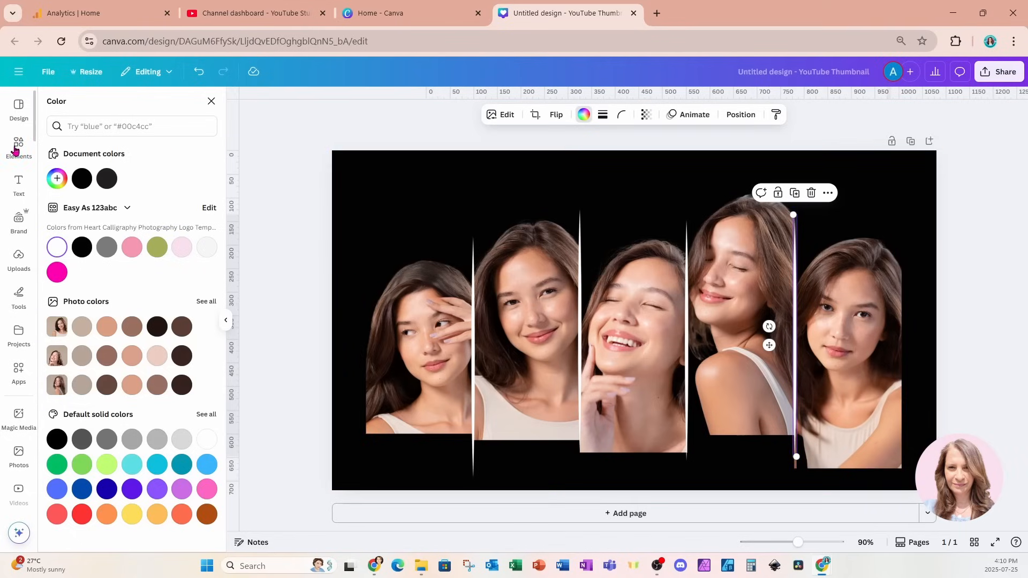
click(18, 145)
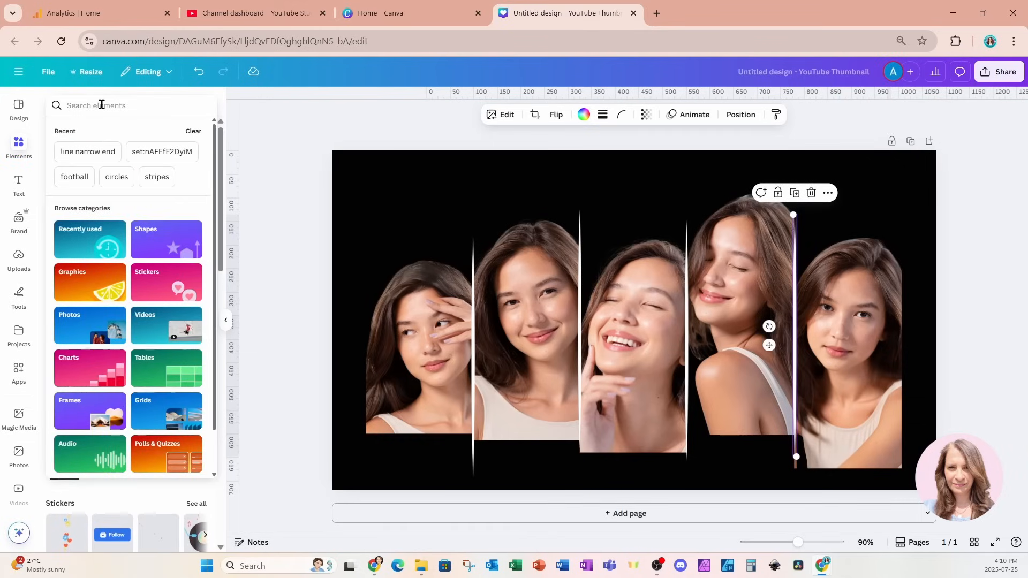
- Add a 'black gradient' graphic and stretch it across the portraits' lower edges
text(black gradient)
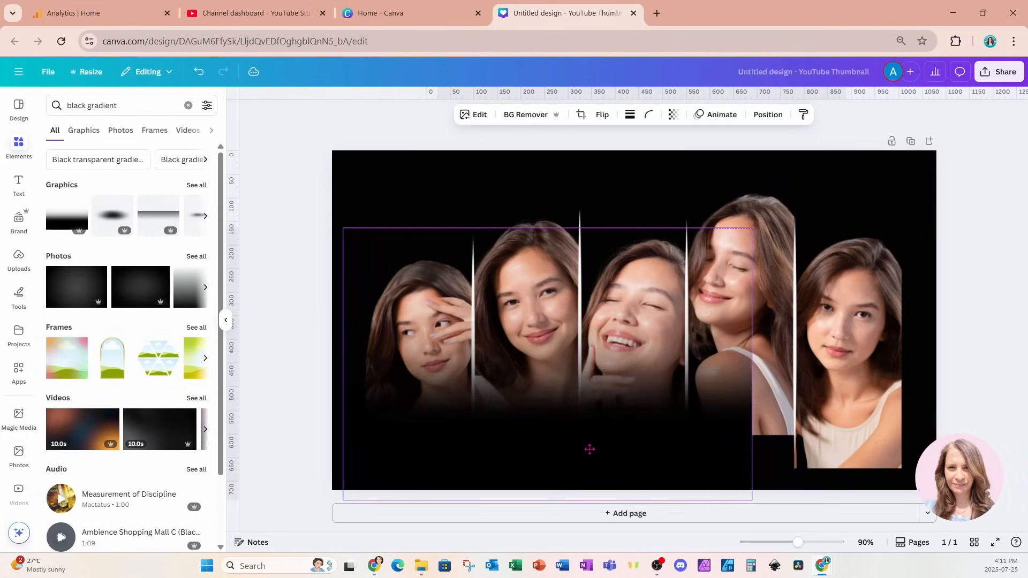
click(741, 321)
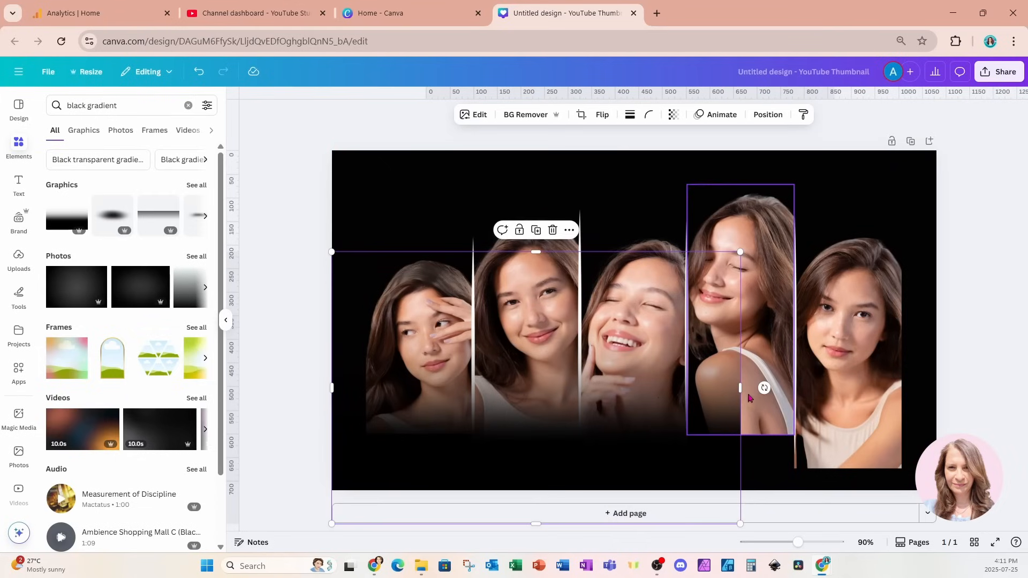
drag(740, 387, 926, 388)
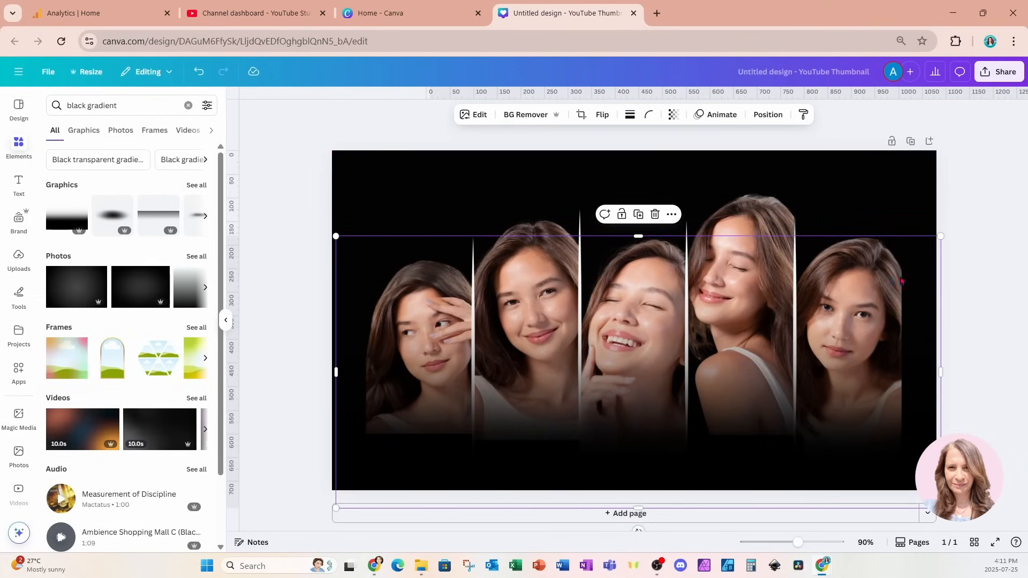
click(845, 341)
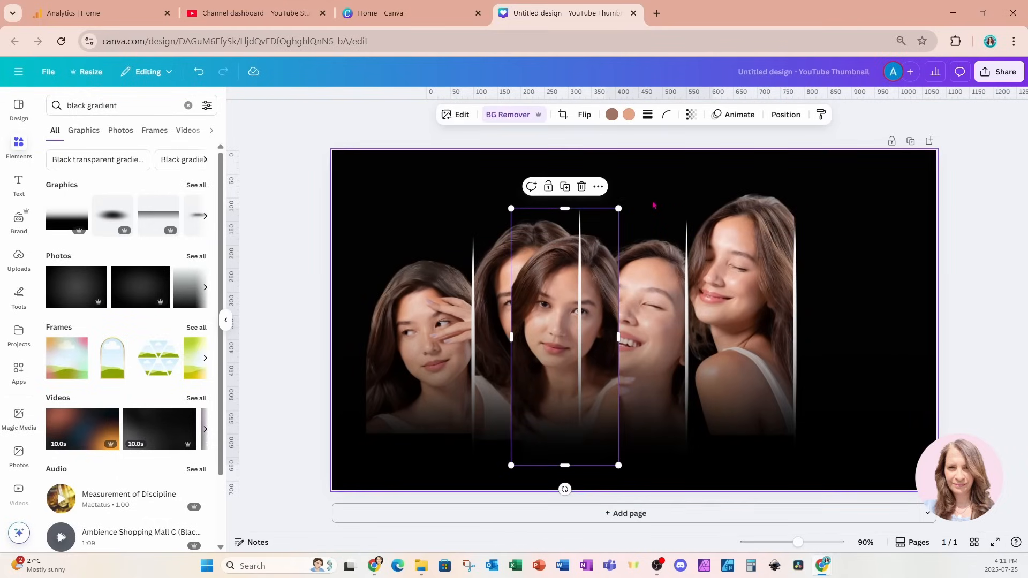
- Select the laughing portrait from the Layers list under Position
click(785, 114)
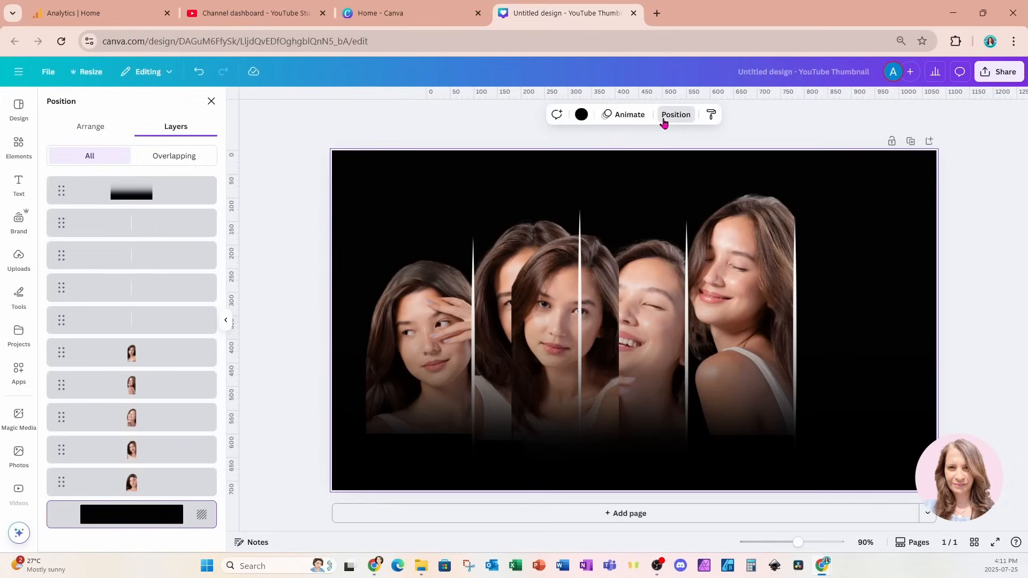
click(130, 385)
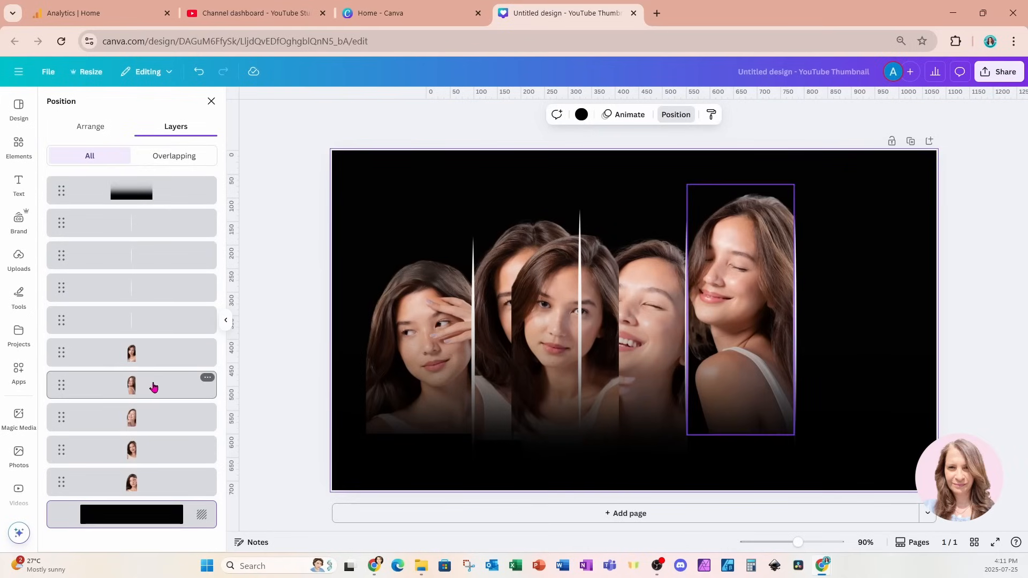
click(130, 416)
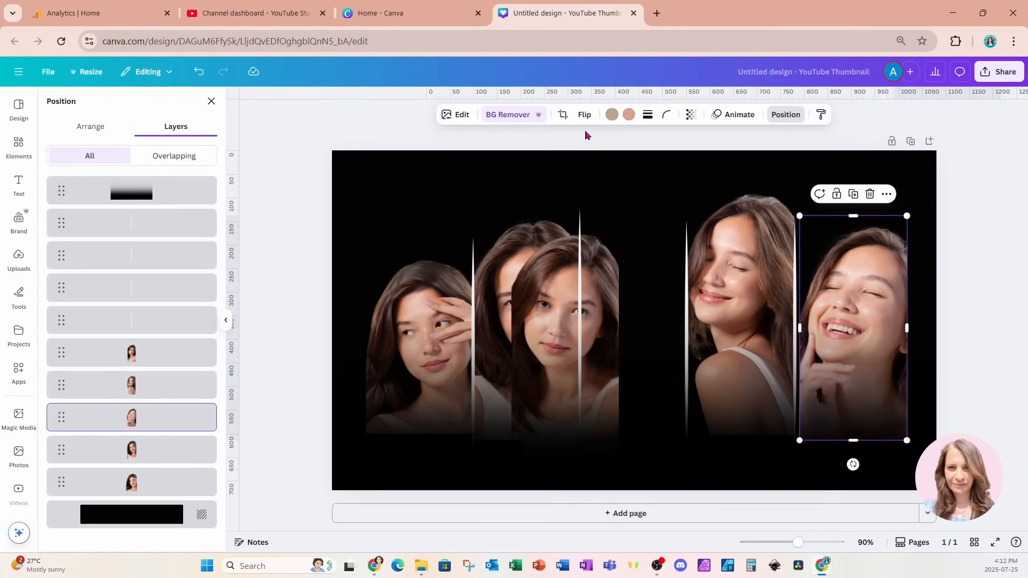
click(583, 115)
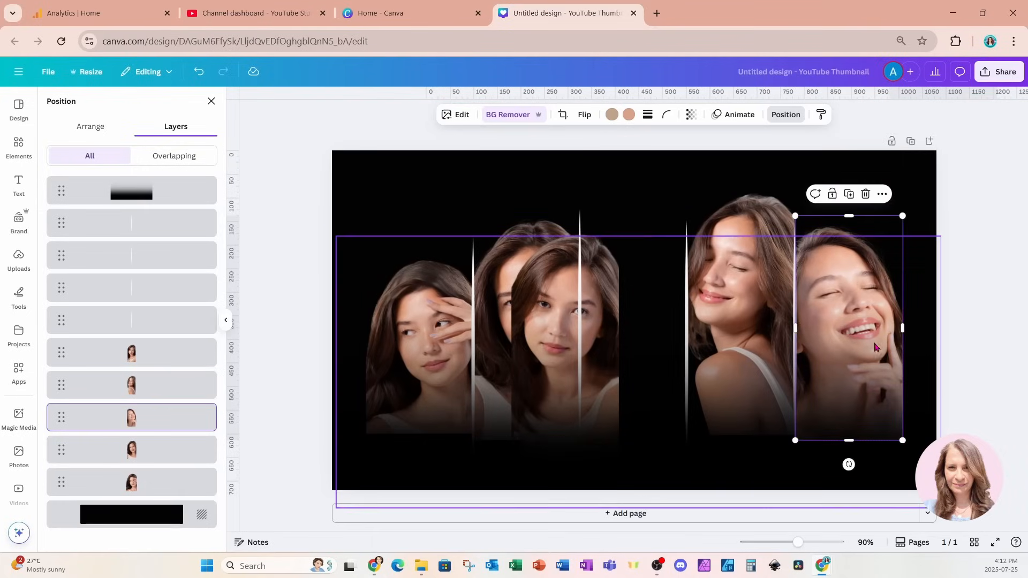
- Move the laughing portrait to the far right, narrow it, and select the eyes-closed portrait to even the row
drag(875, 346, 837, 343)
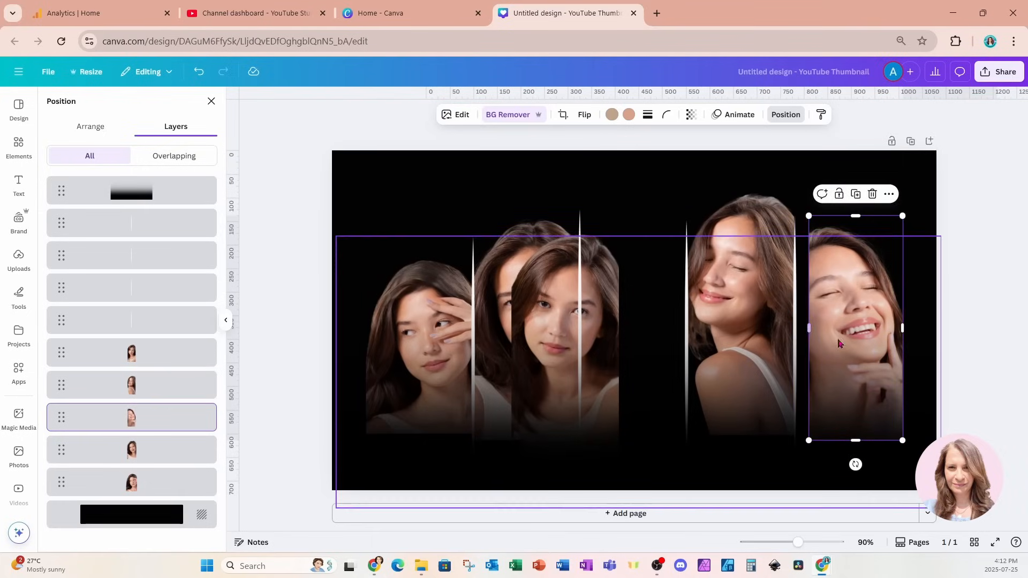
drag(852, 328, 840, 327)
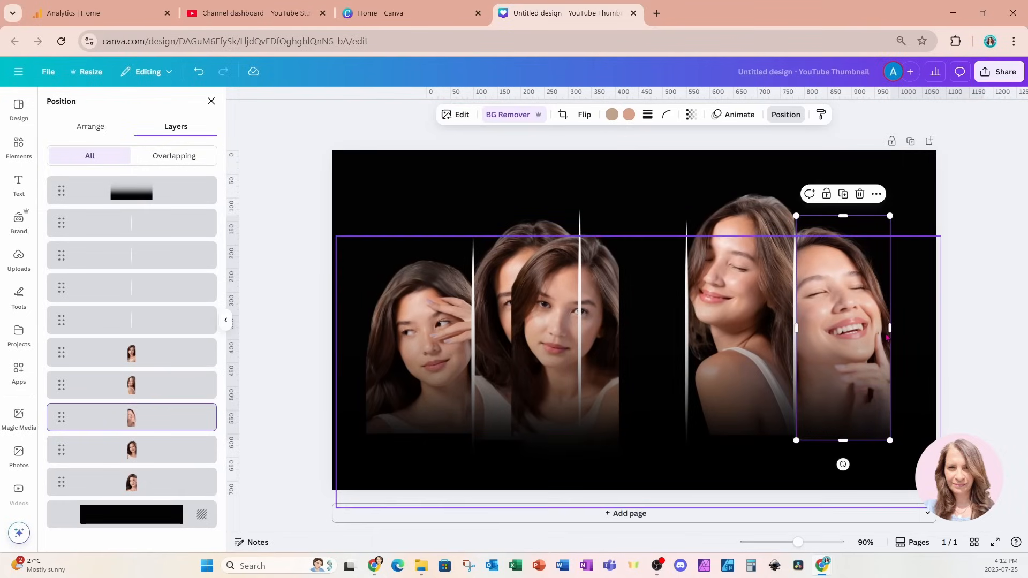
drag(890, 327, 901, 328)
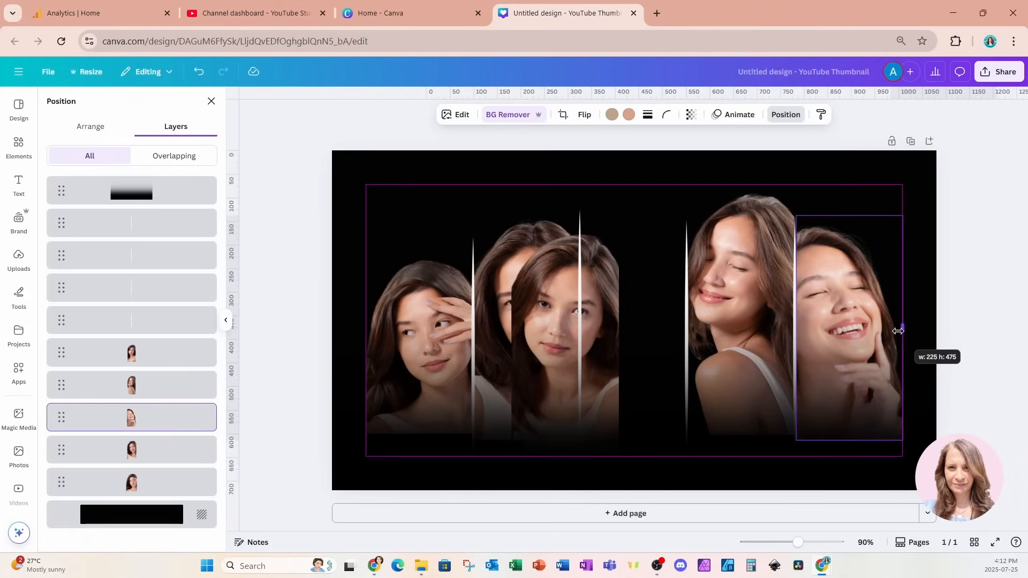
mouse_move(901, 331)
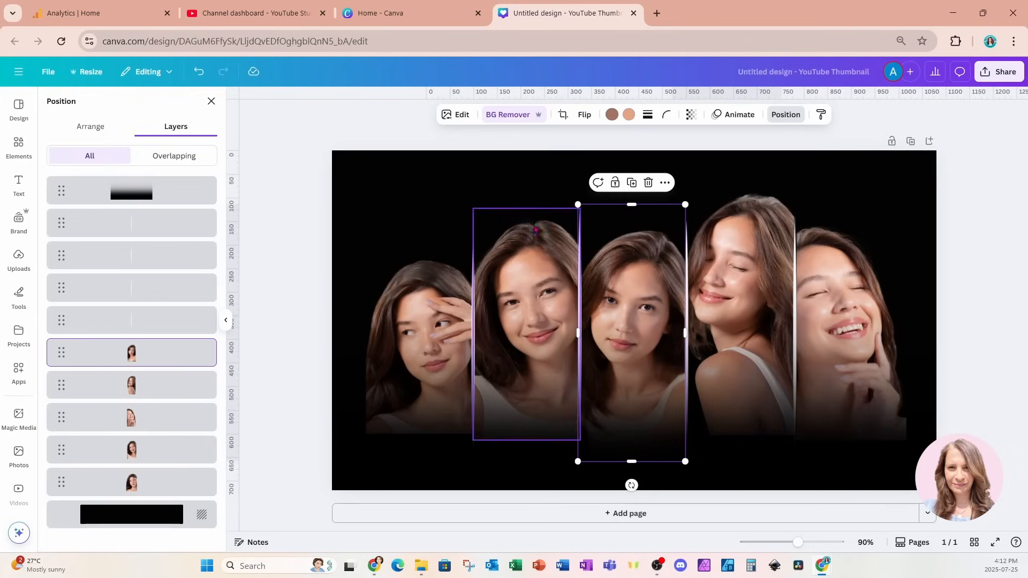
click(131, 481)
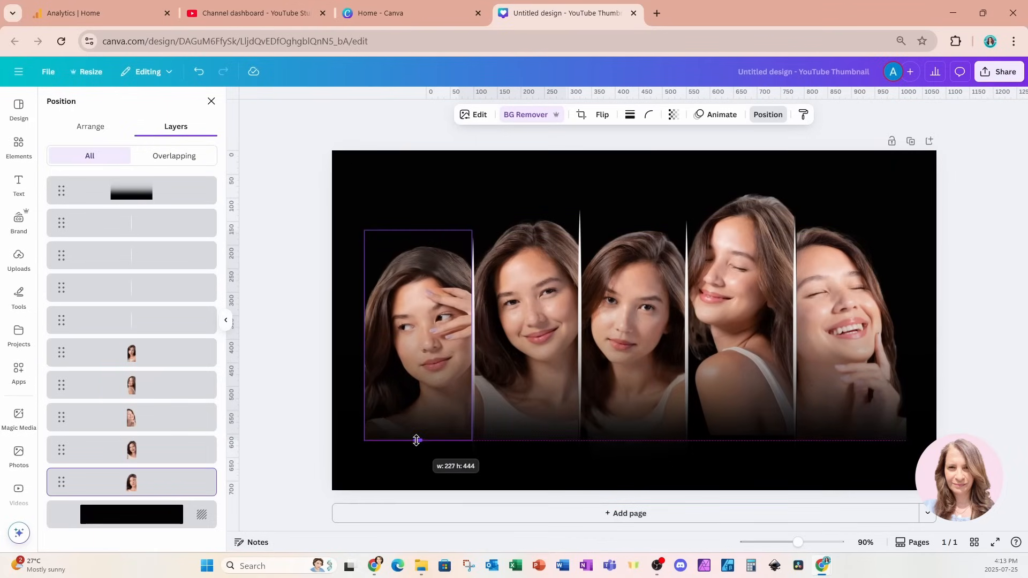
click(738, 315)
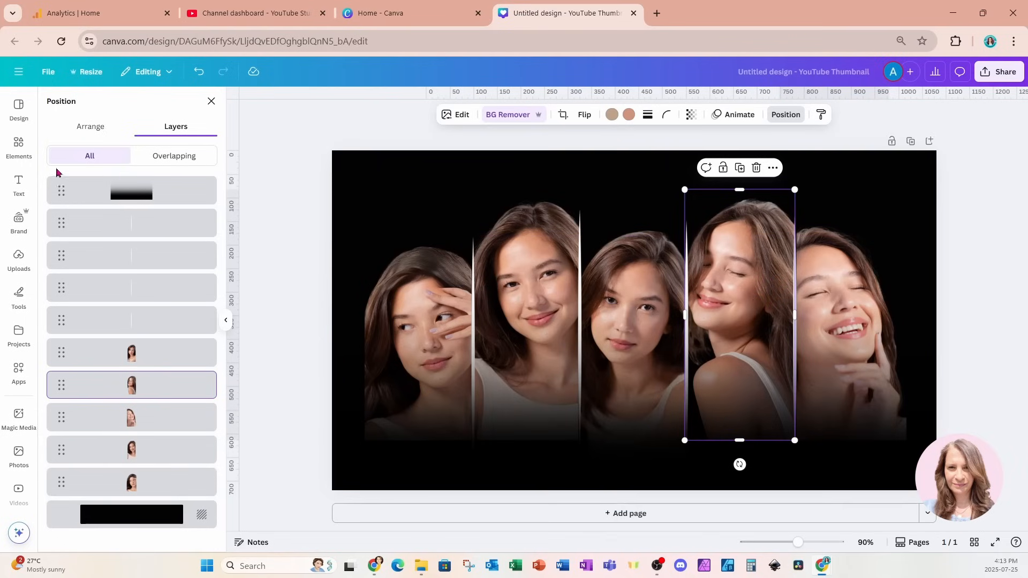
- Search Elements for 'black circle shadows' graphics
click(19, 146)
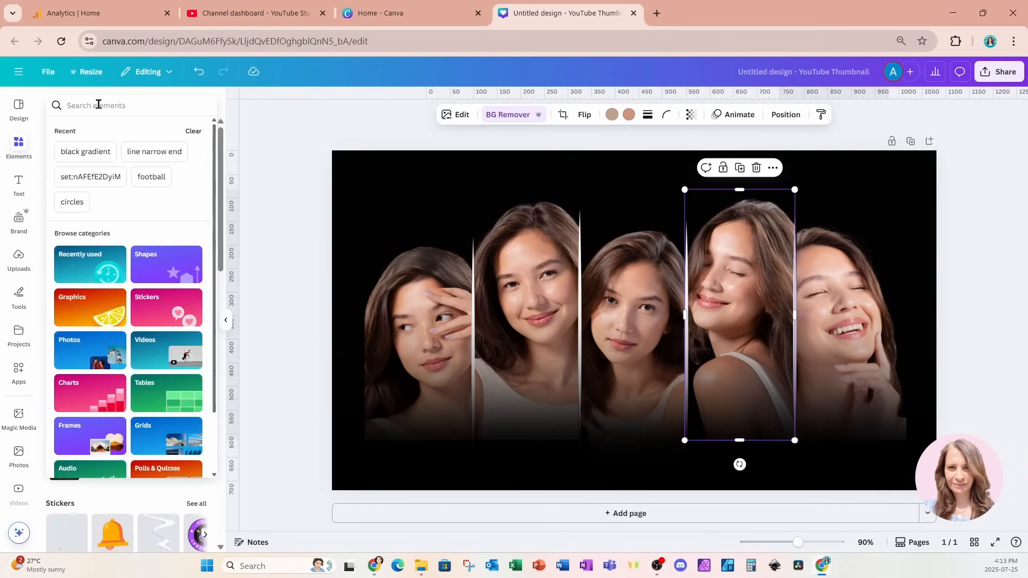
text(circle shadows)
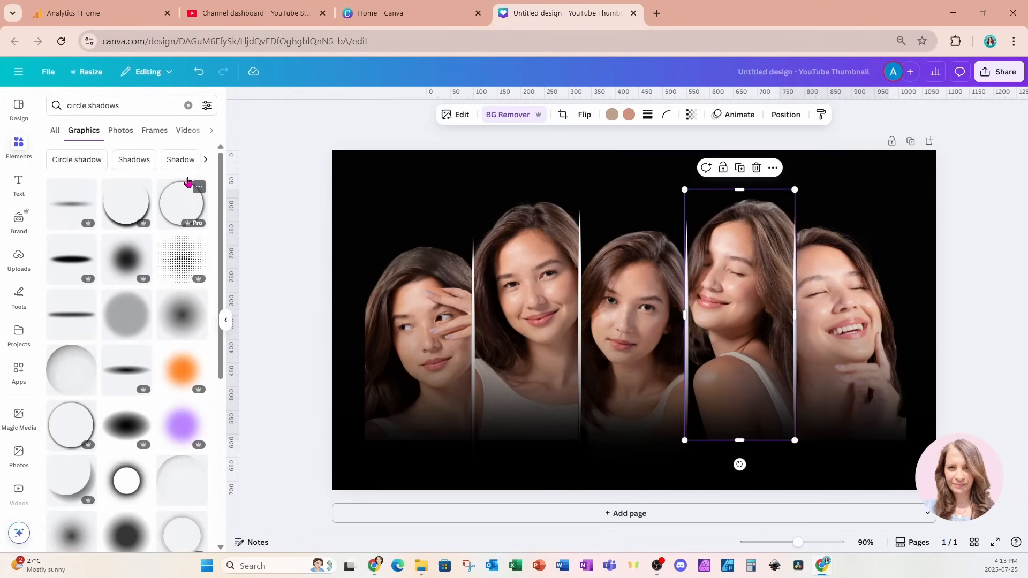
click(116, 105)
text(black )
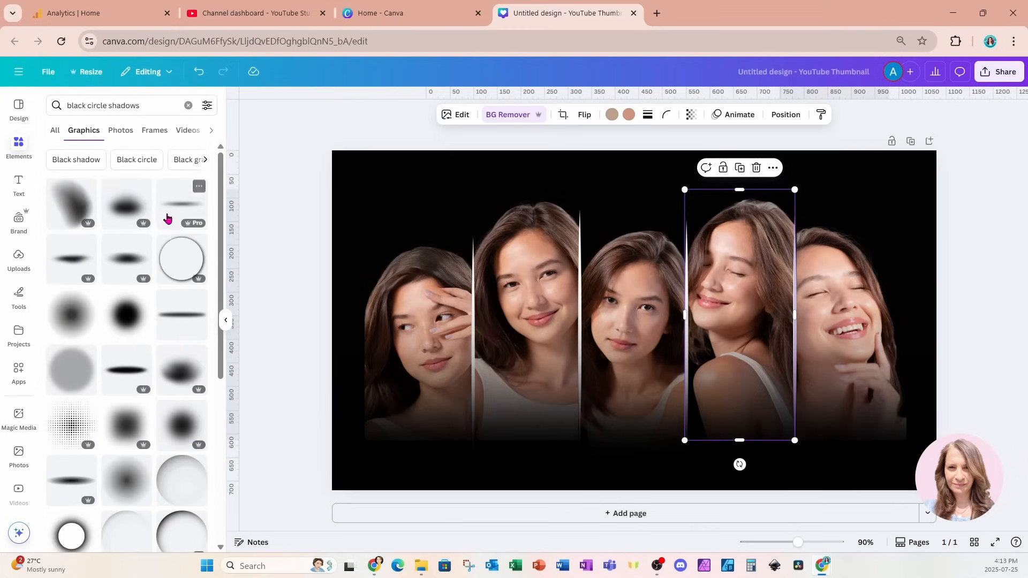
mouse_move(124, 210)
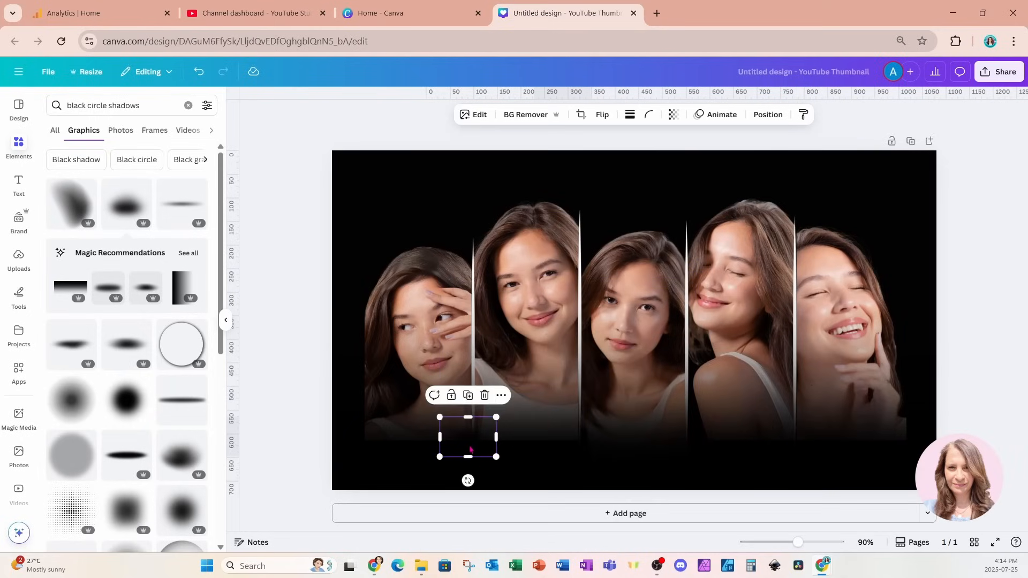
- Place, rotate and spread the black shadow copies along the portraits' lower fade
drag(468, 438, 374, 430)
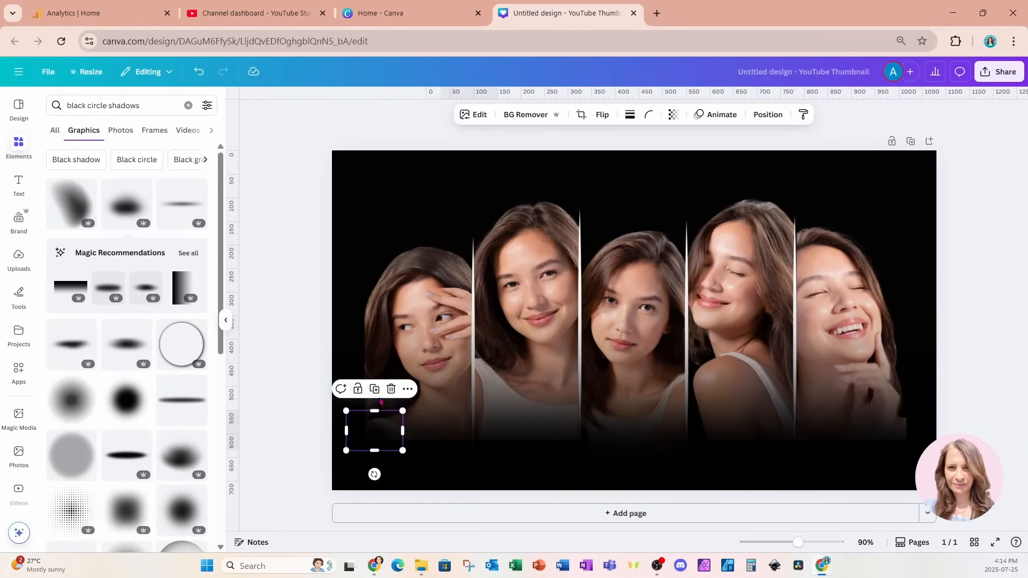
drag(374, 430, 372, 392)
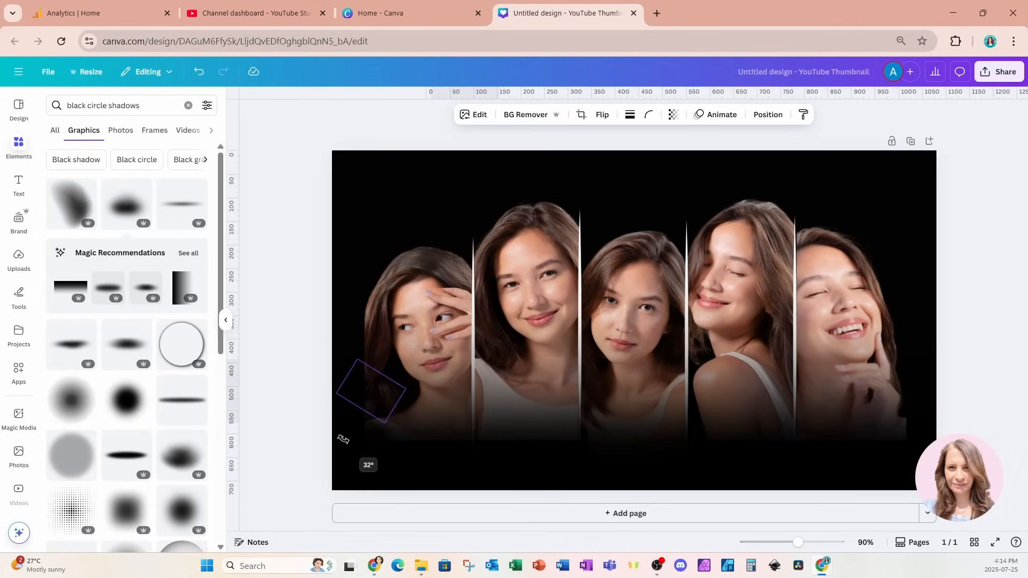
click(370, 389)
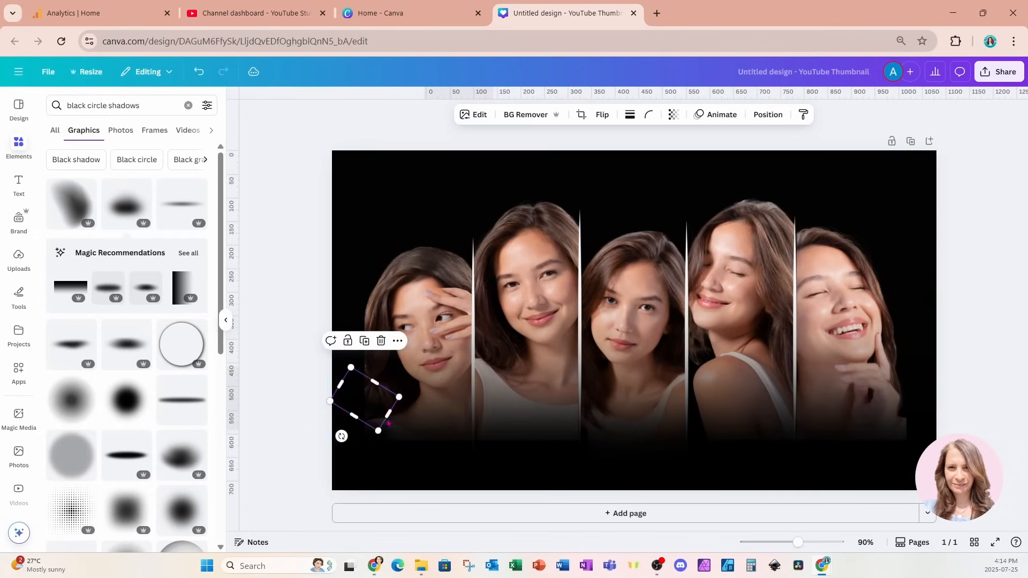
mouse_move(364, 340)
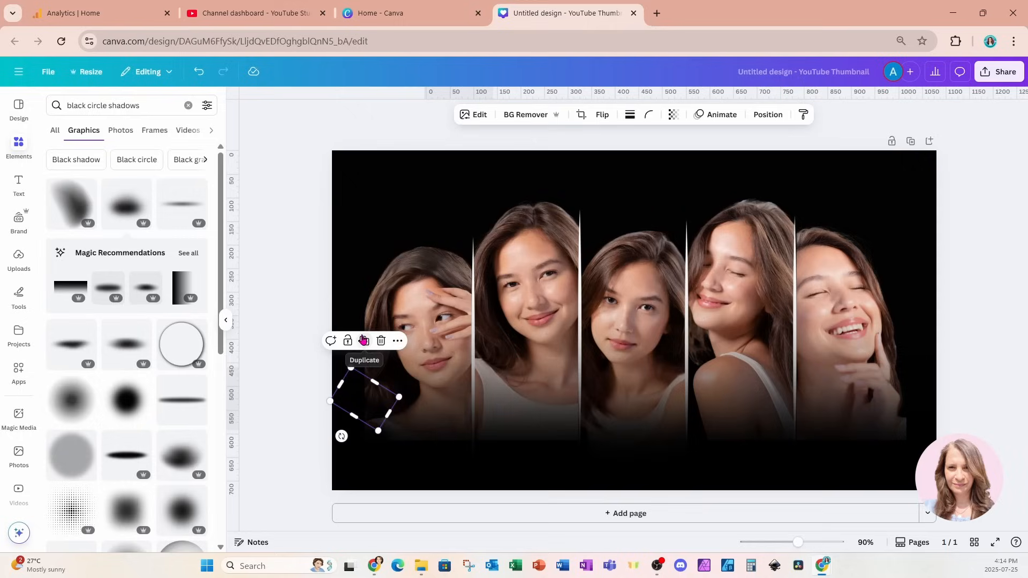
drag(371, 404, 501, 452)
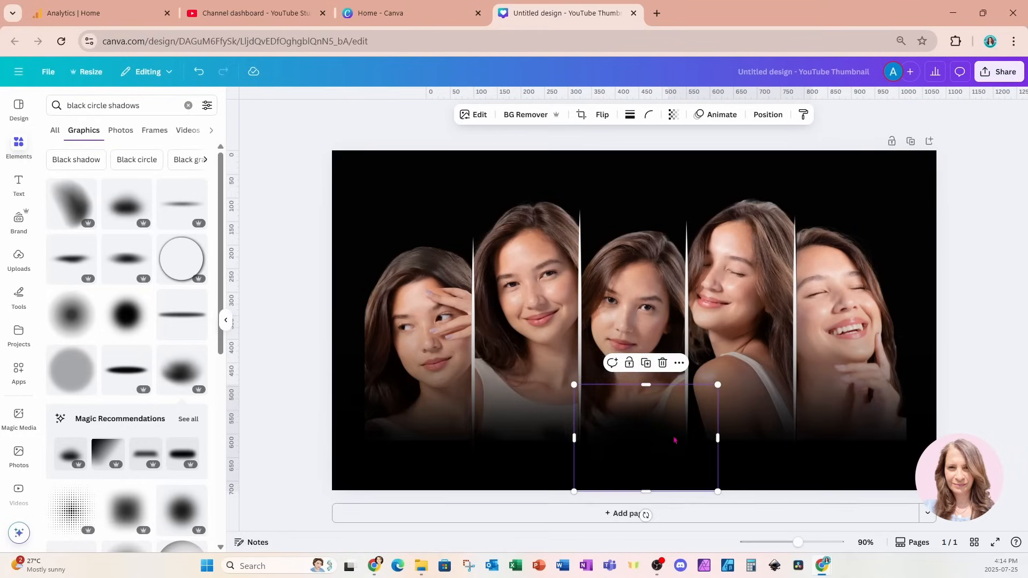
drag(644, 437, 747, 451)
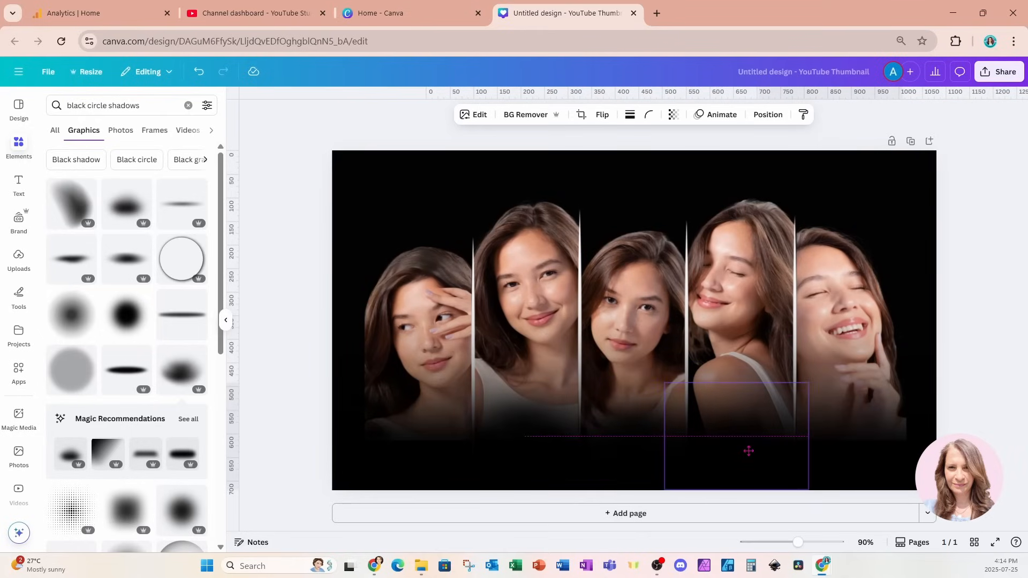
drag(747, 450, 909, 442)
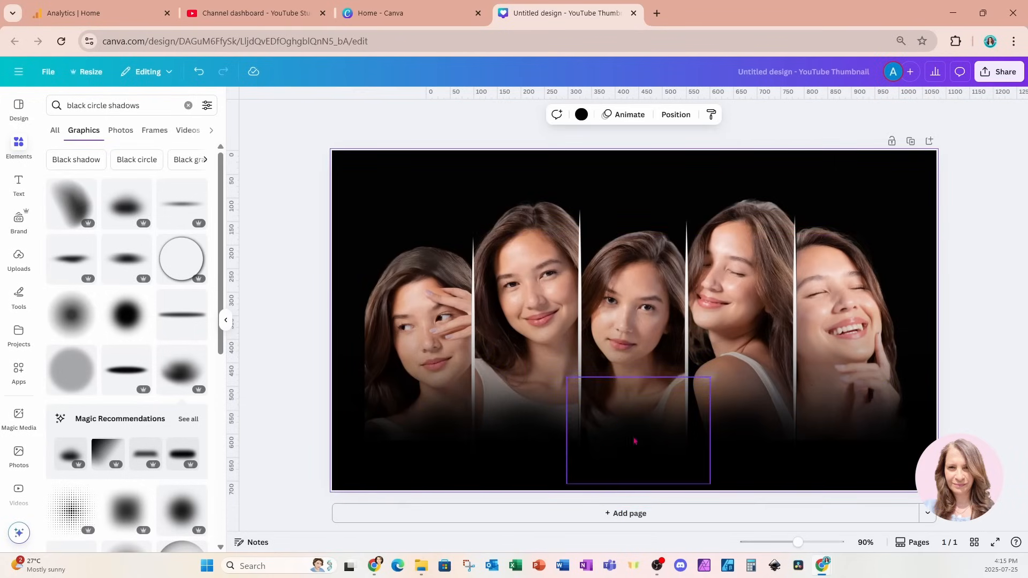
- Duplicate the five-portrait thumbnail into a second page
click(675, 114)
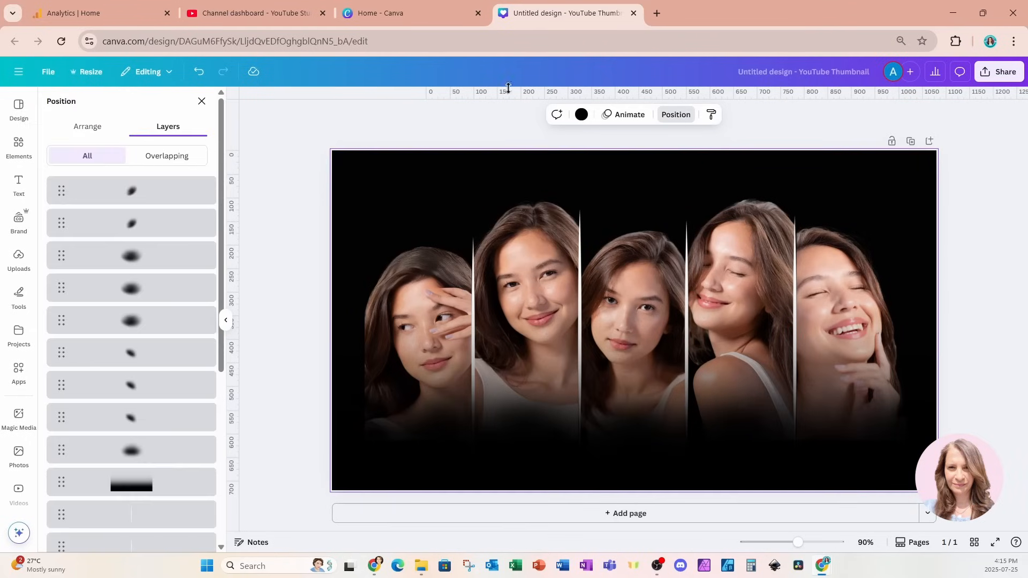
scroll(down, 3)
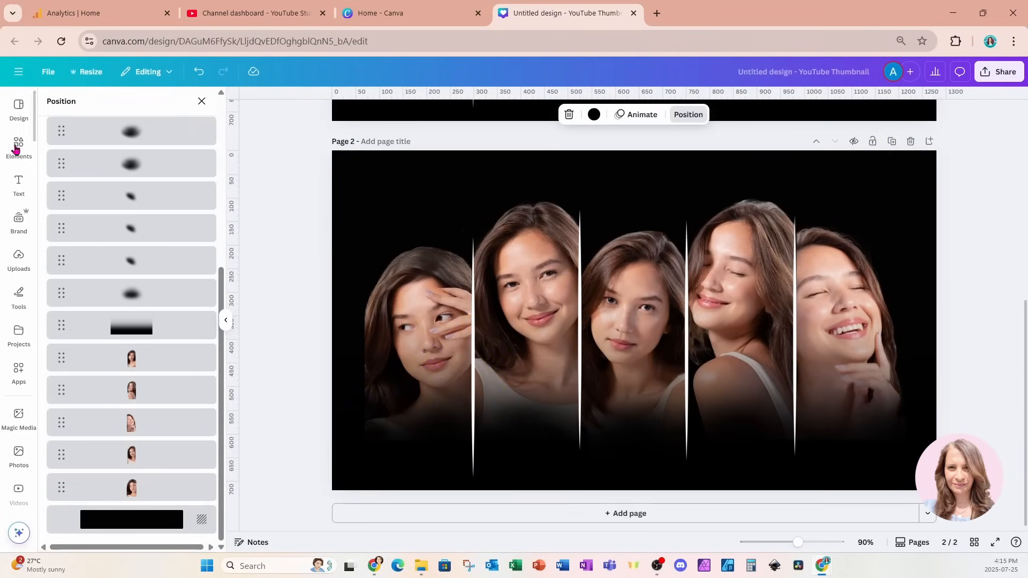
- Search 'circles' in Photos and stretch the concentric-circle pattern photo across page two's middle band
text(c)
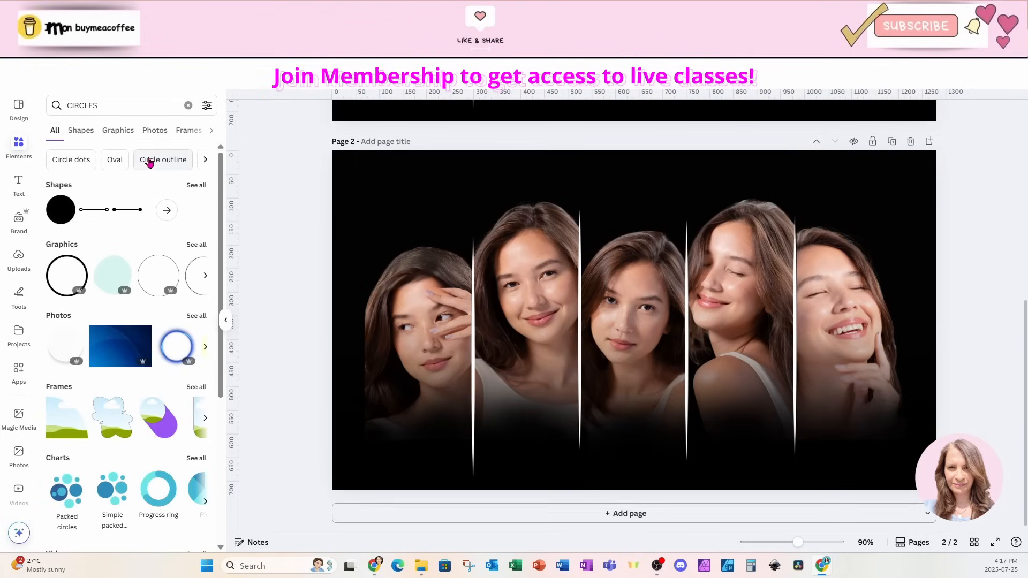
click(117, 129)
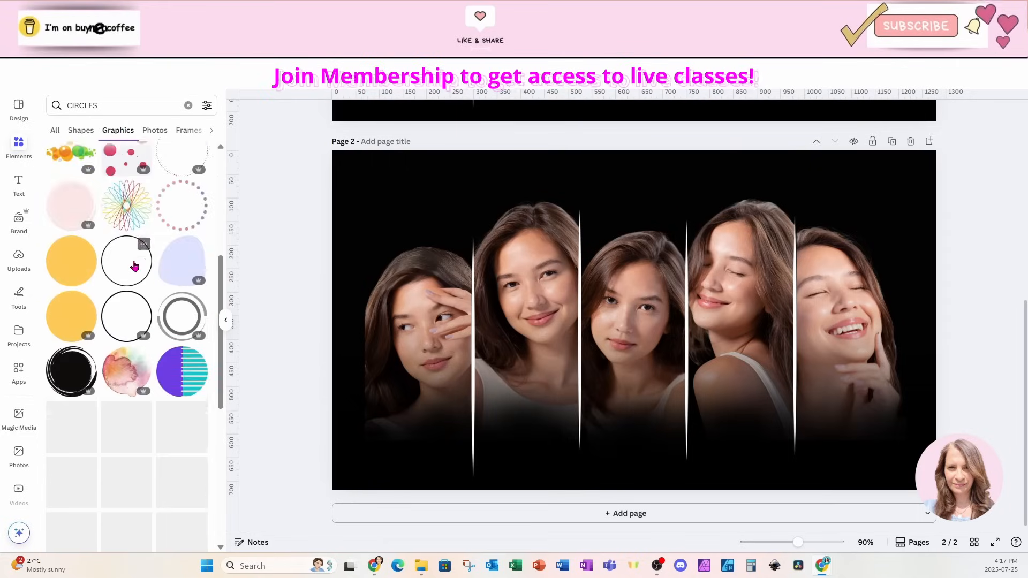
click(131, 130)
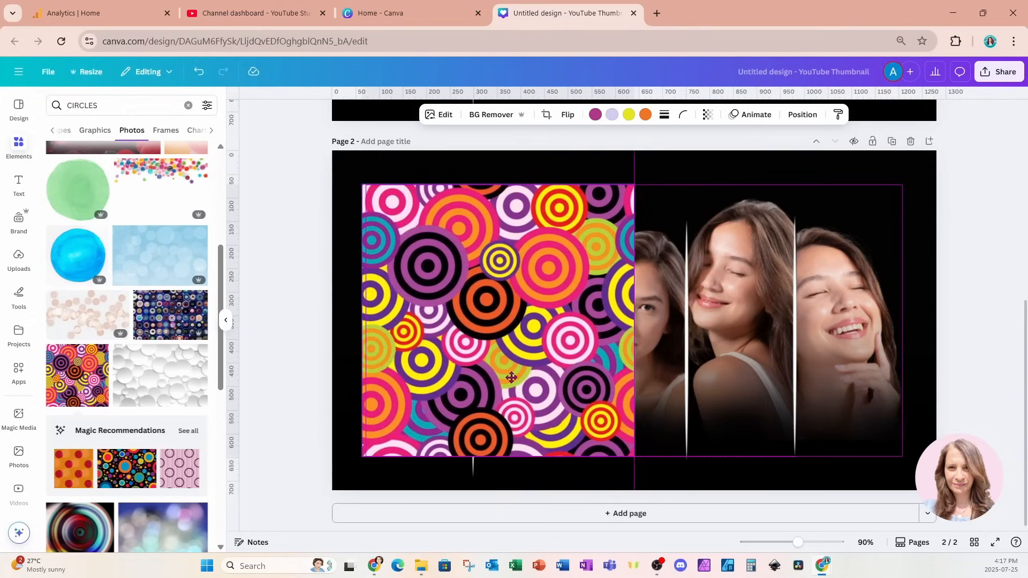
drag(512, 377, 483, 377)
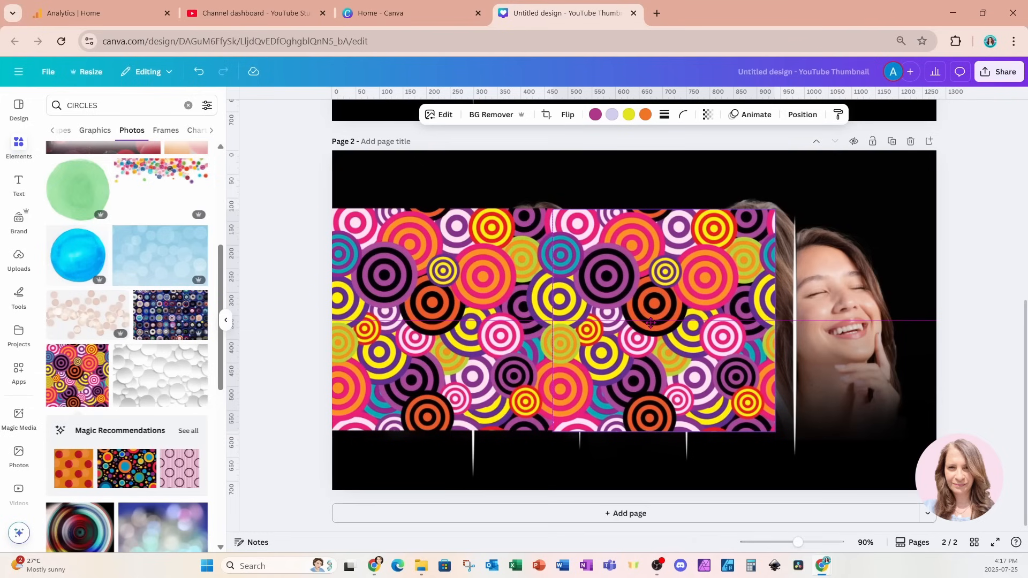
click(649, 321)
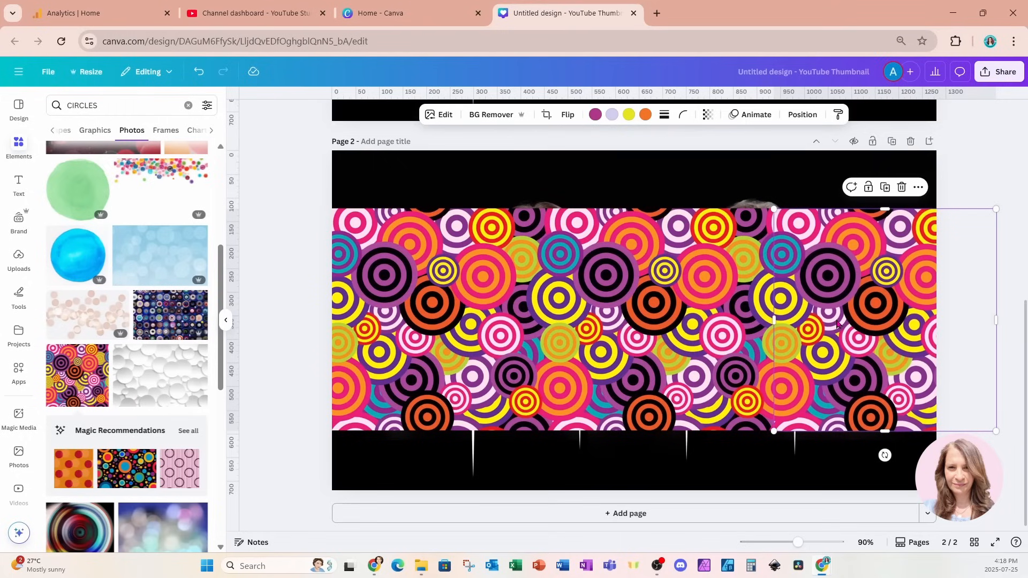
click(800, 114)
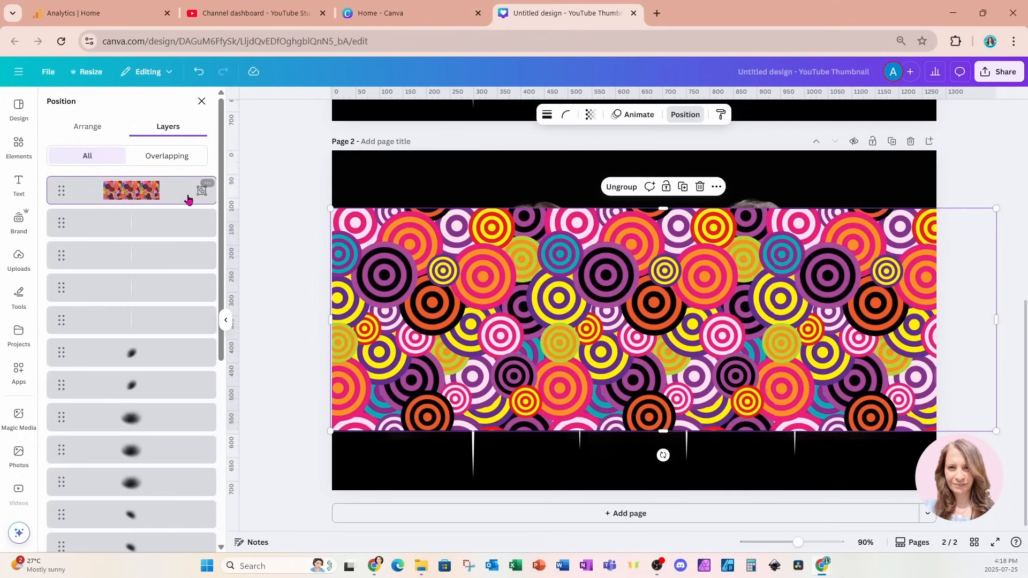
- Drag the circle pattern photo to the bottom of the layer stack, behind the portraits
drag(131, 191, 140, 482)
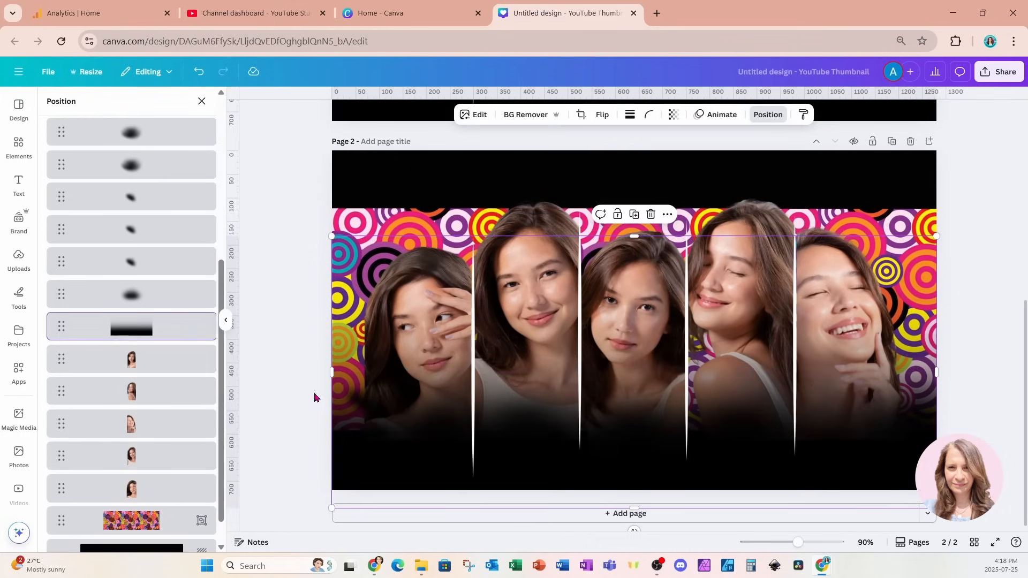
mouse_move(633, 214)
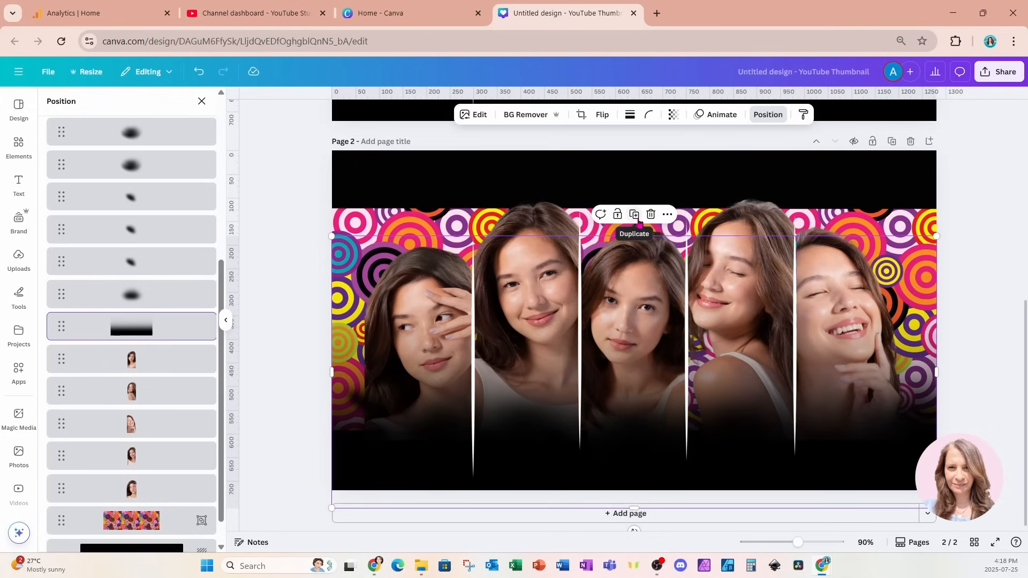
mouse_move(653, 274)
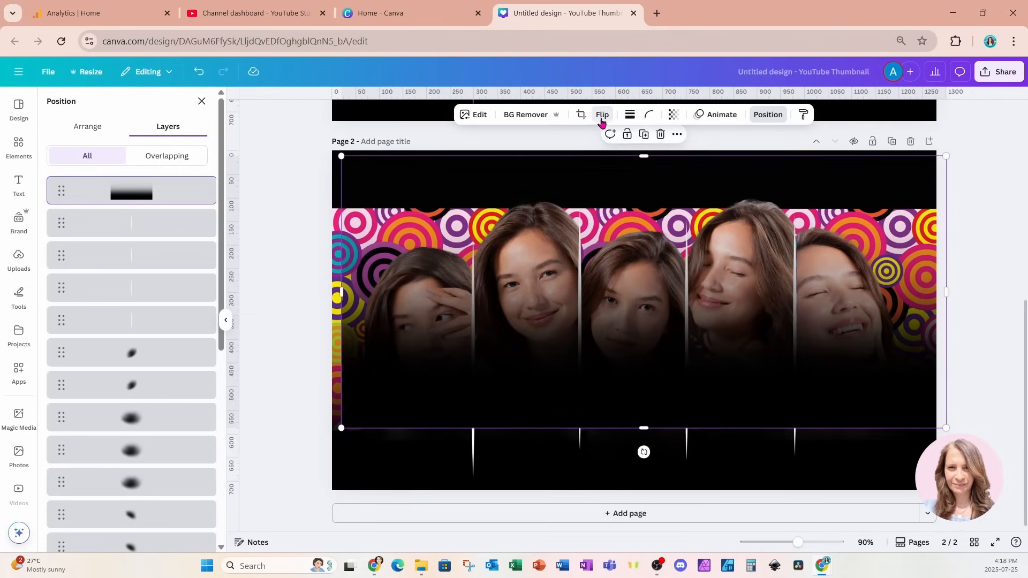
- Flip the copied fade shadow vertically and move its layer below the portraits
click(600, 114)
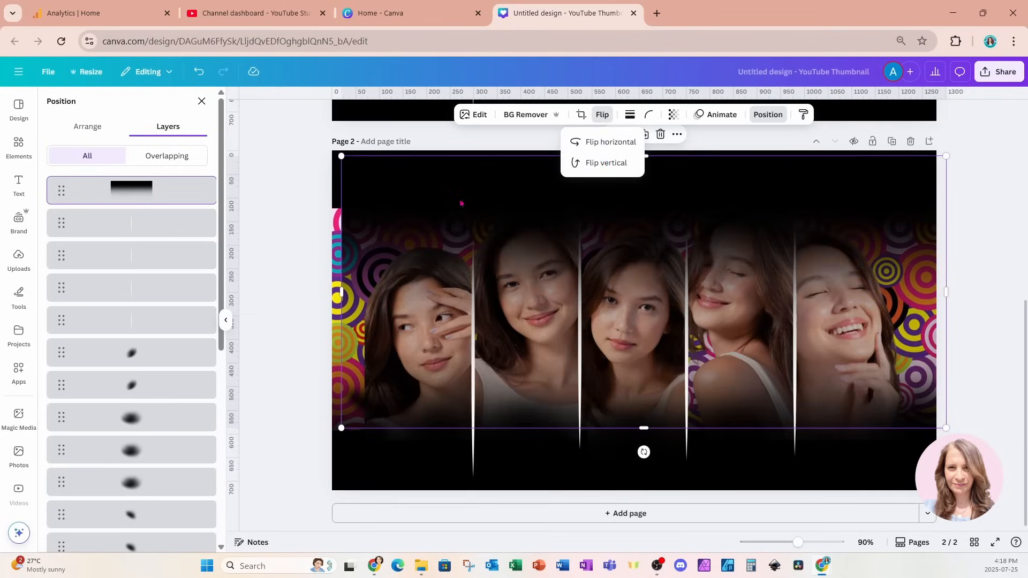
click(609, 141)
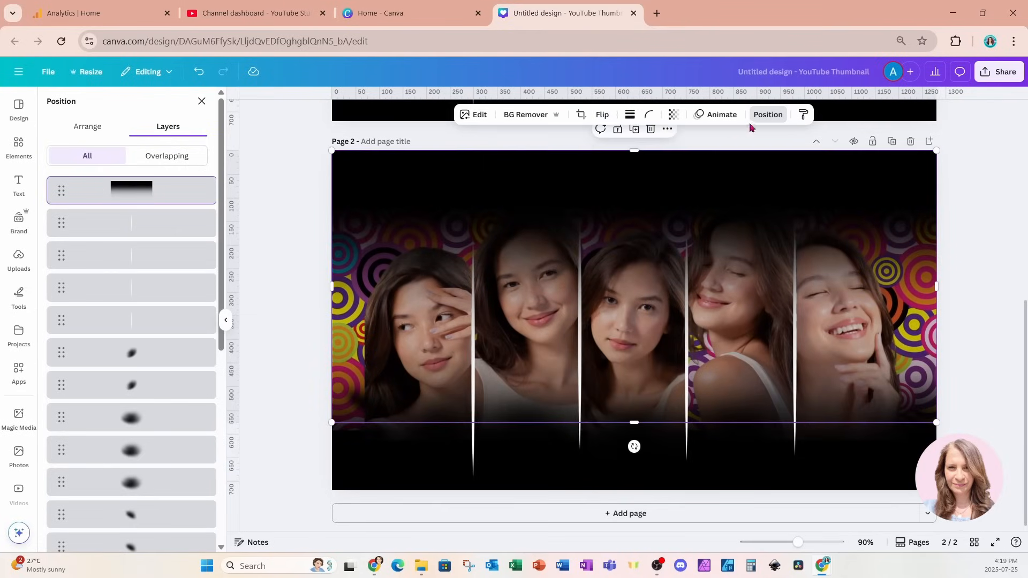
drag(131, 189, 131, 370)
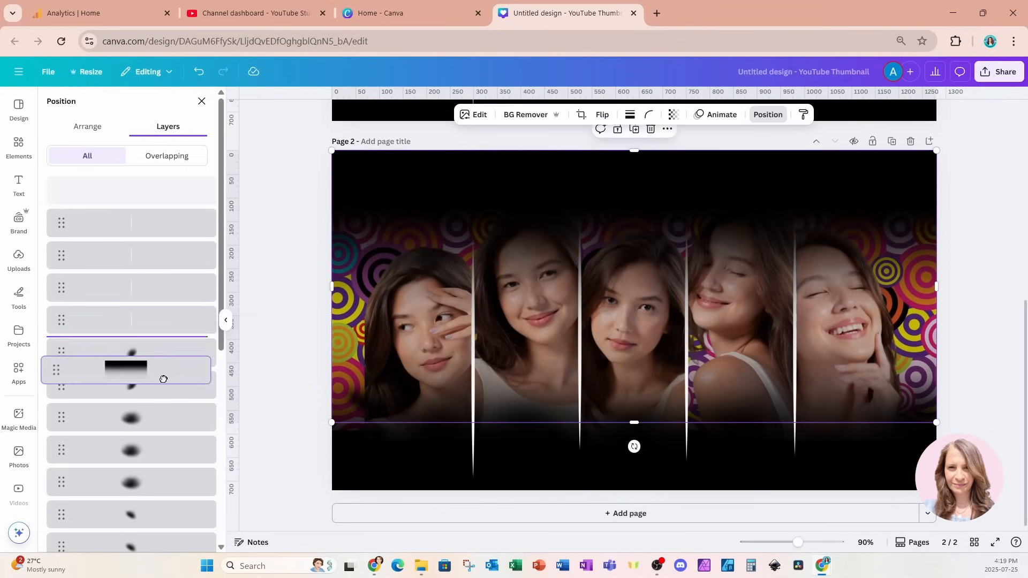
scroll(down, 3)
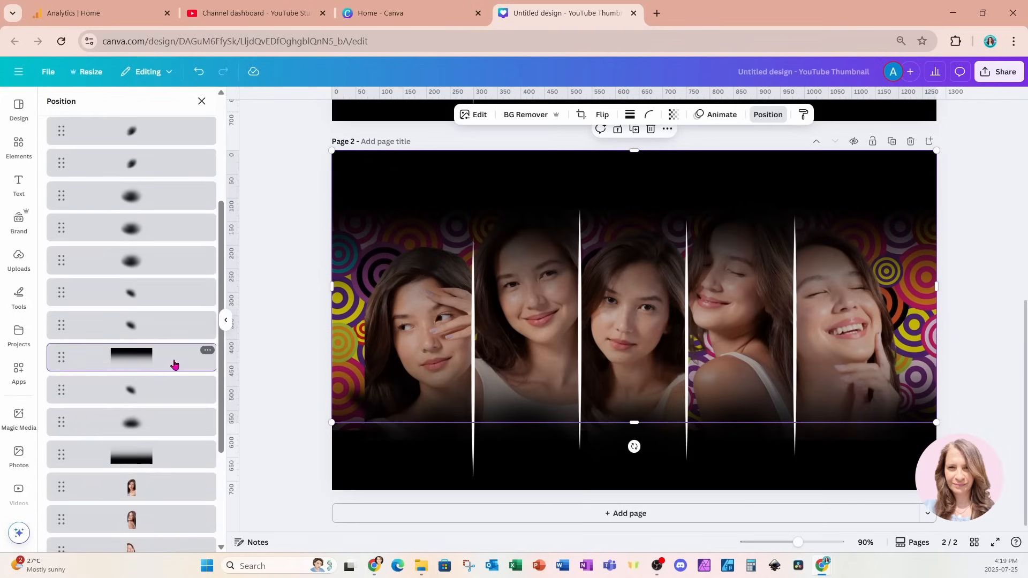
drag(131, 357, 124, 459)
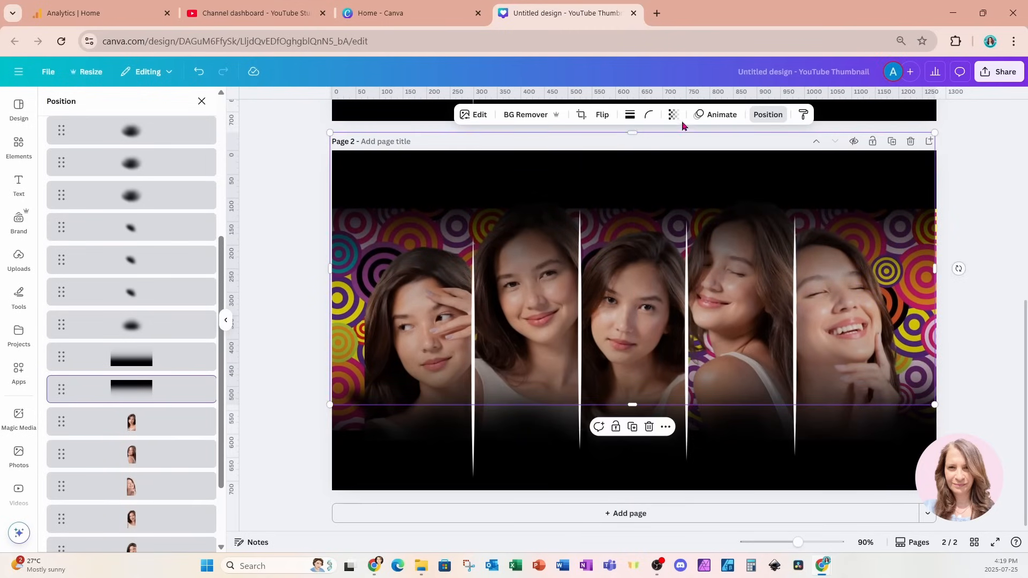
- Set the flipped shadow's transparency to 86
click(671, 114)
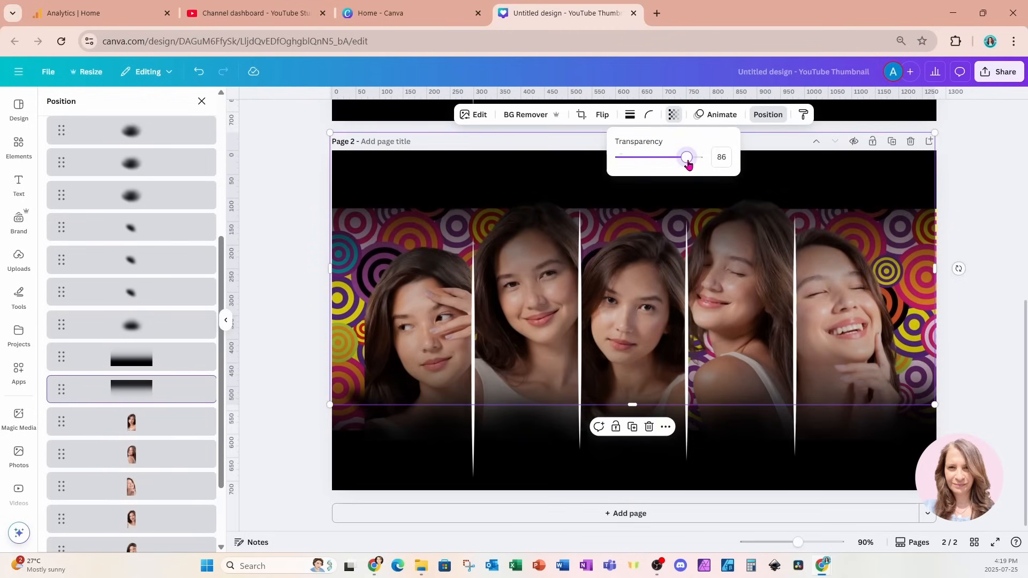
drag(685, 157, 691, 156)
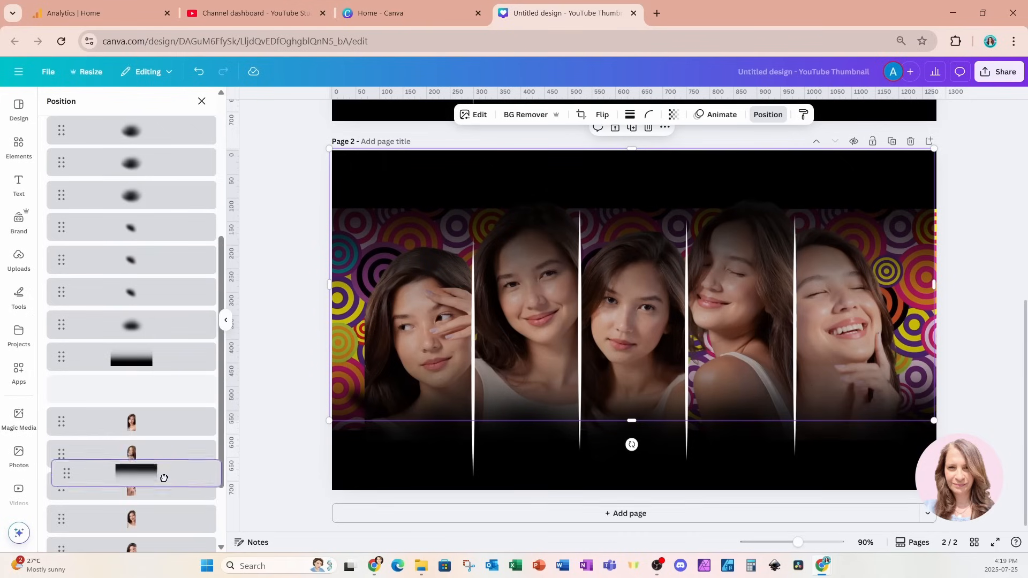
scroll(down, 3)
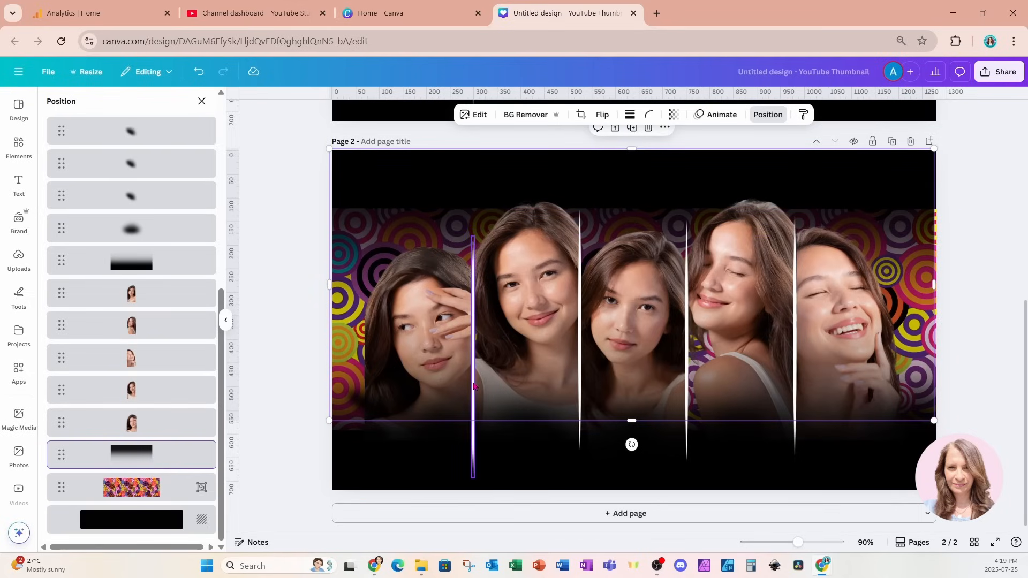
- Recolour the white divider lines between the page-two portraits to black
click(198, 71)
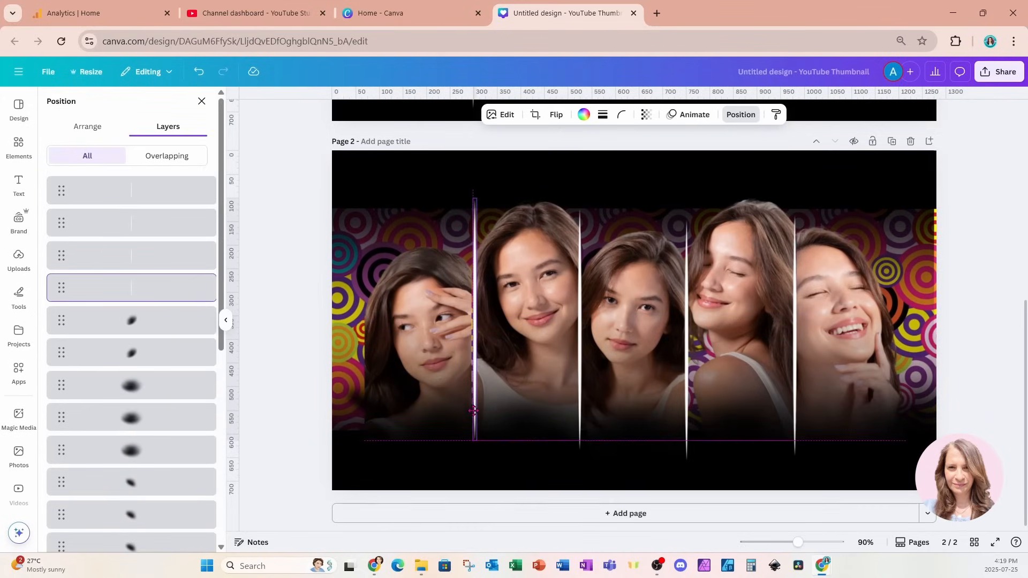
click(582, 115)
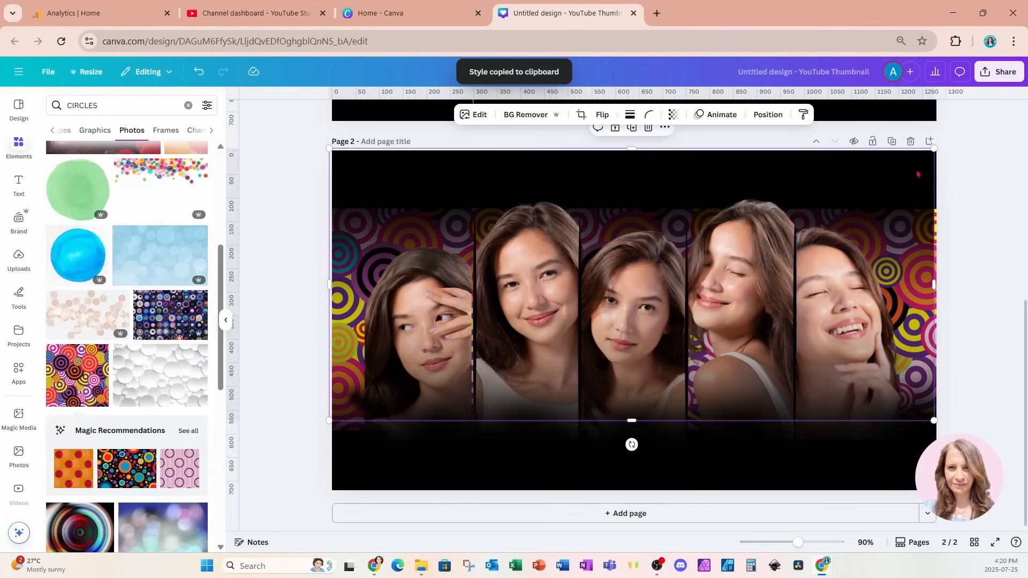
click(959, 180)
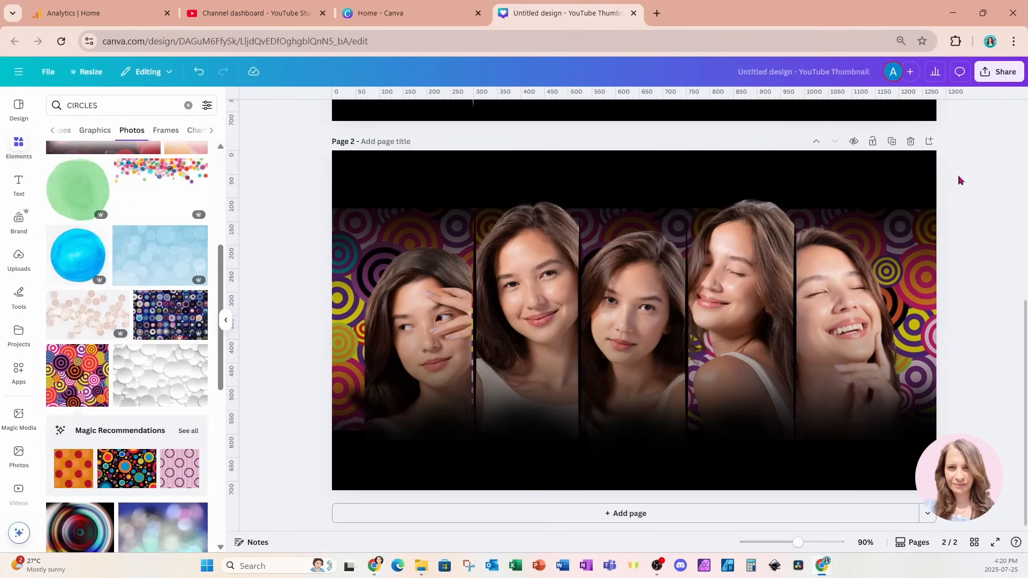
mouse_move(965, 178)
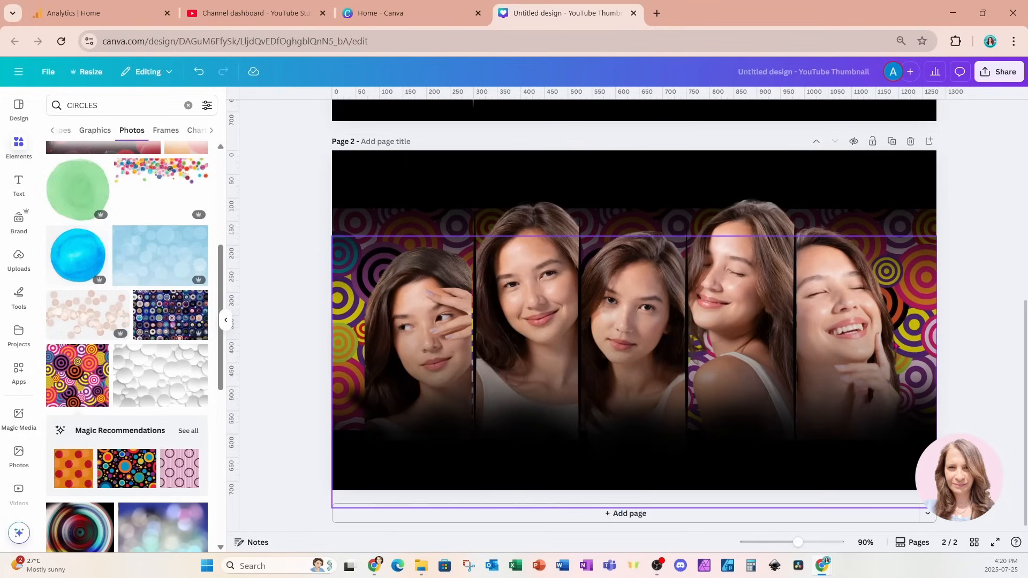
scroll(down, 3)
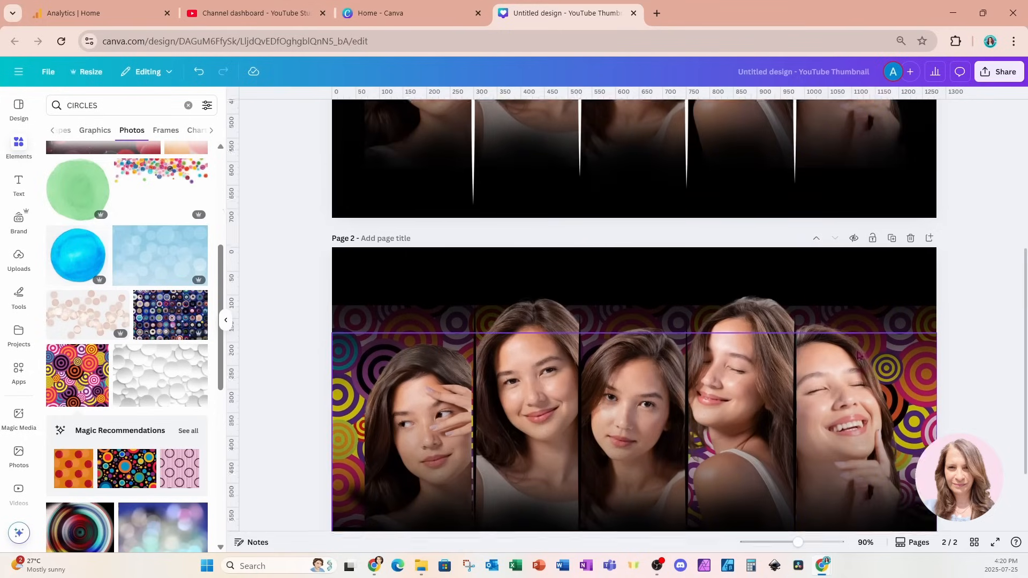